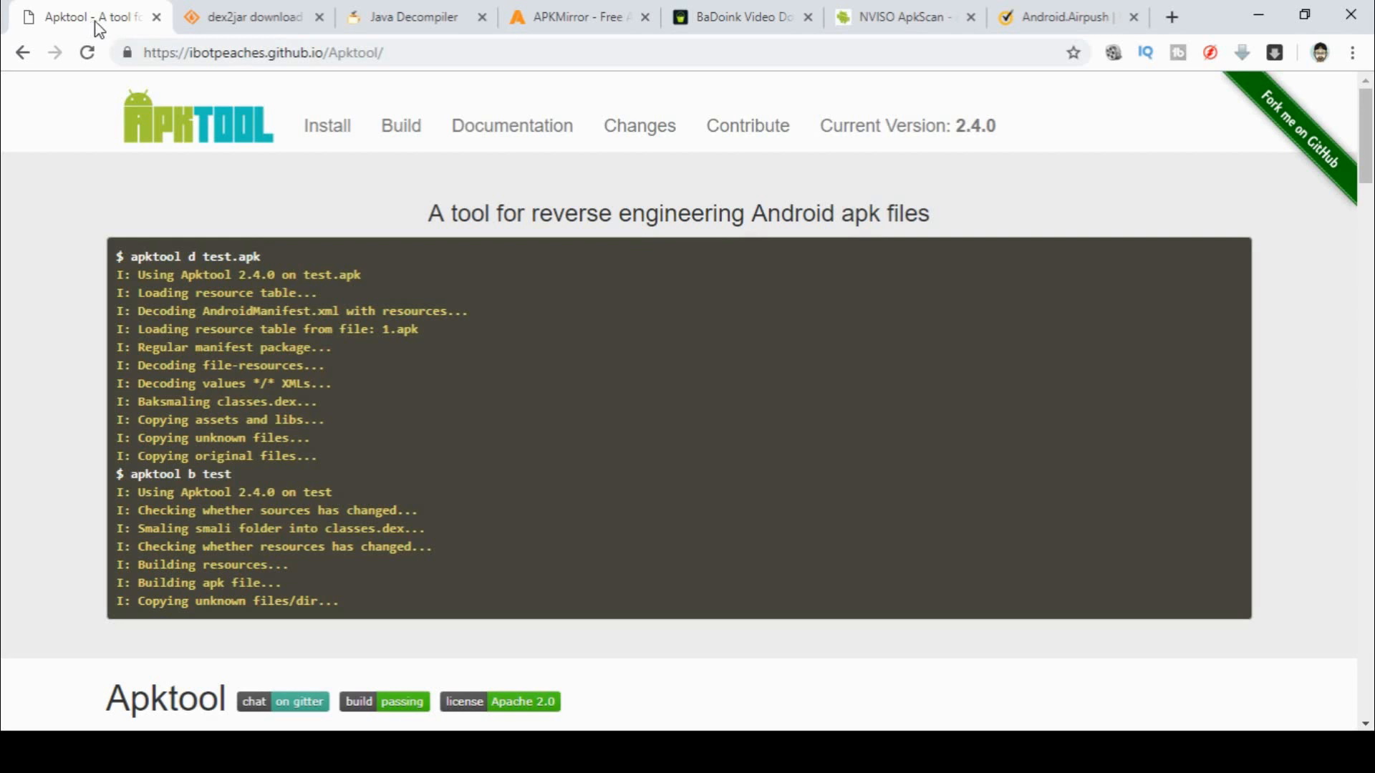
# Switch from the dex2jar project page to the Java Decompiler (JD) project page
pyautogui.click(244, 17)
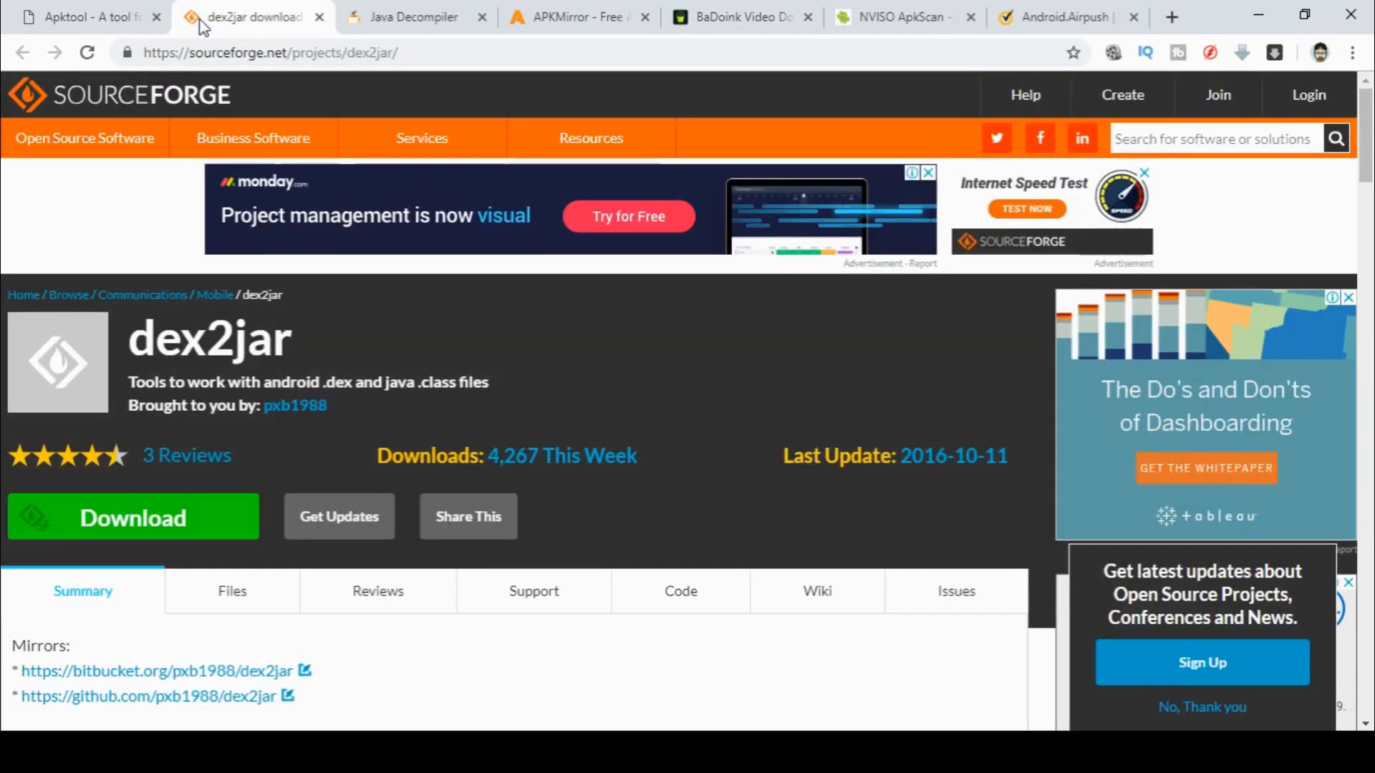
pyautogui.moveTo(324, 20)
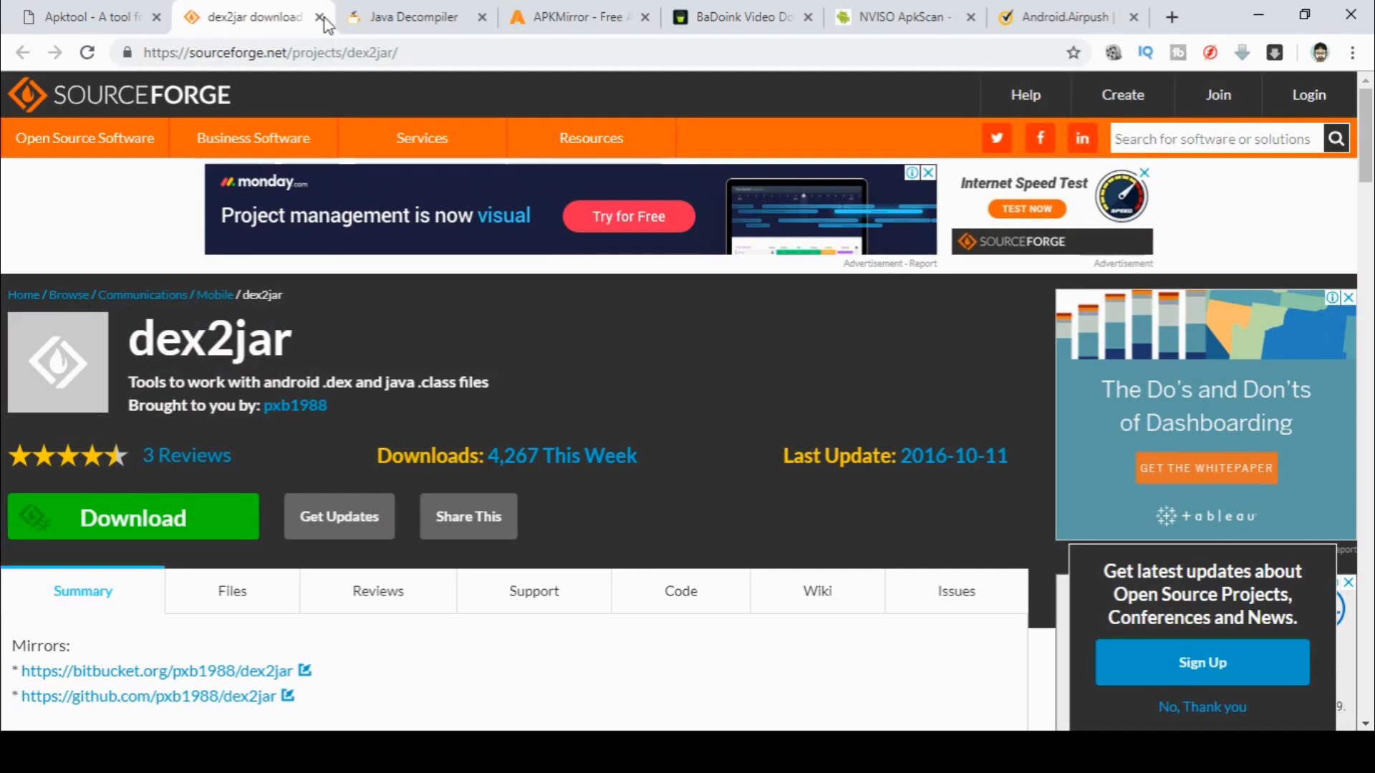
pyautogui.click(412, 17)
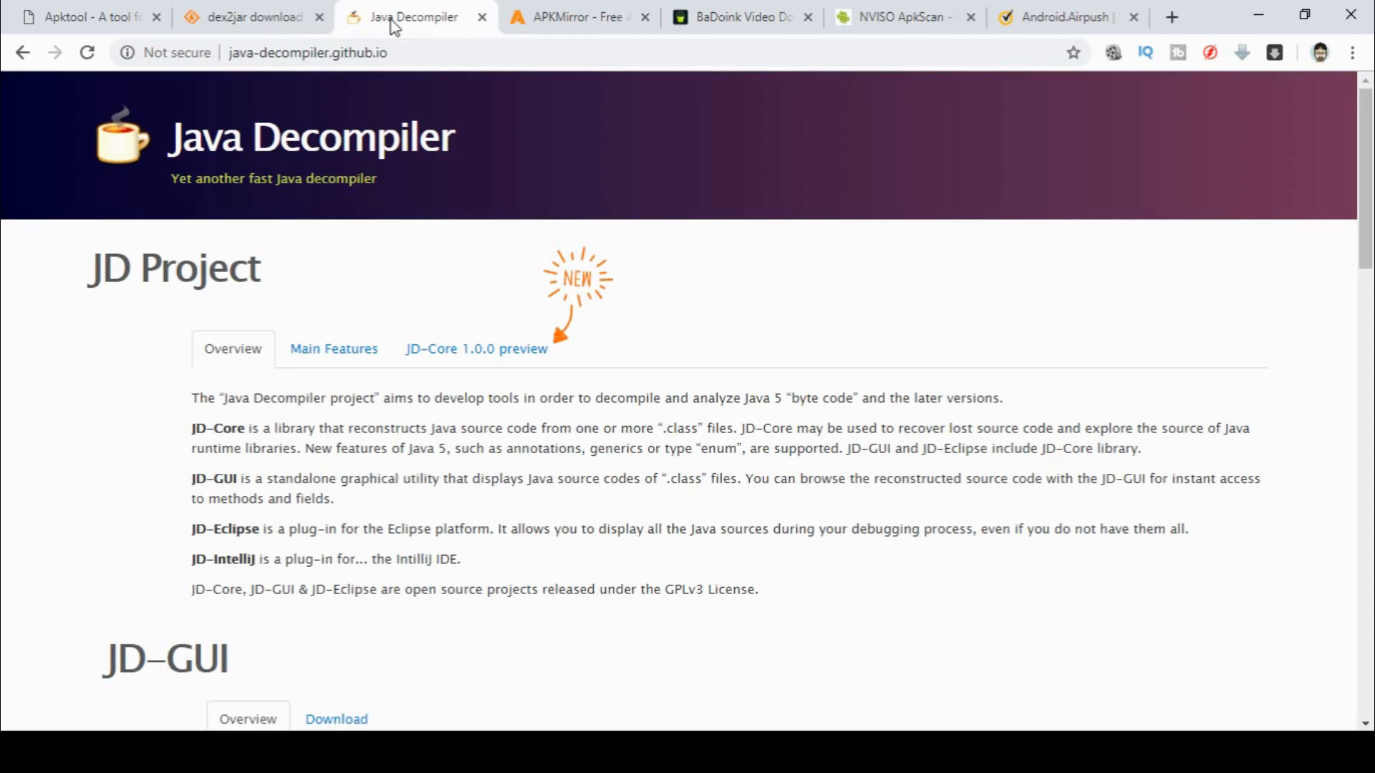
pyautogui.moveTo(438, 29)
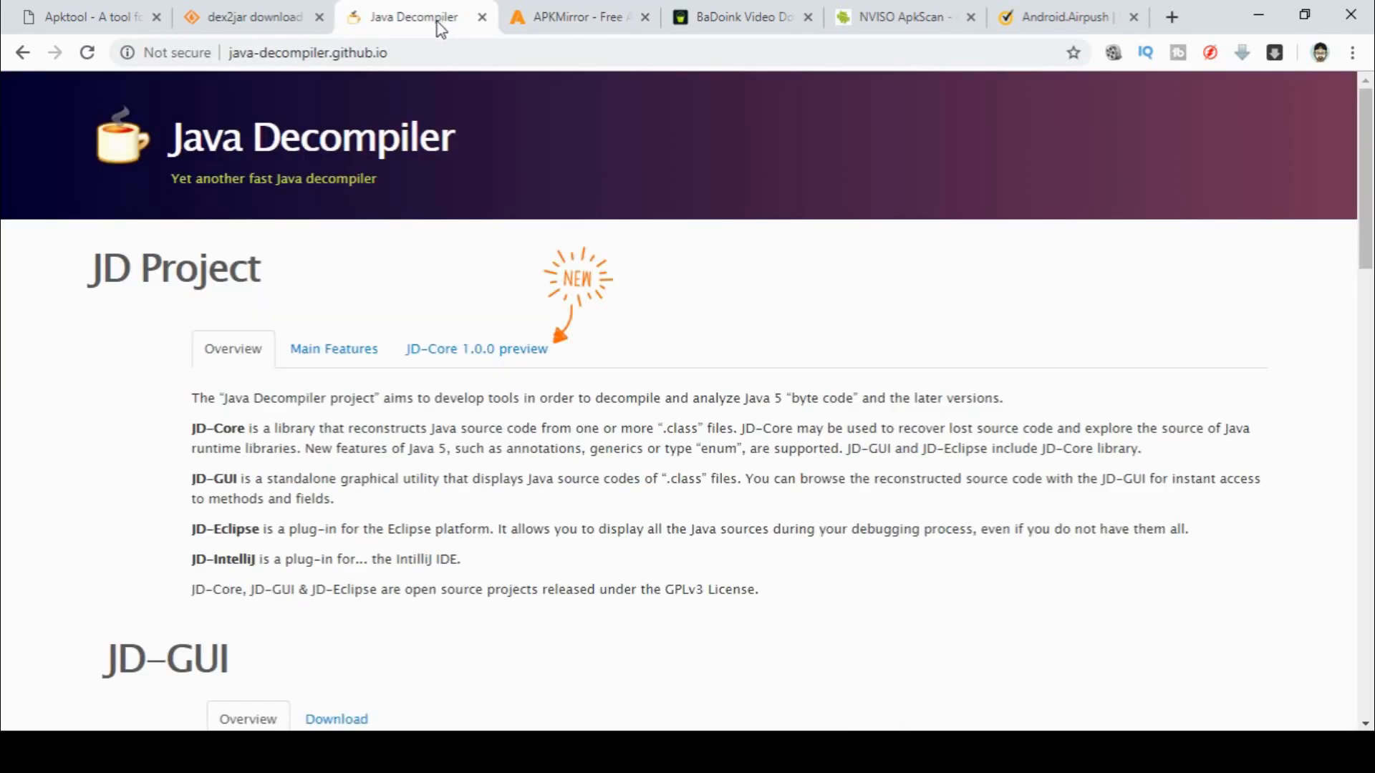
pyautogui.moveTo(495, 24)
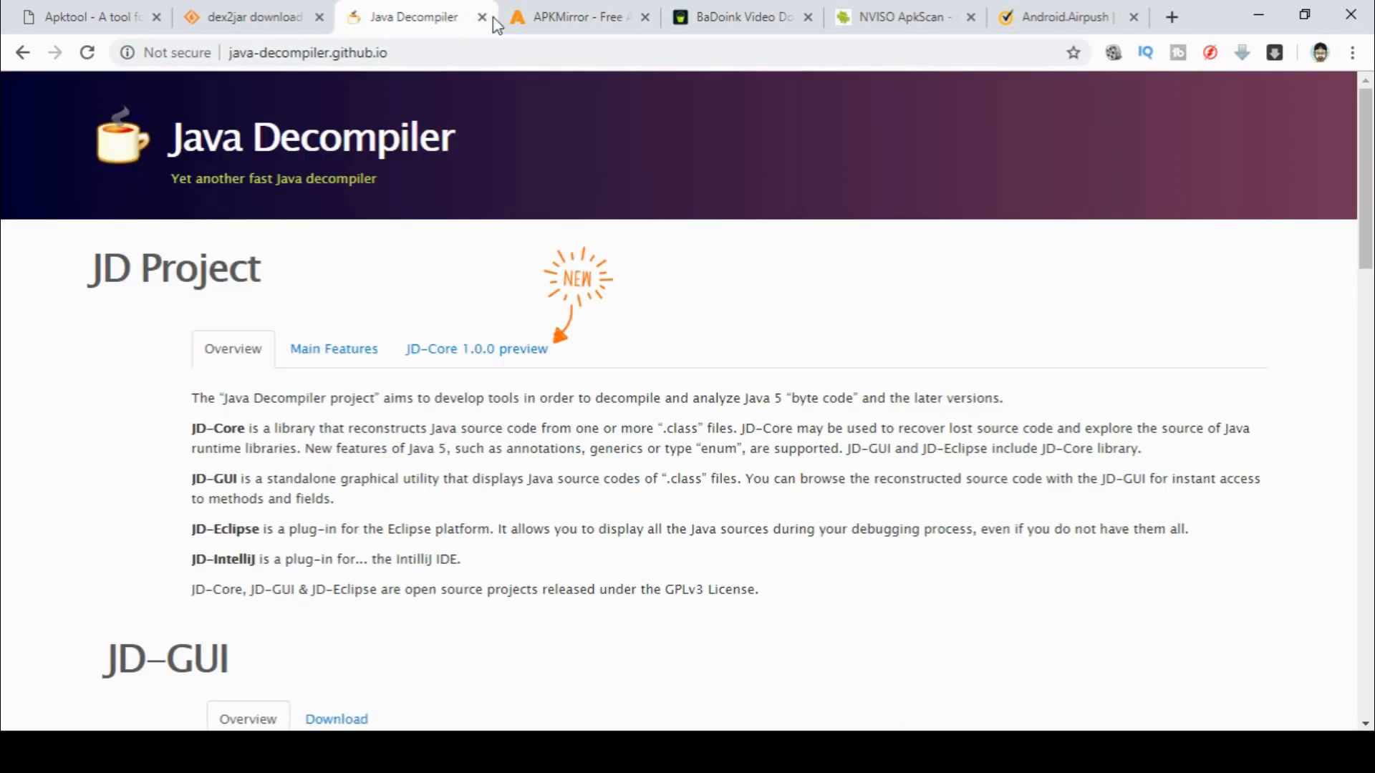
# Switch to APKMirror and browse down its Latest Uploads list
pyautogui.click(574, 17)
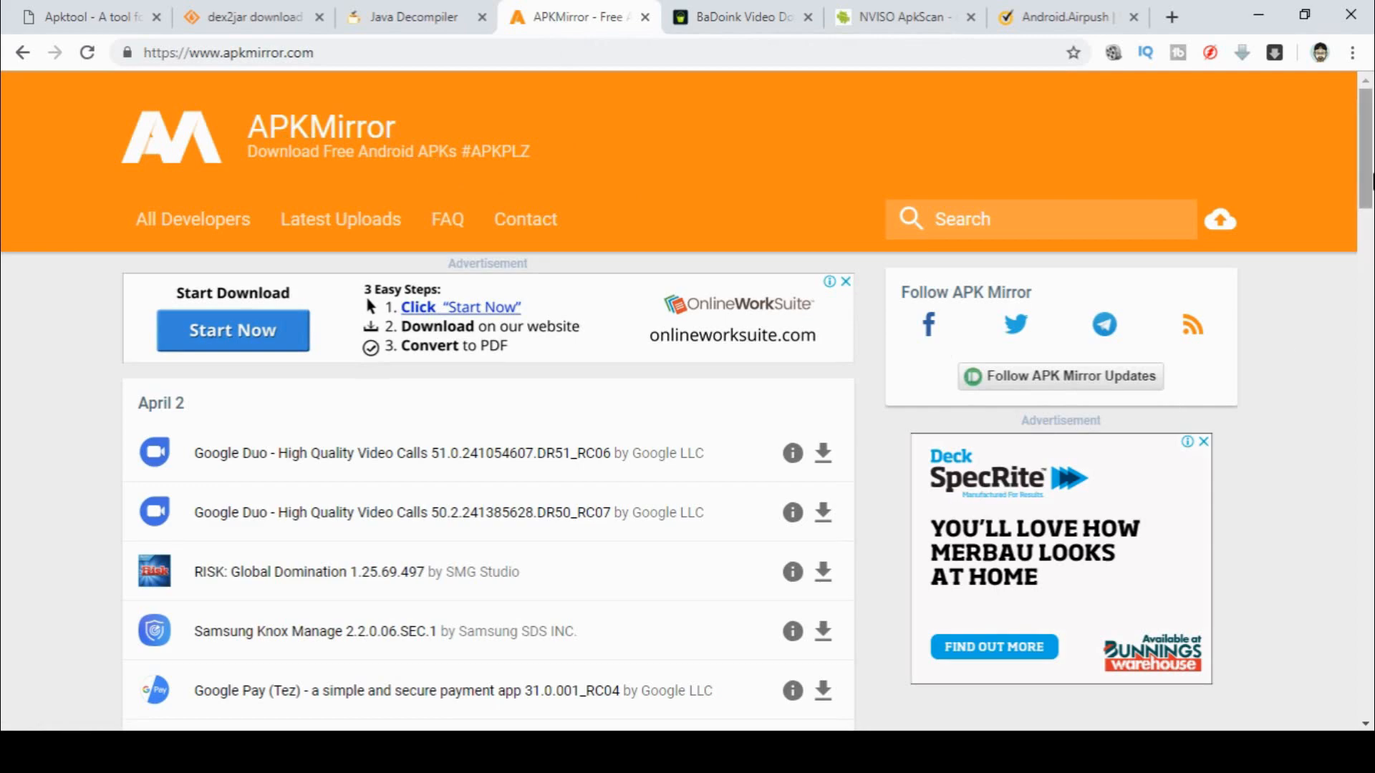
pyautogui.scroll(-3)
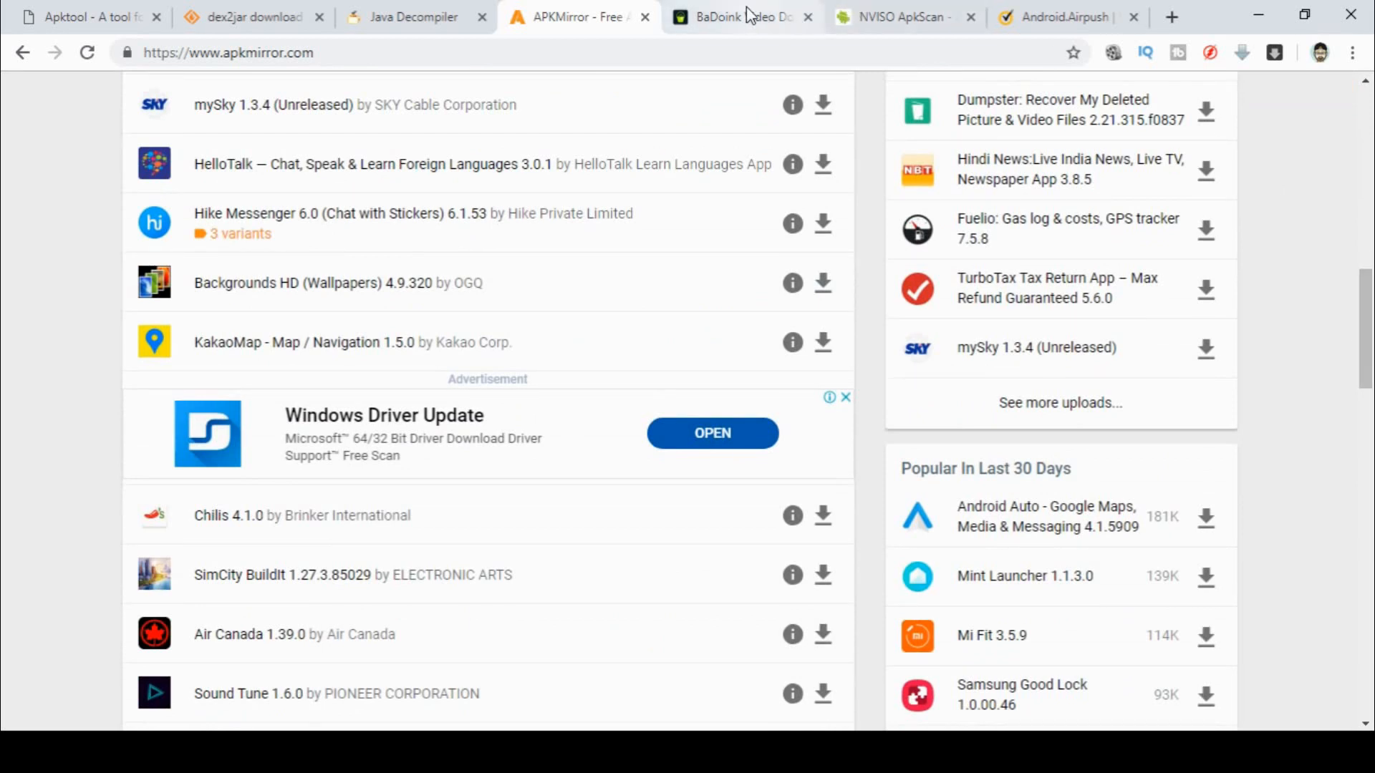
# View the BaDoink Video Downloader page on APKBucket and download its 12.05 MB APK
pyautogui.click(741, 15)
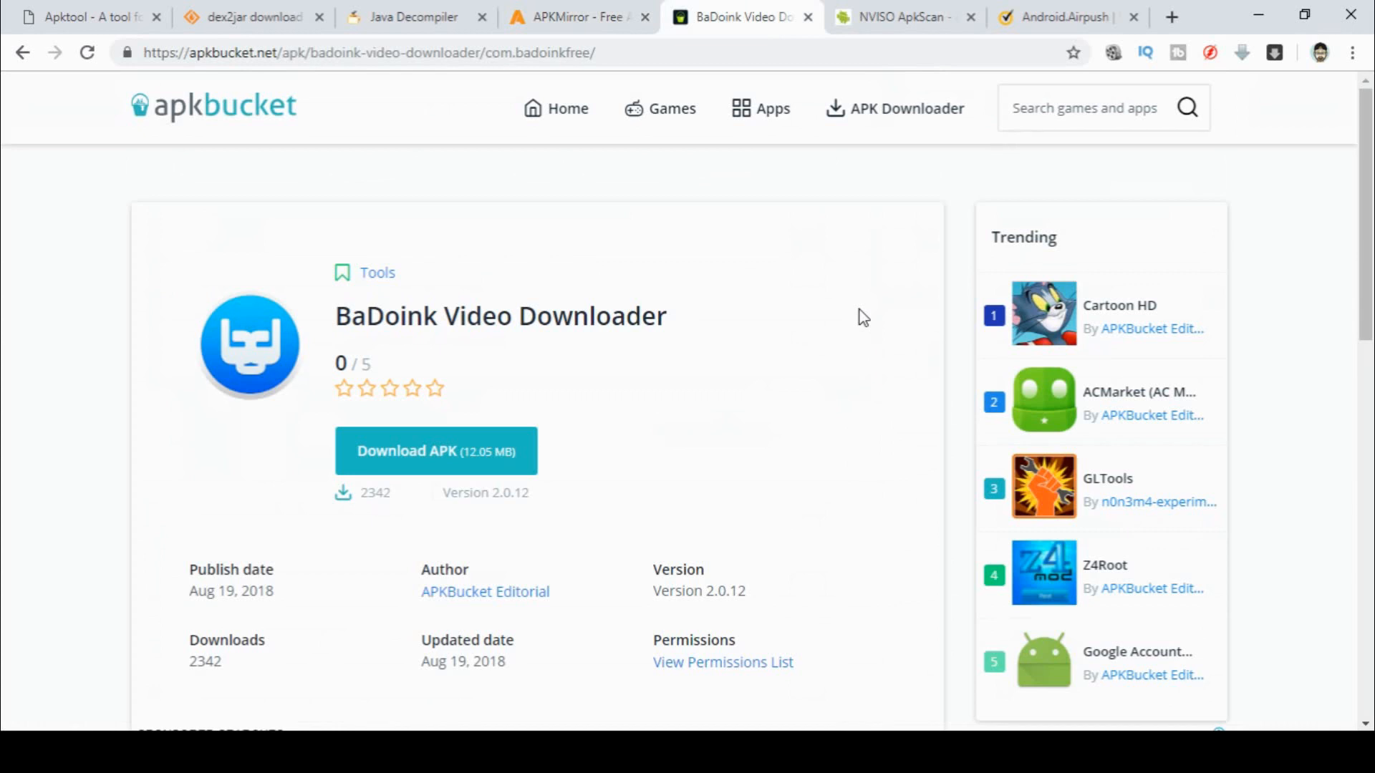
pyautogui.moveTo(487, 401)
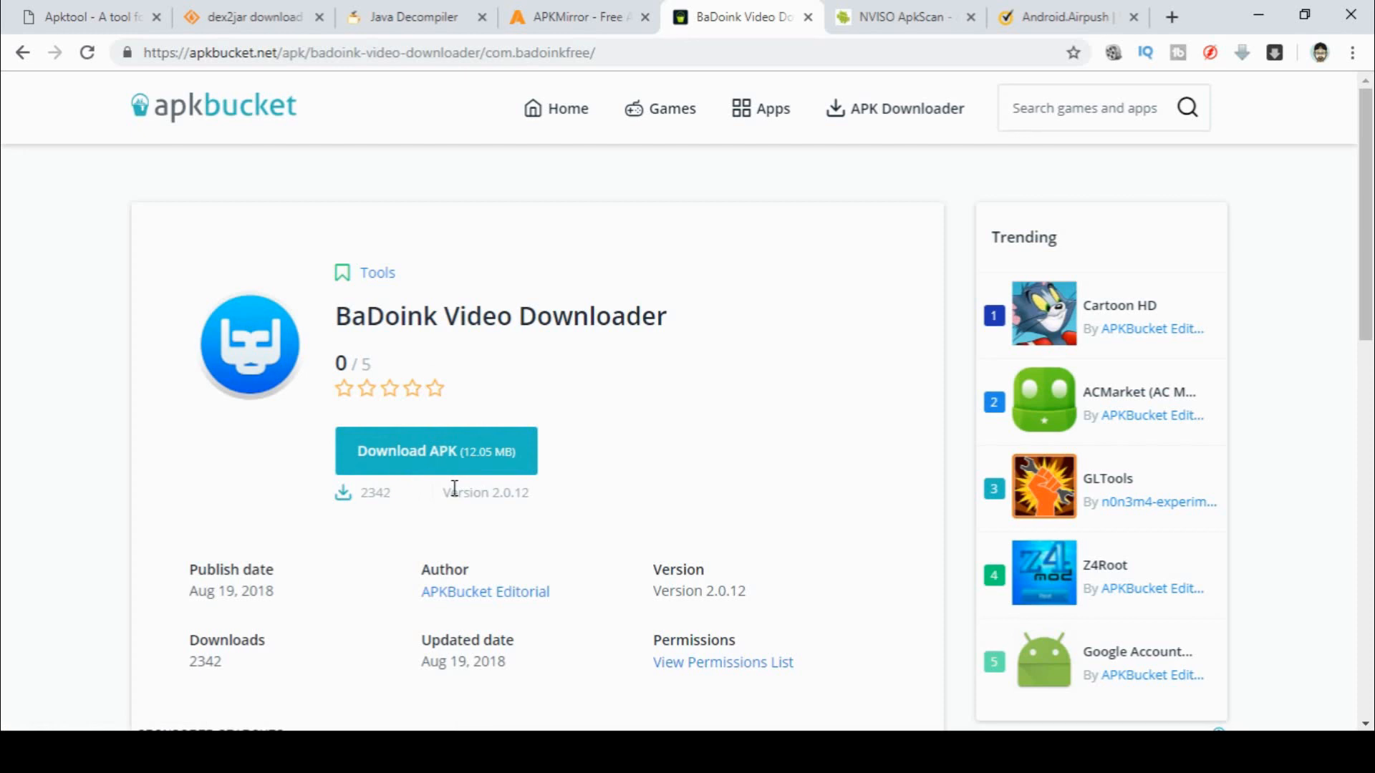
pyautogui.moveTo(620, 389)
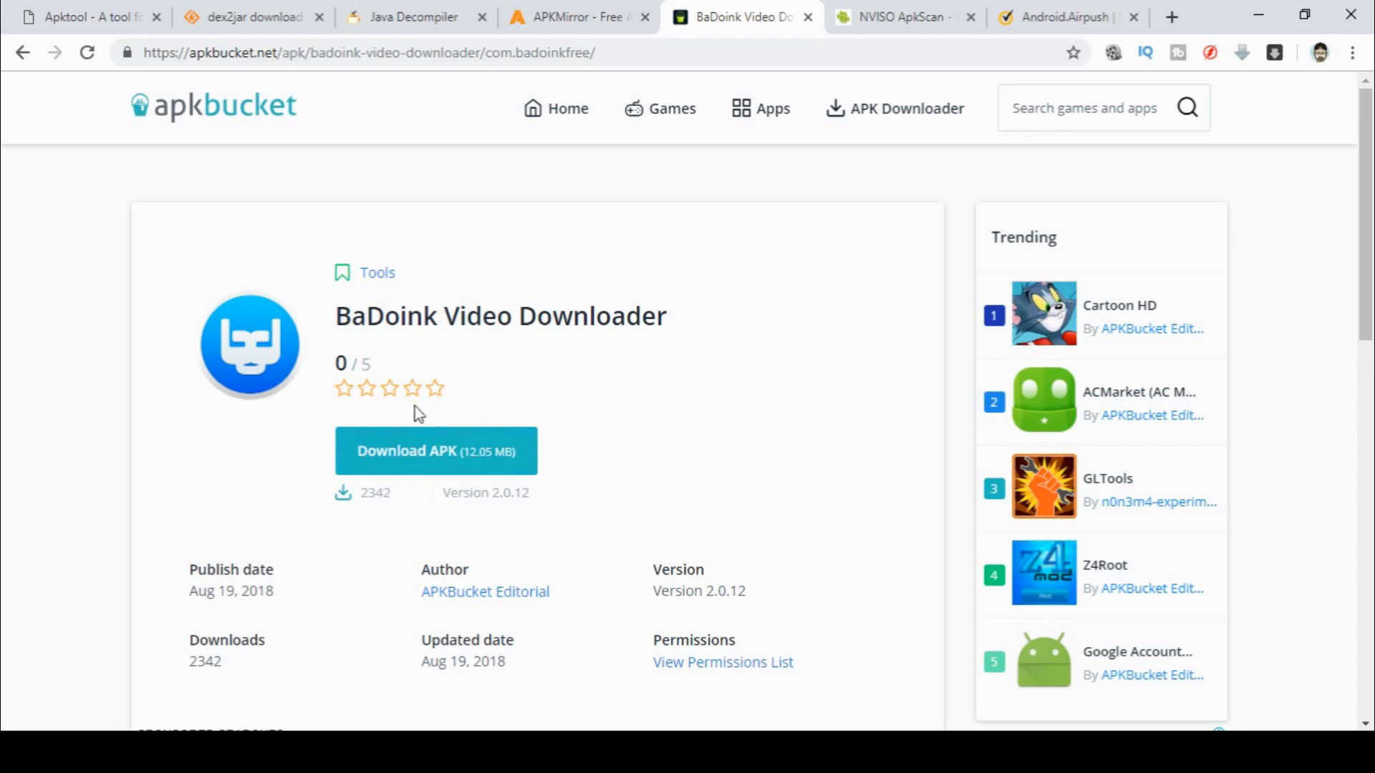
pyautogui.moveTo(435, 451)
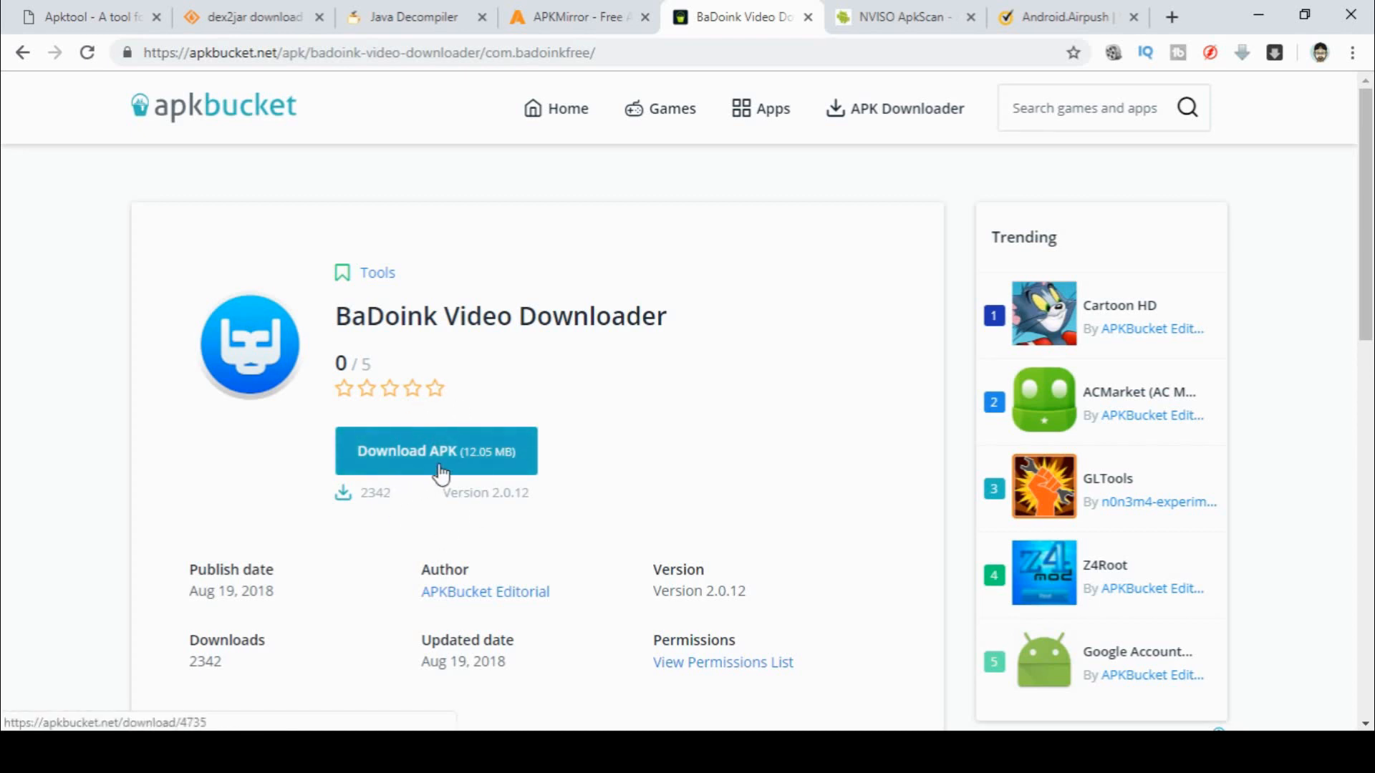
pyautogui.click(901, 17)
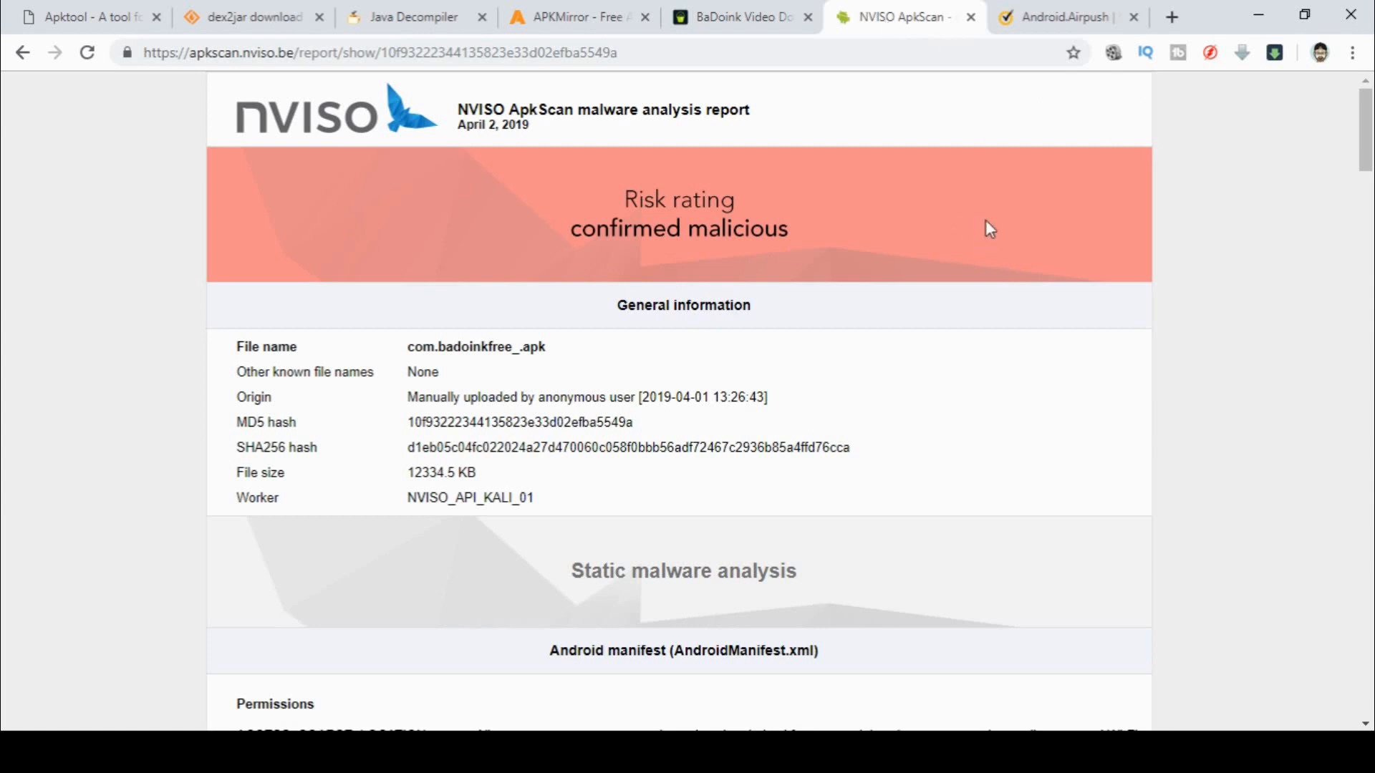
pyautogui.moveTo(541, 368)
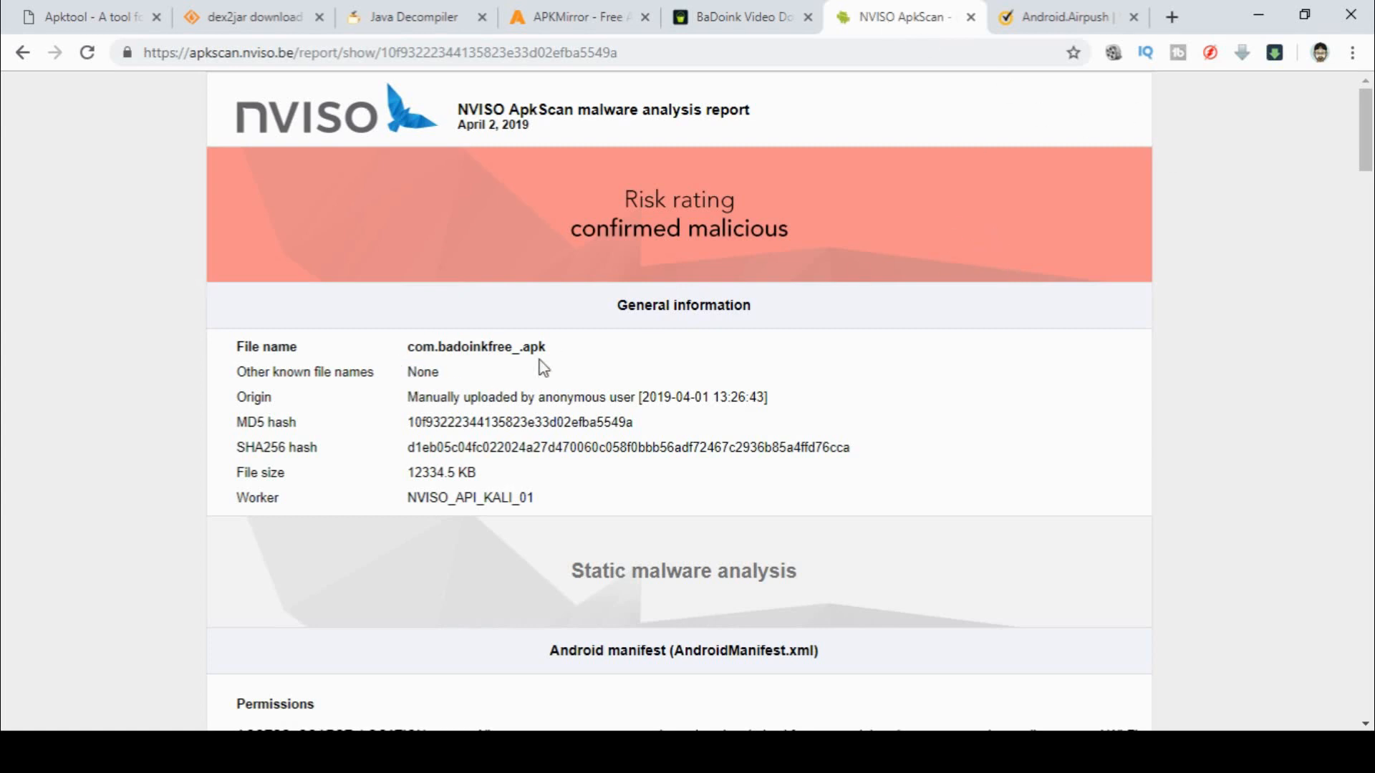
pyautogui.moveTo(727, 428)
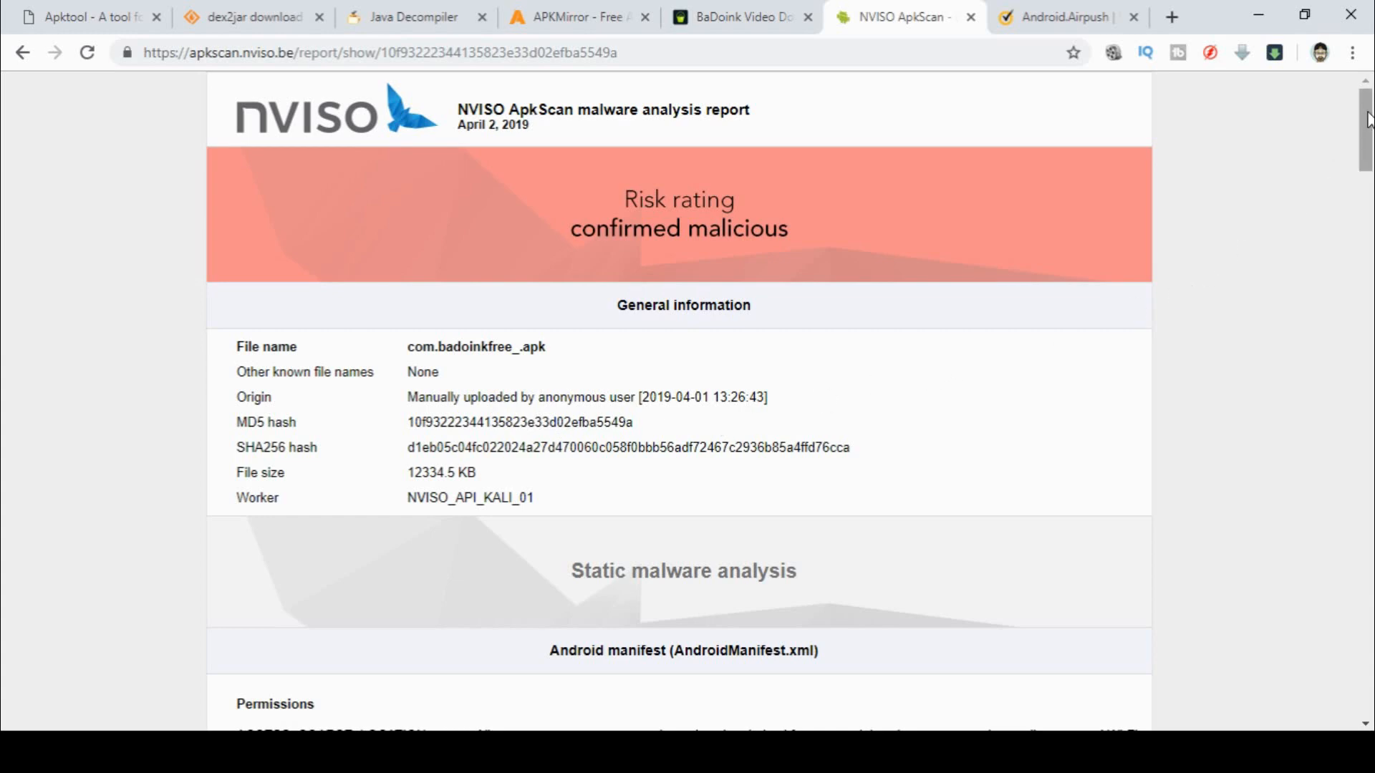
# Read through the ApkScan report's permissions, services, VirusTotal Airpush detections and hardcoded URLs
pyautogui.scroll(-3)
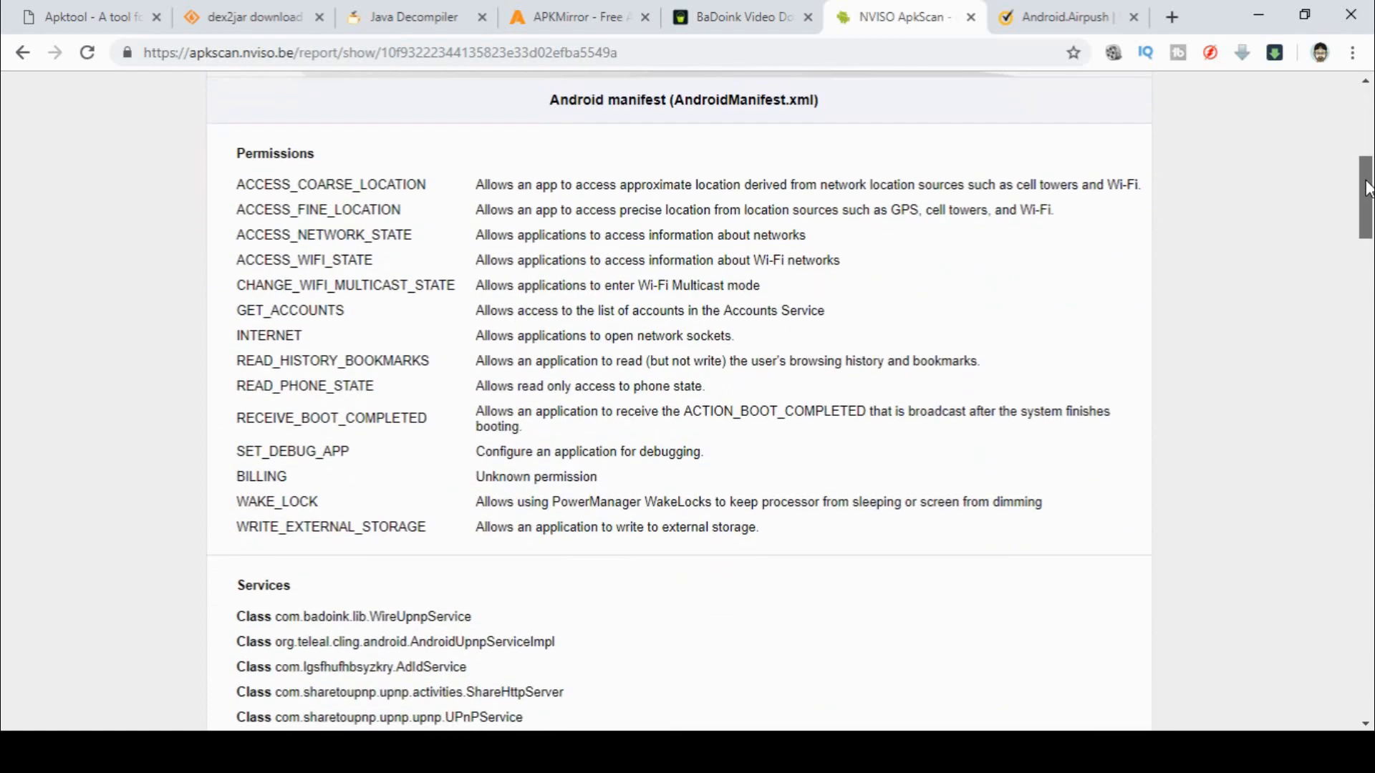
pyautogui.scroll(-3)
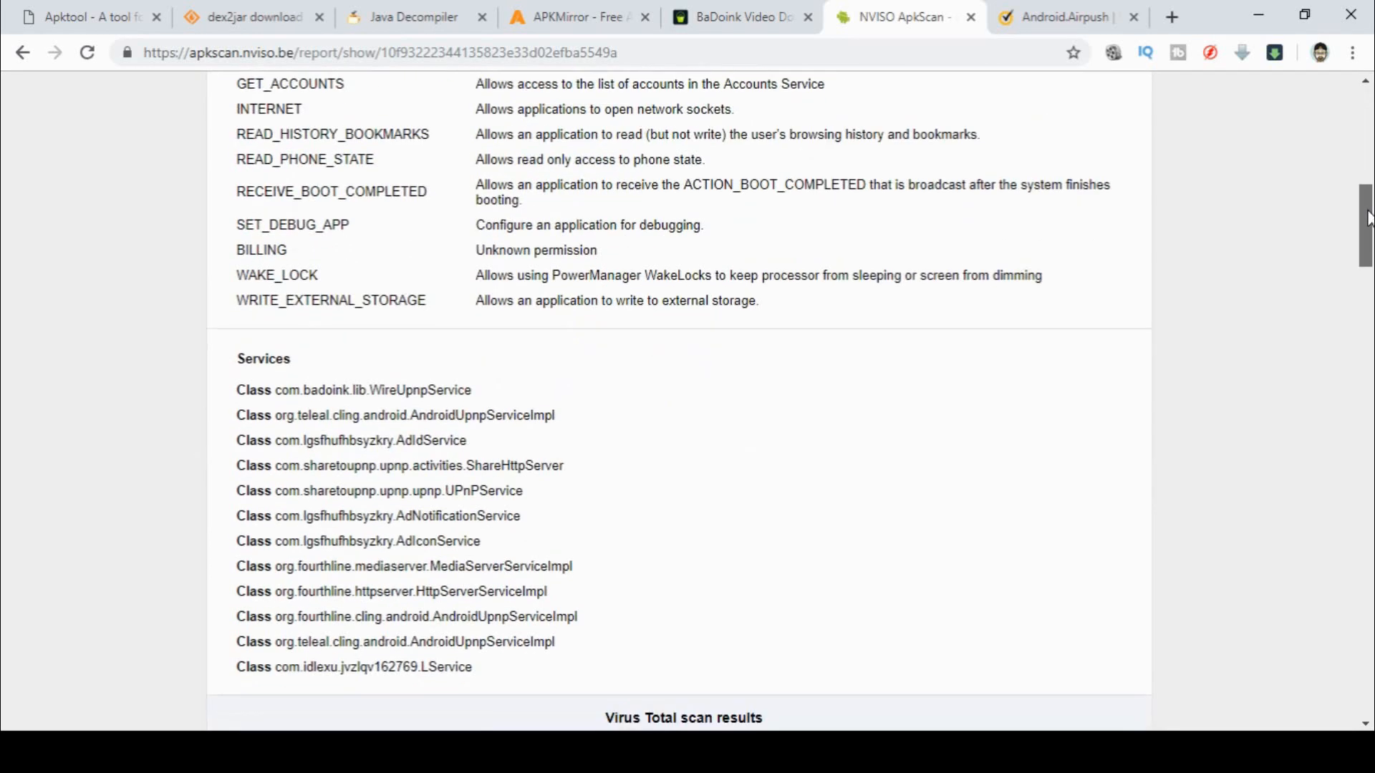
pyautogui.scroll(-3)
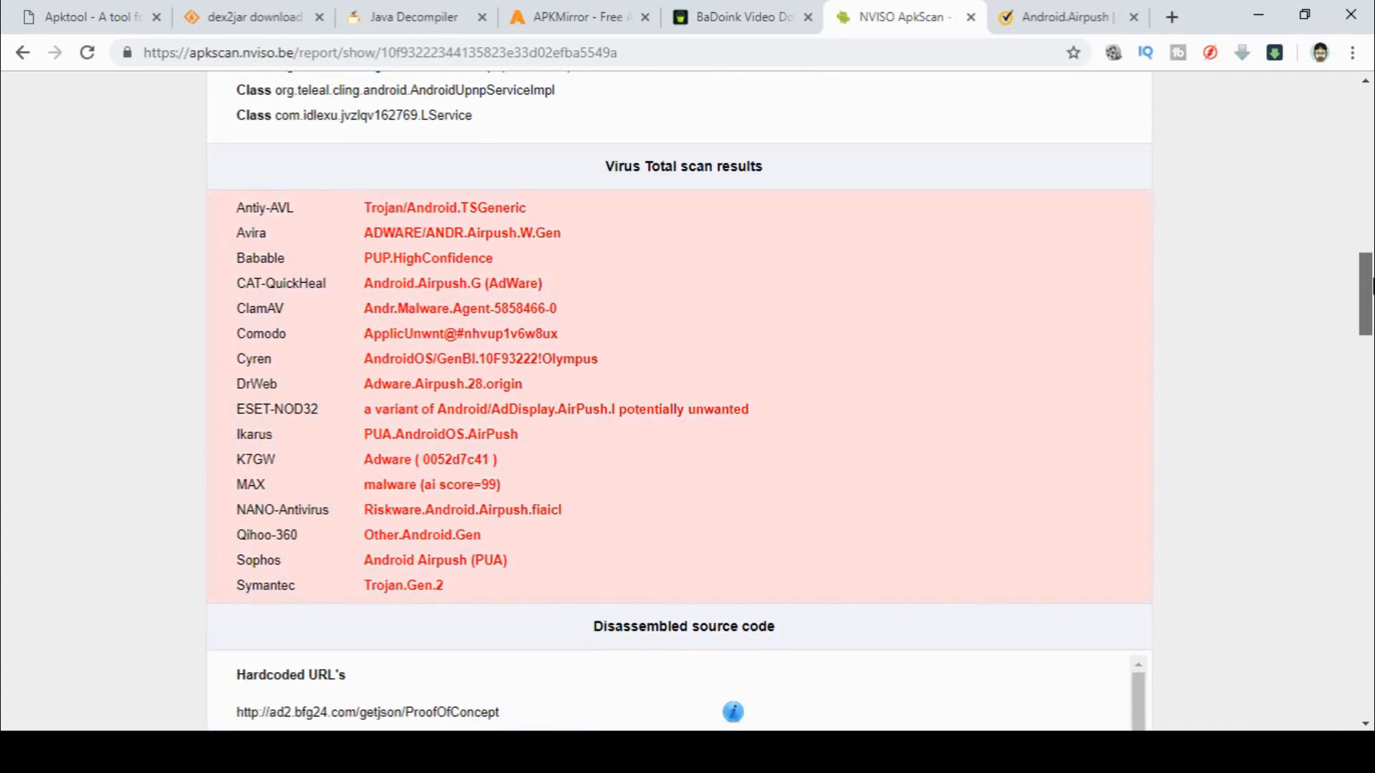
pyautogui.scroll(-3)
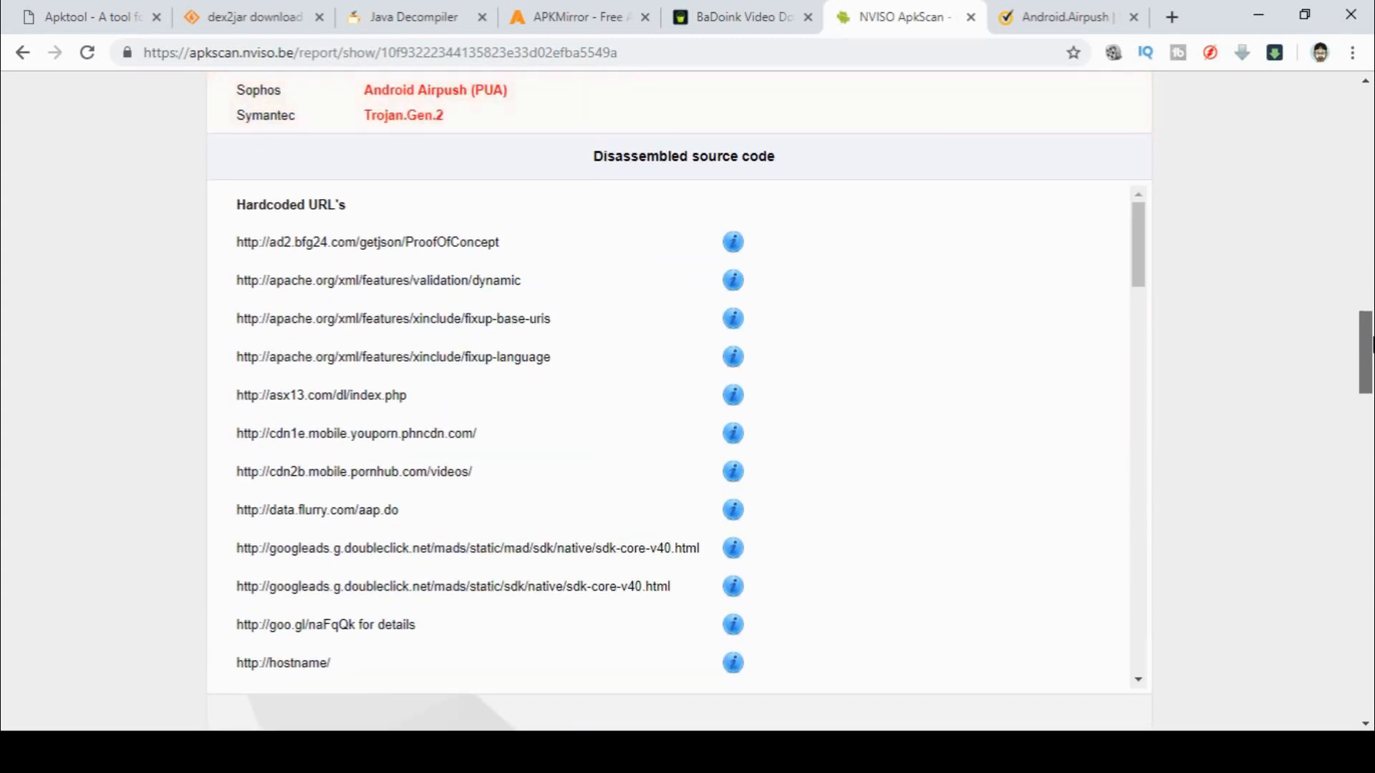
pyautogui.scroll(-3)
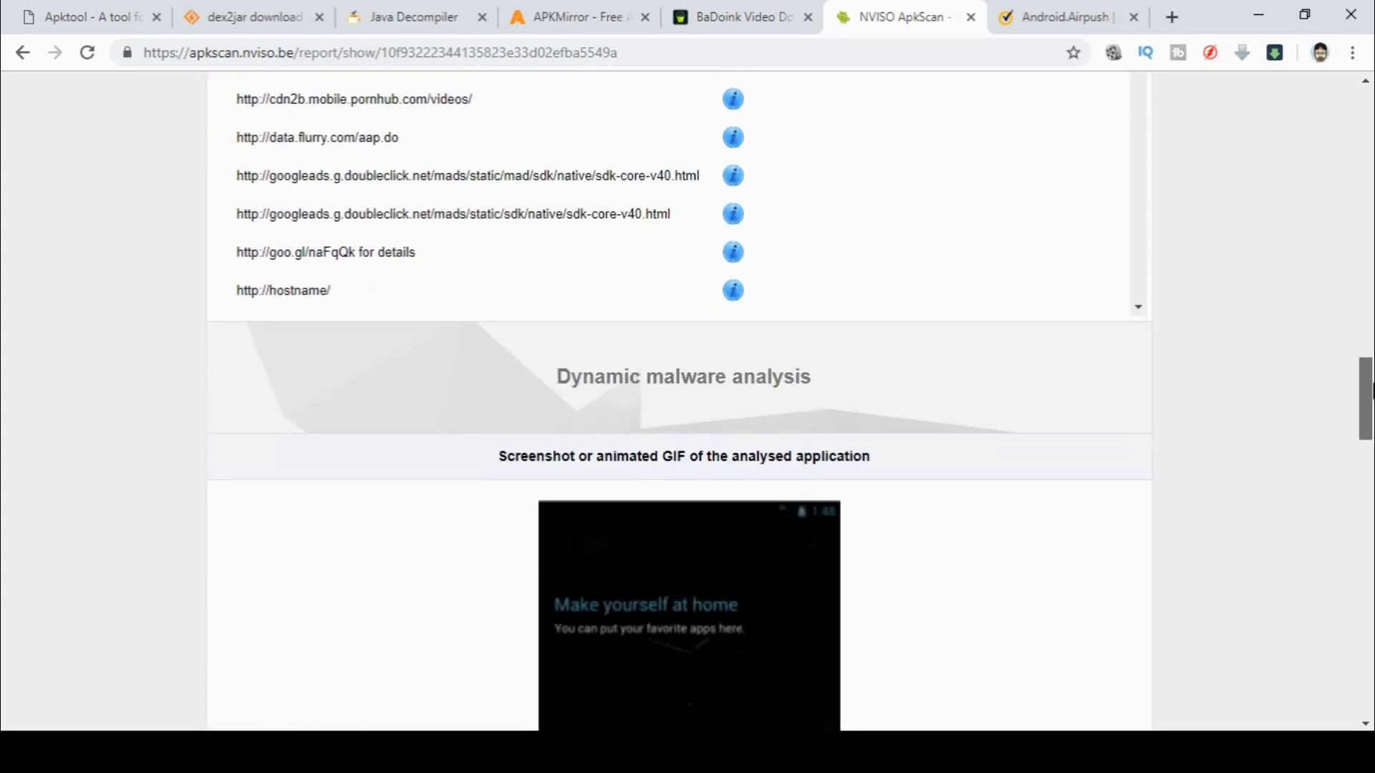
pyautogui.scroll(3)
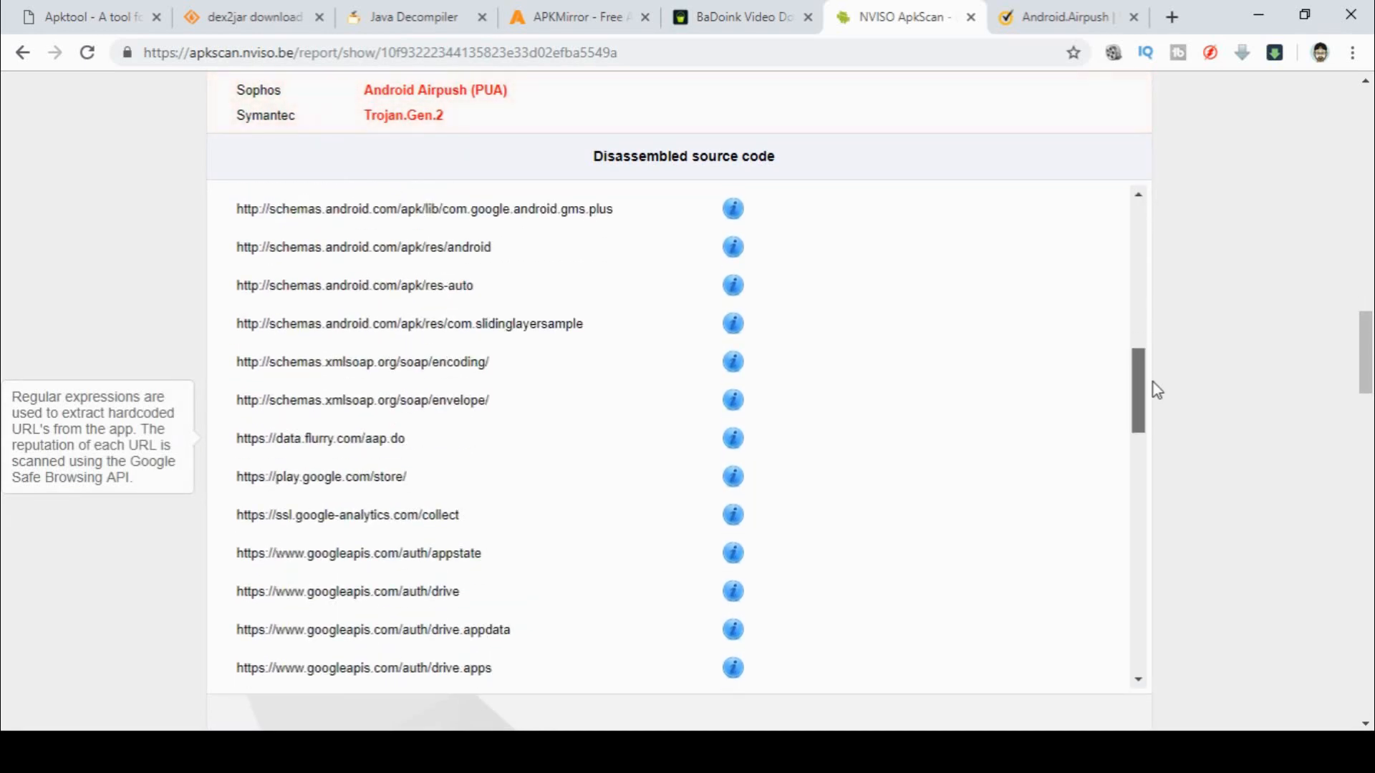
pyautogui.scroll(-3)
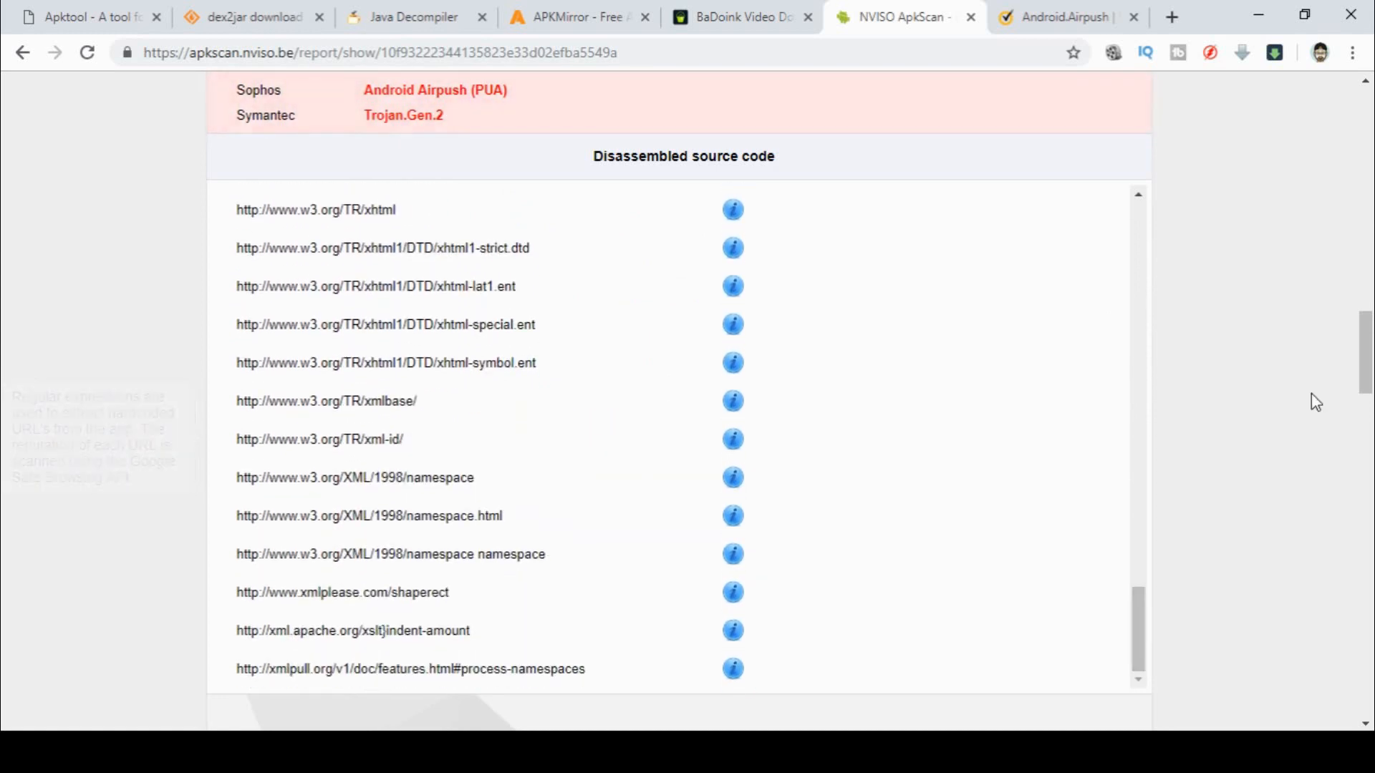
pyautogui.scroll(-3)
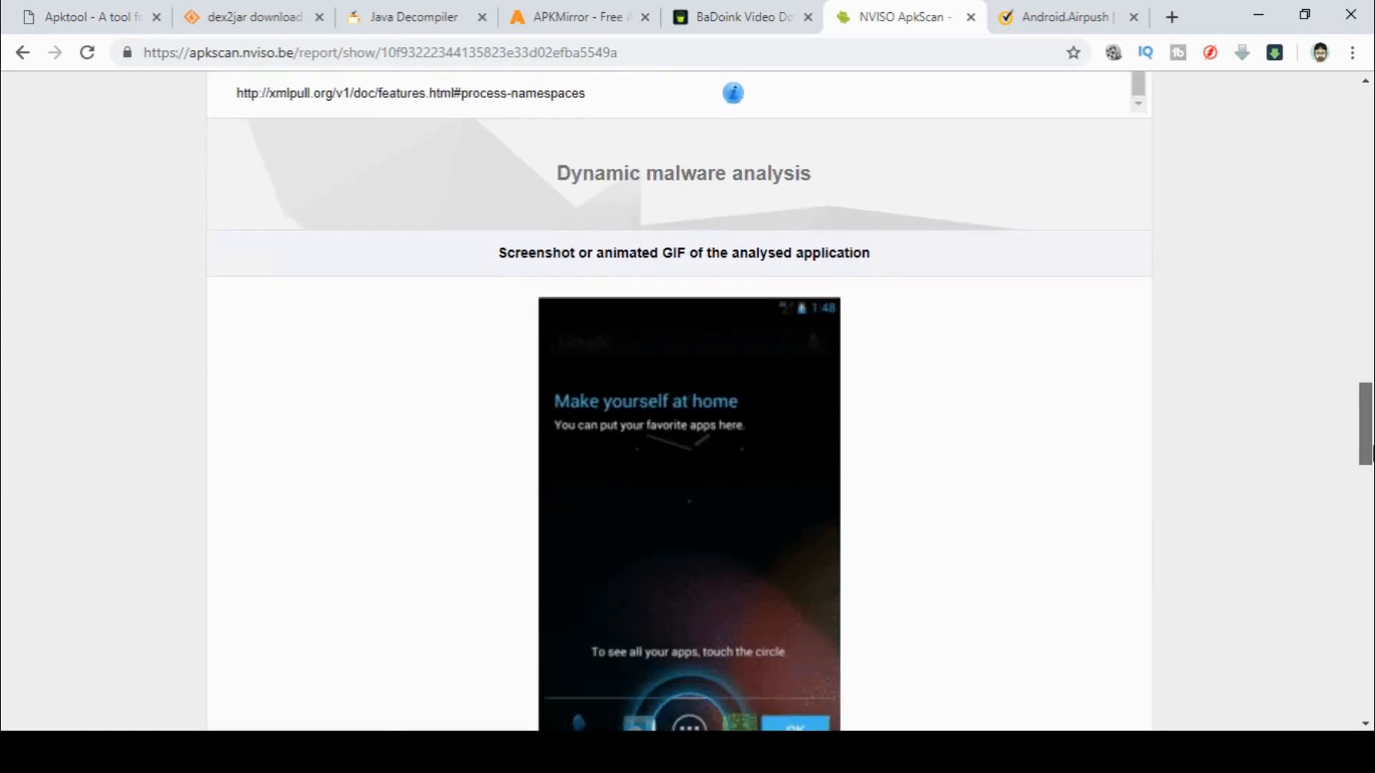
# Read the dynamic analysis through disk activity, file leakage and logcat output, then return to VirusTotal results
pyautogui.scroll(-3)
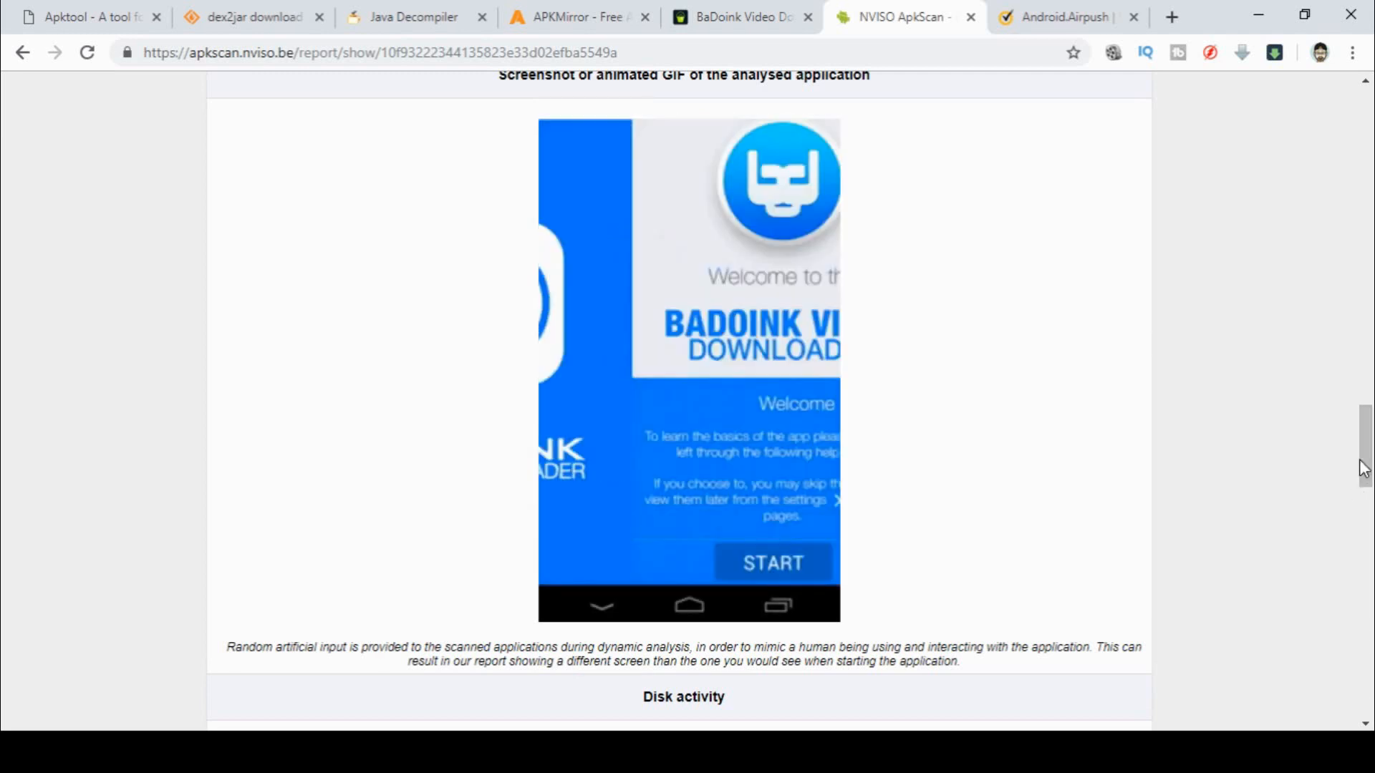
pyautogui.scroll(-3)
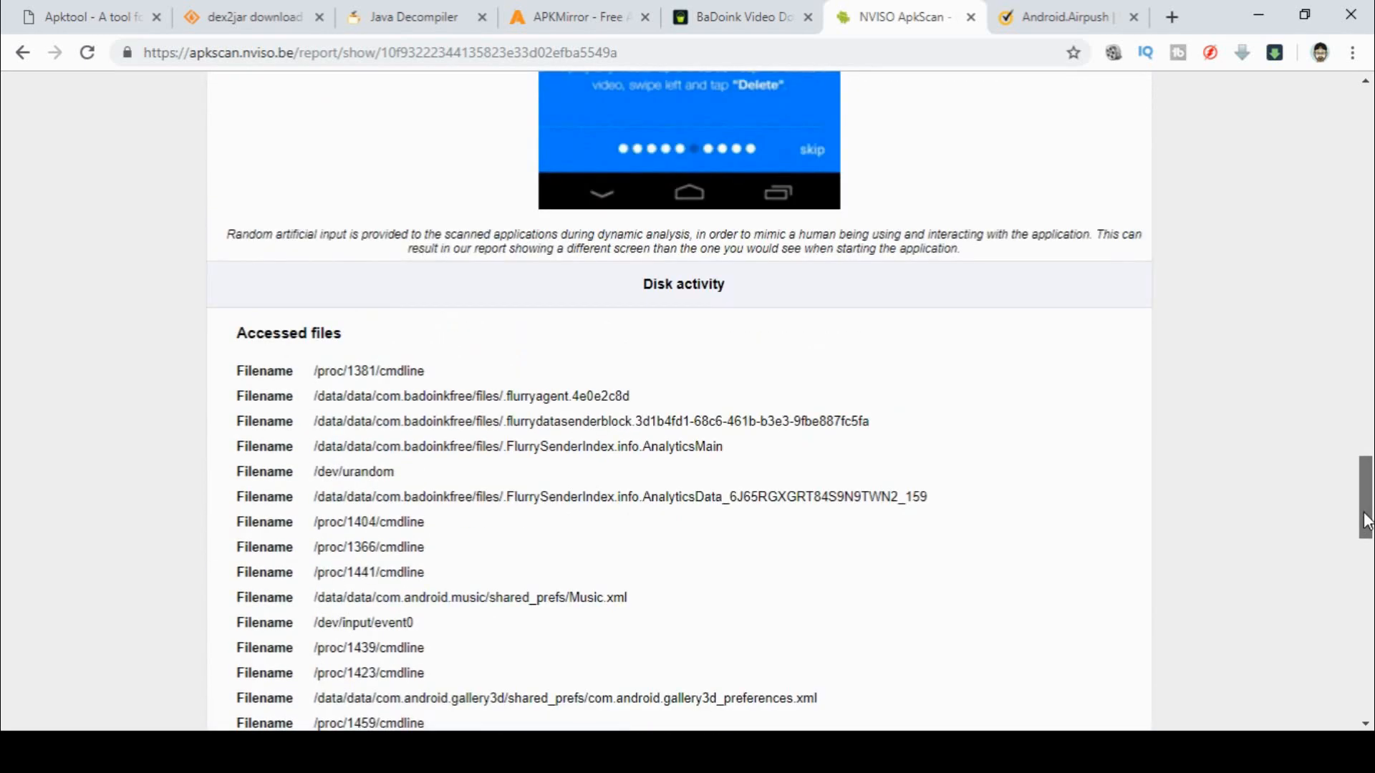
pyautogui.scroll(-3)
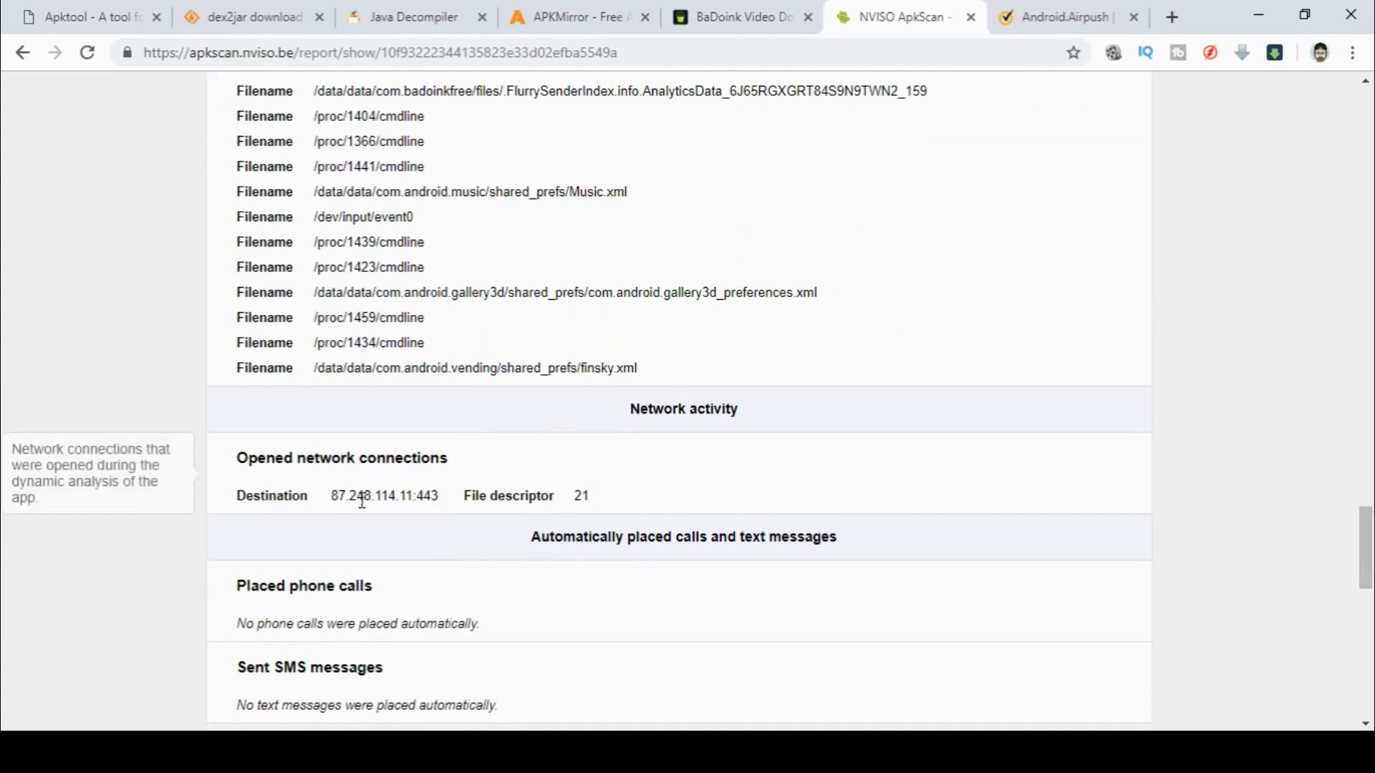
pyautogui.moveTo(447, 501)
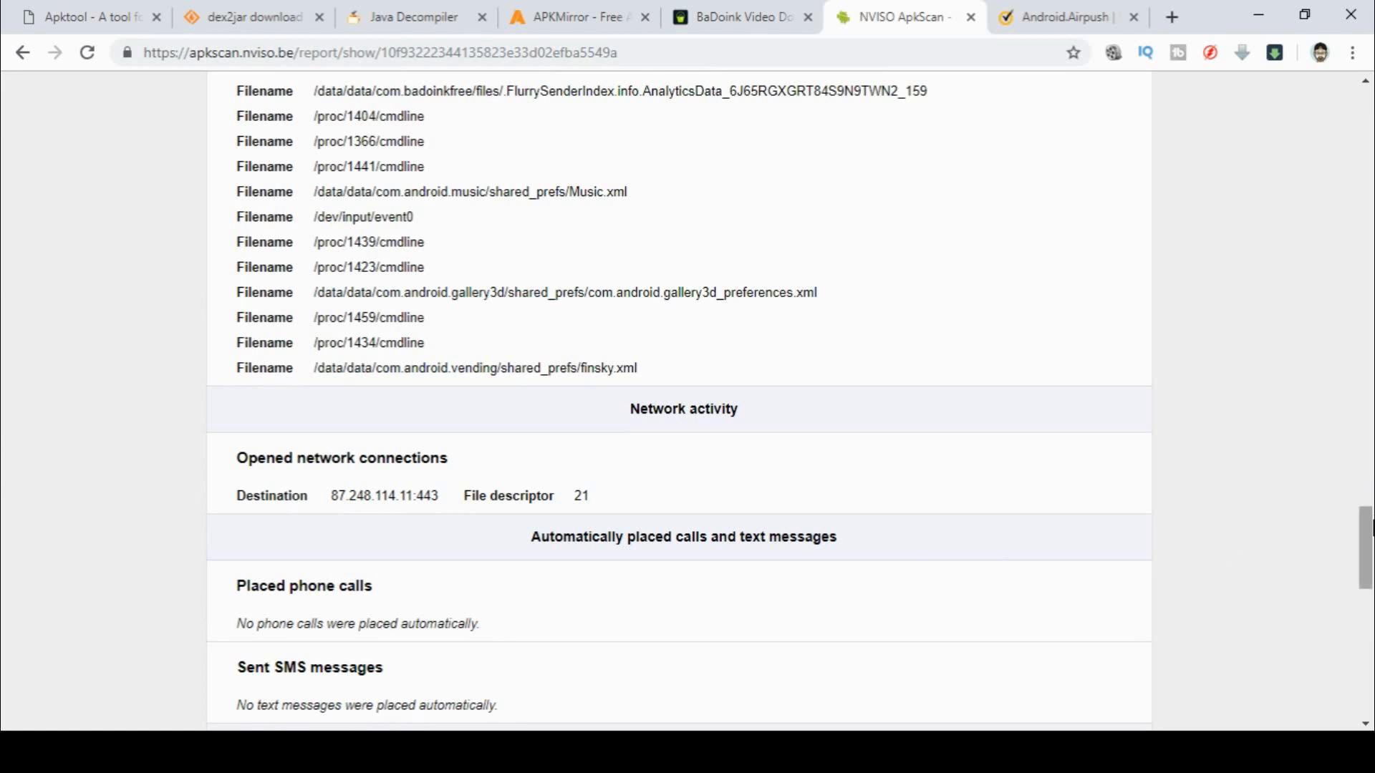
pyautogui.scroll(-3)
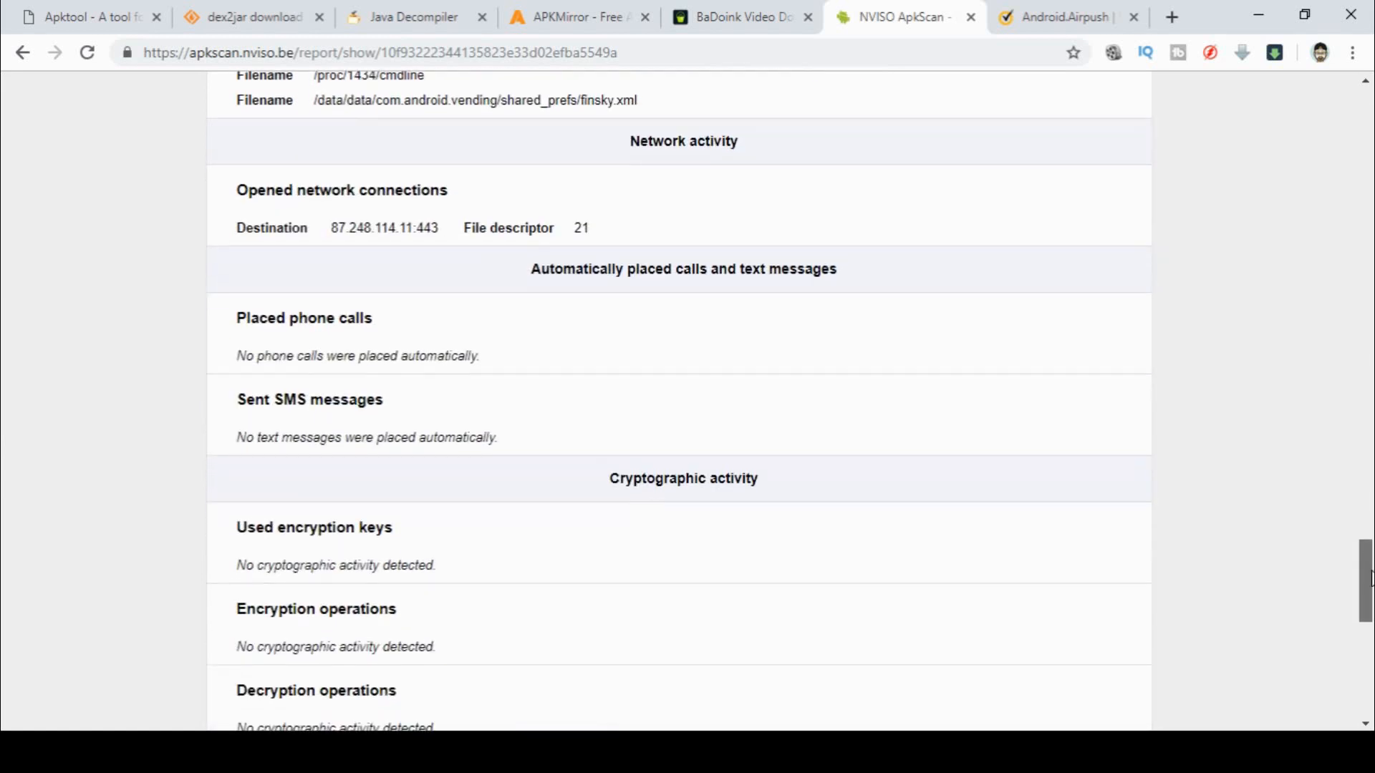
pyautogui.scroll(-3)
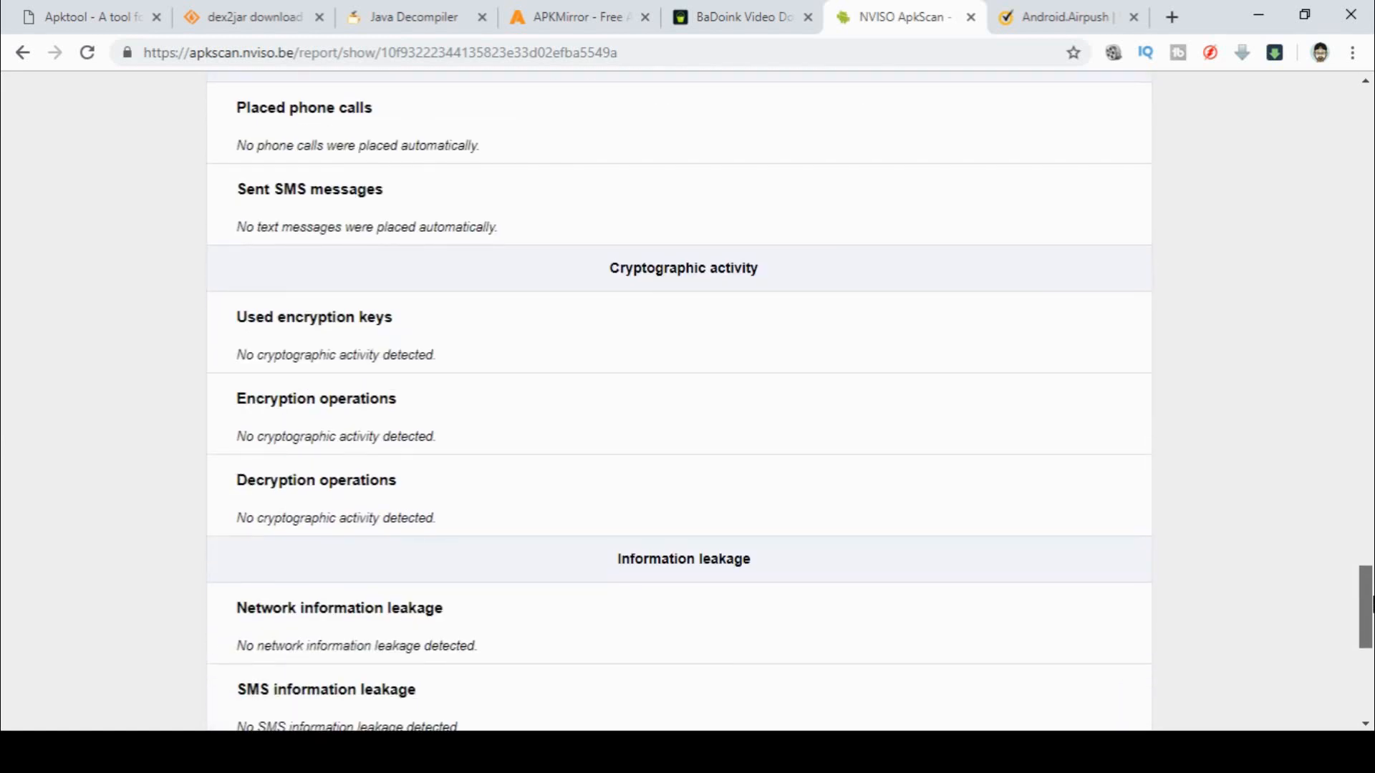
pyautogui.scroll(-3)
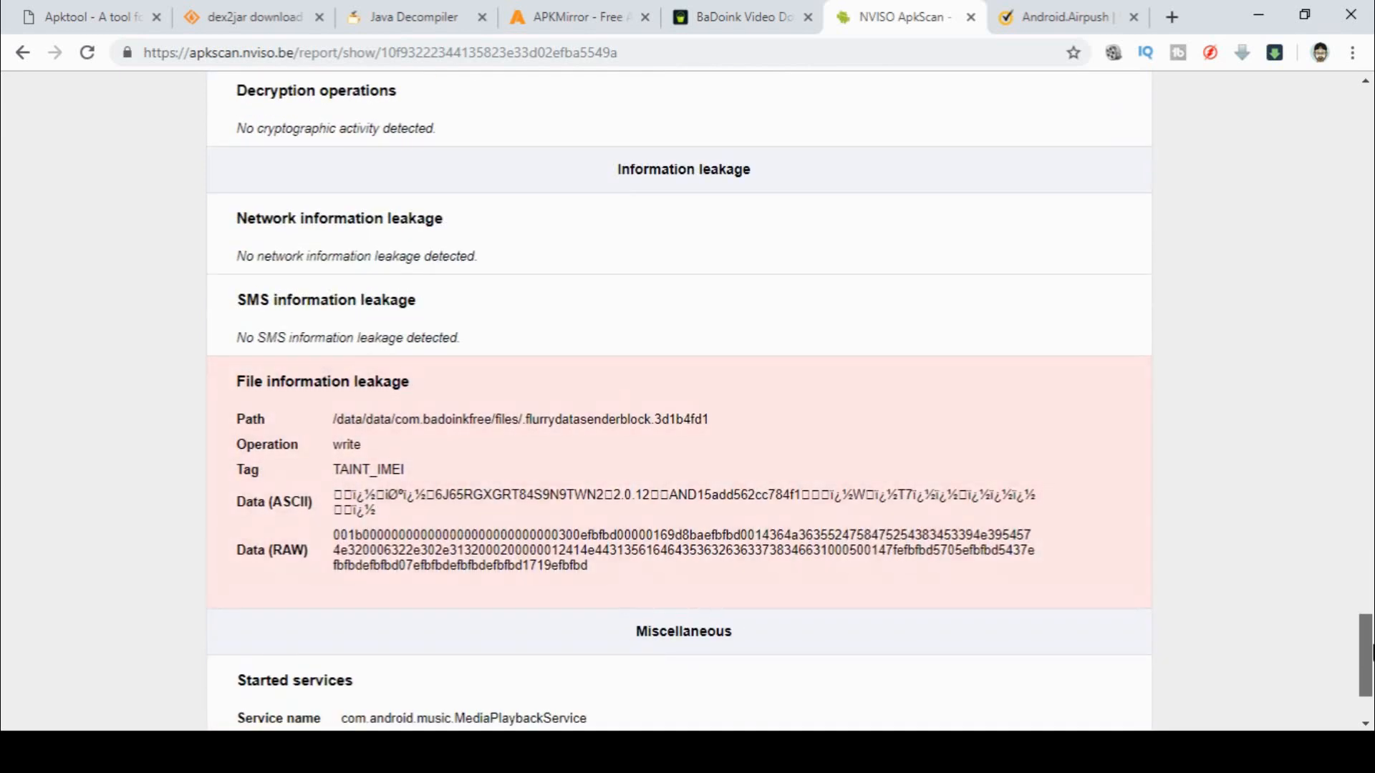
pyautogui.scroll(-3)
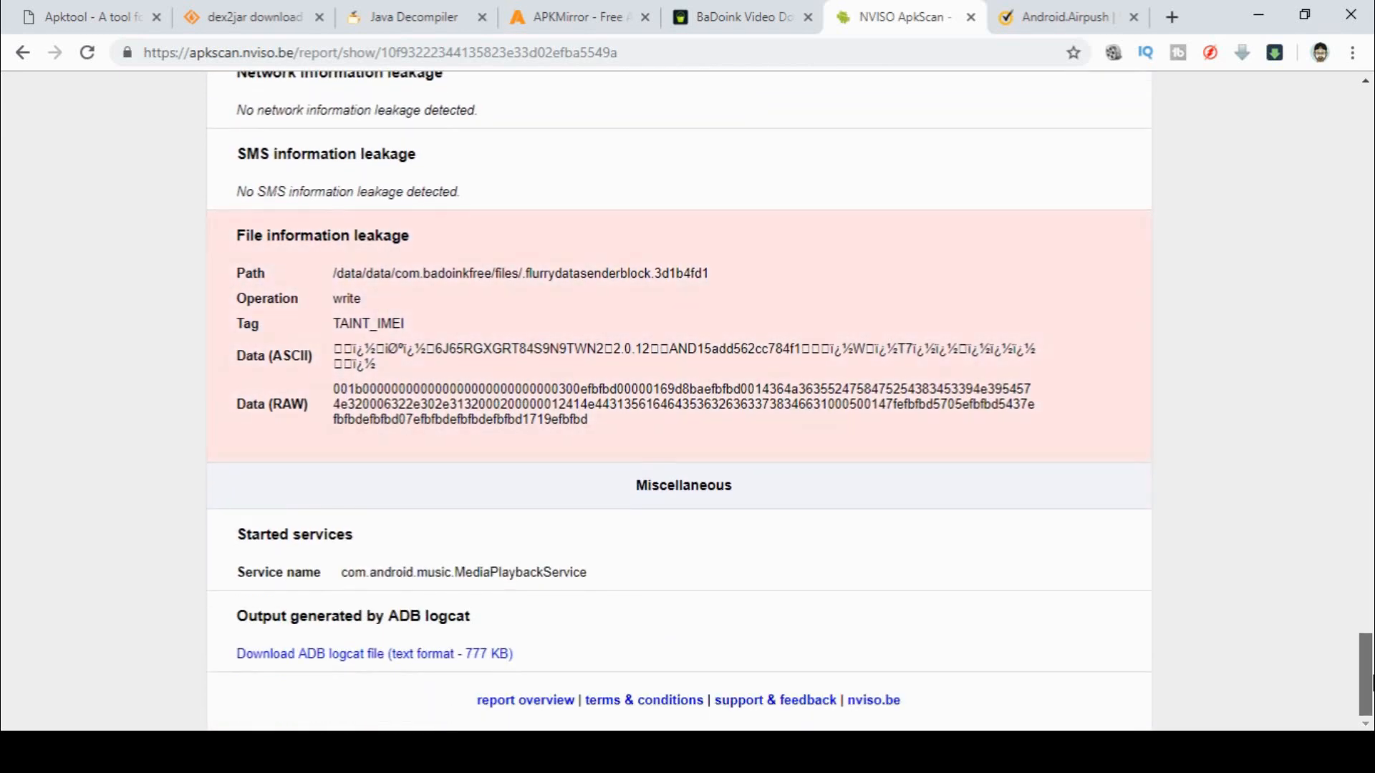
pyautogui.moveTo(334, 665)
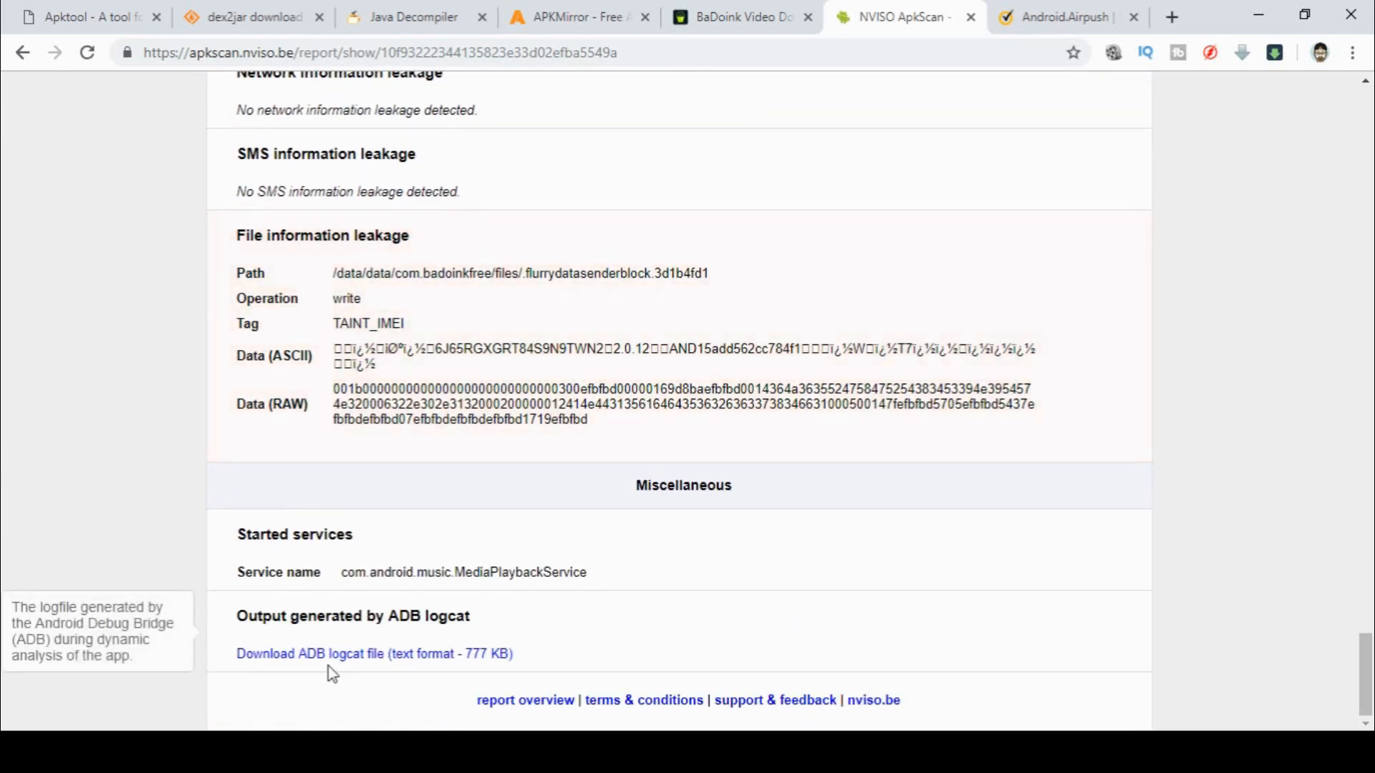
pyautogui.moveTo(393, 669)
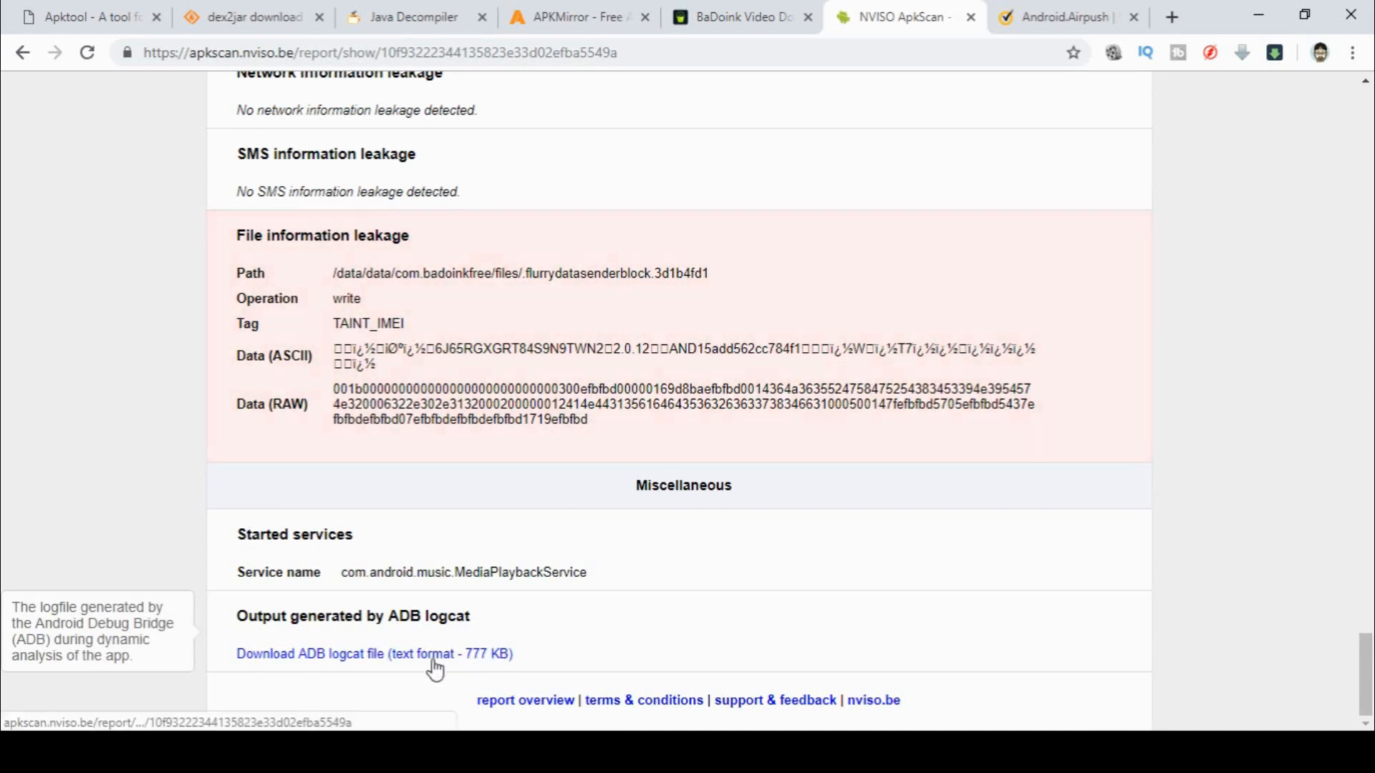
pyautogui.moveTo(1331, 480)
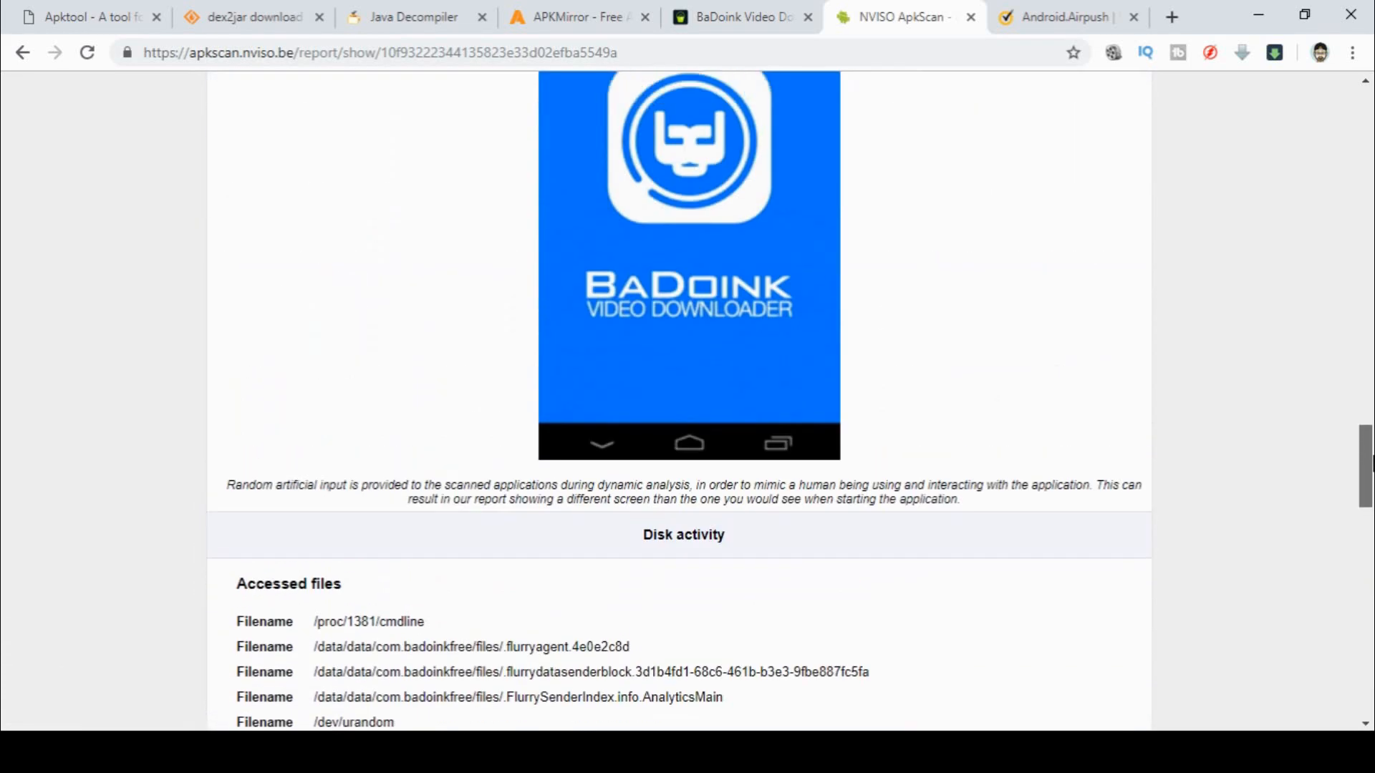
pyautogui.scroll(3)
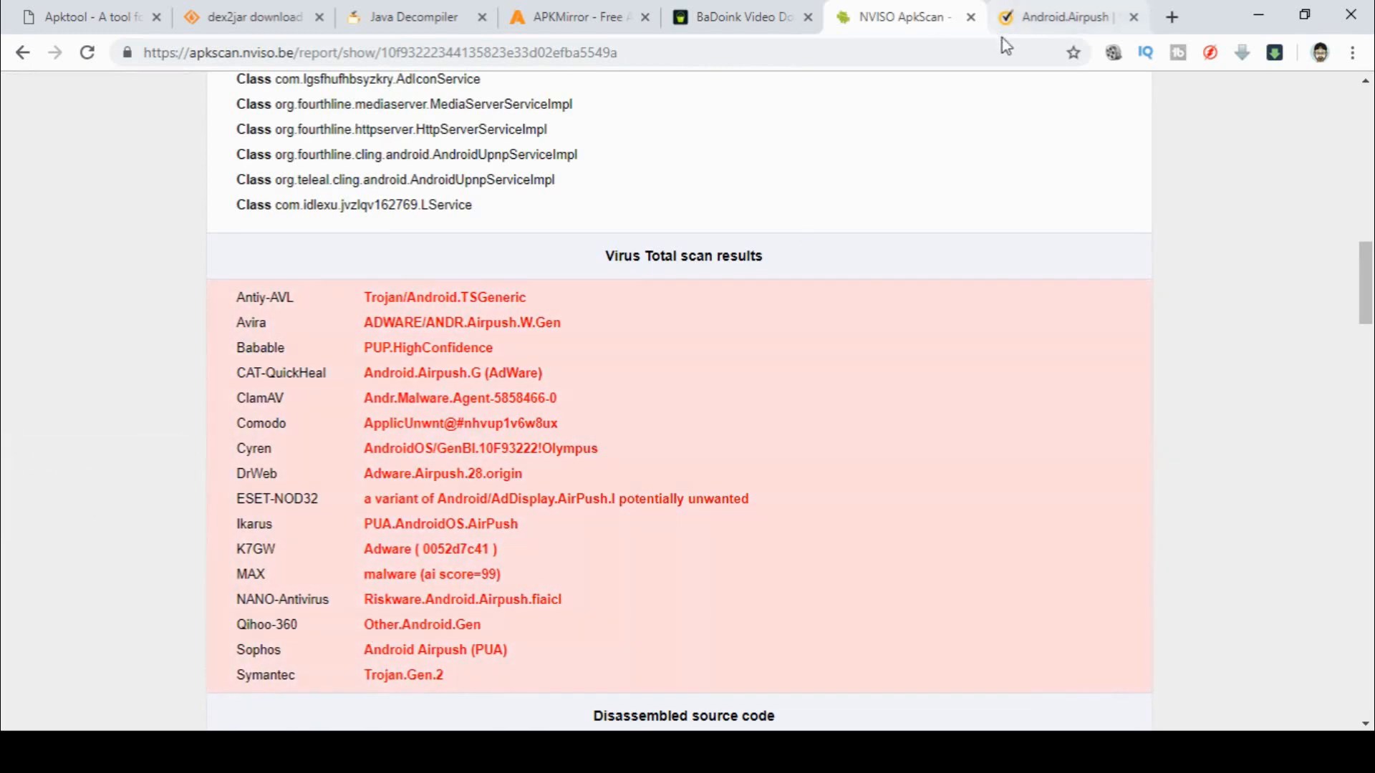
# Read Symantec's Android.Airpush writeup through its behaviours and removal steps, then return to the top
pyautogui.click(1062, 17)
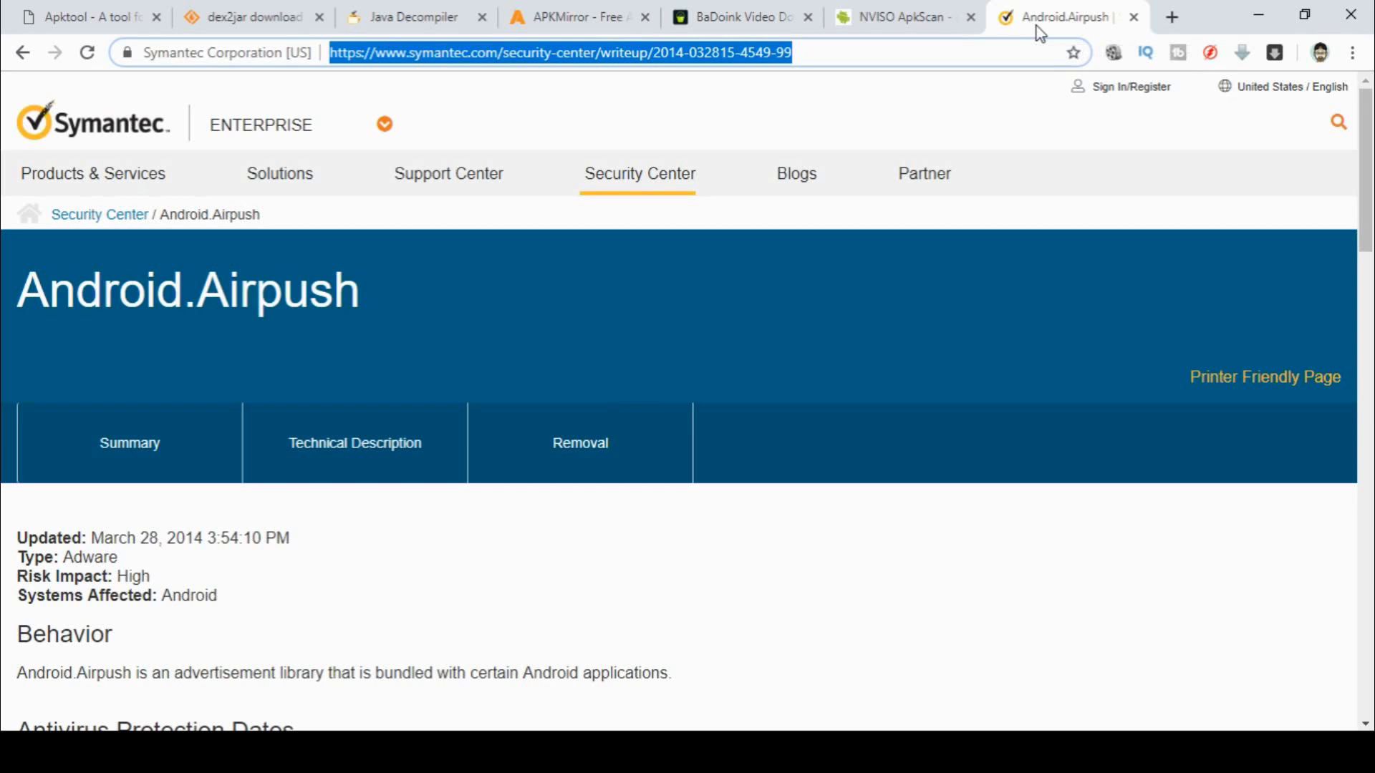
pyautogui.moveTo(1333, 123)
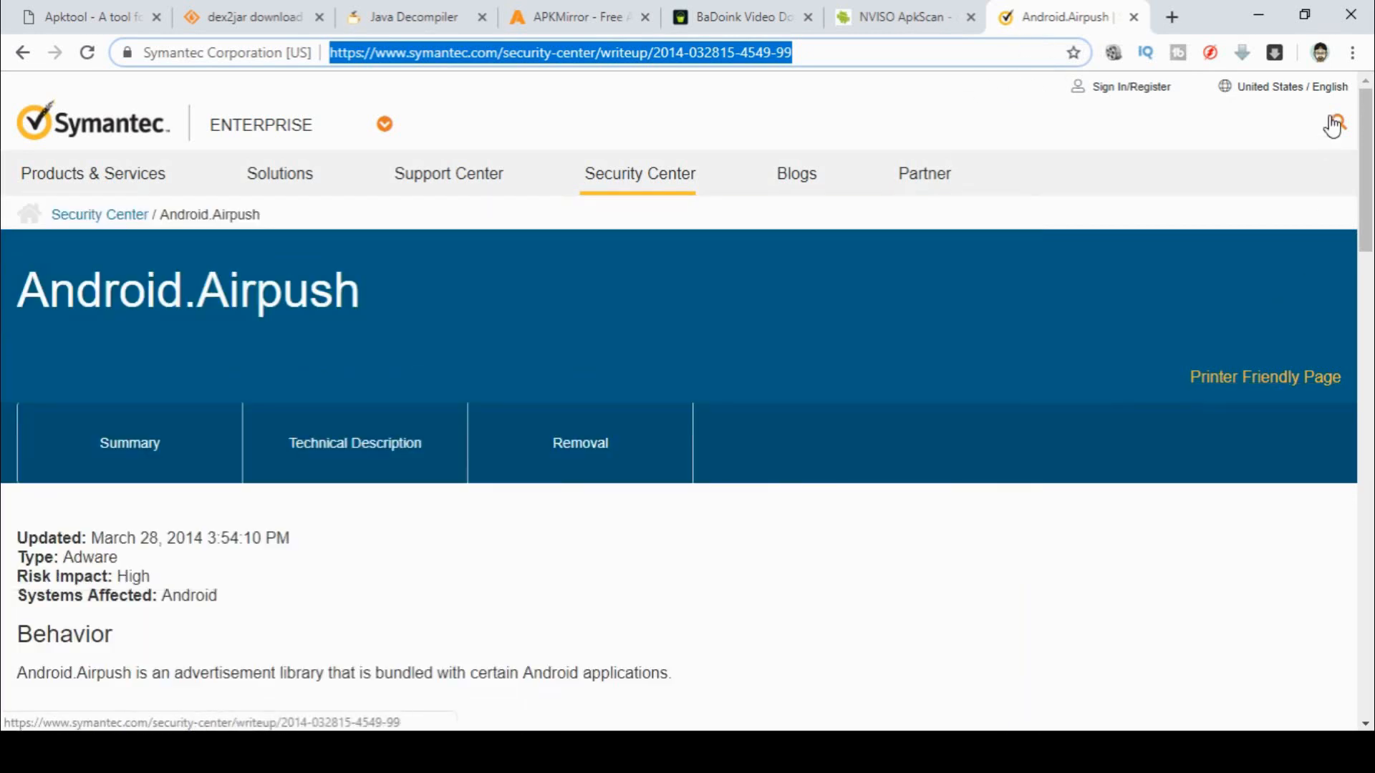
pyautogui.scroll(-3)
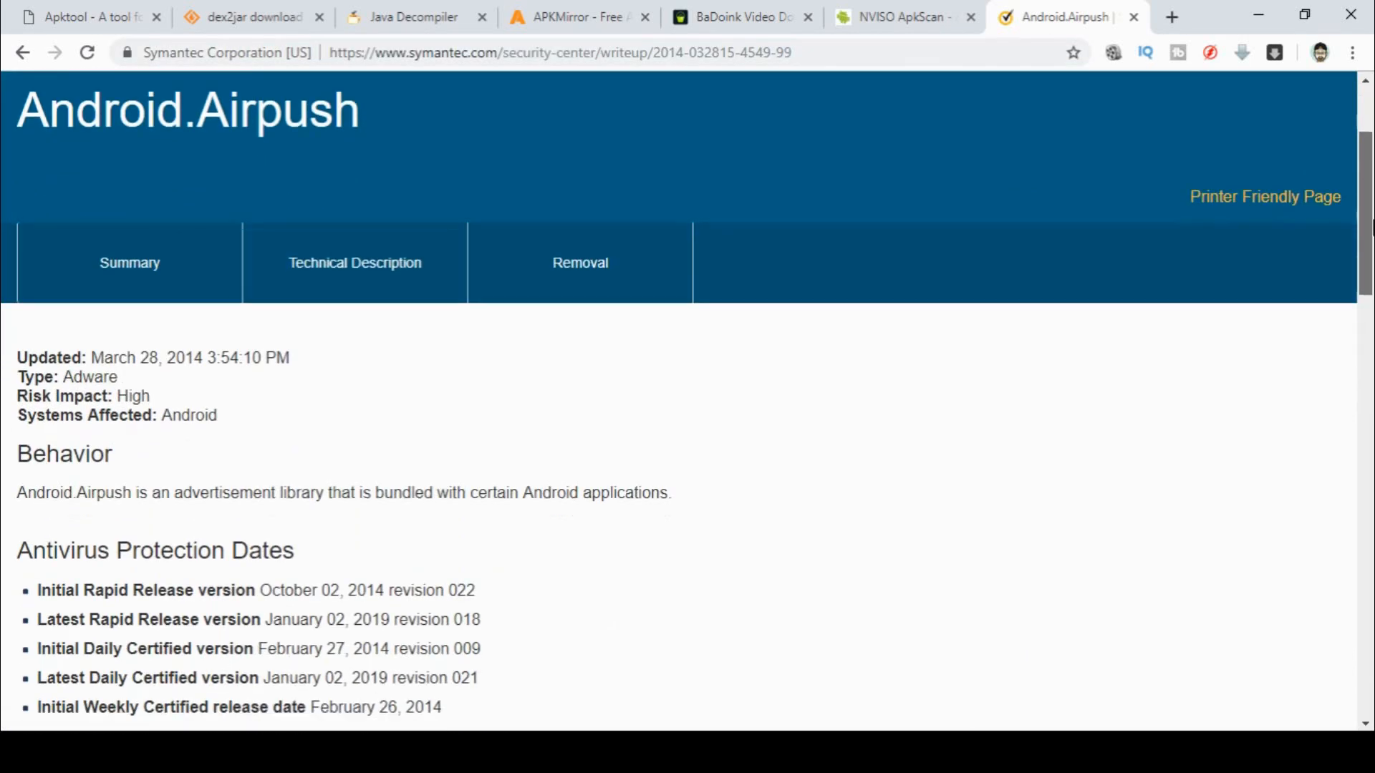
pyautogui.scroll(-3)
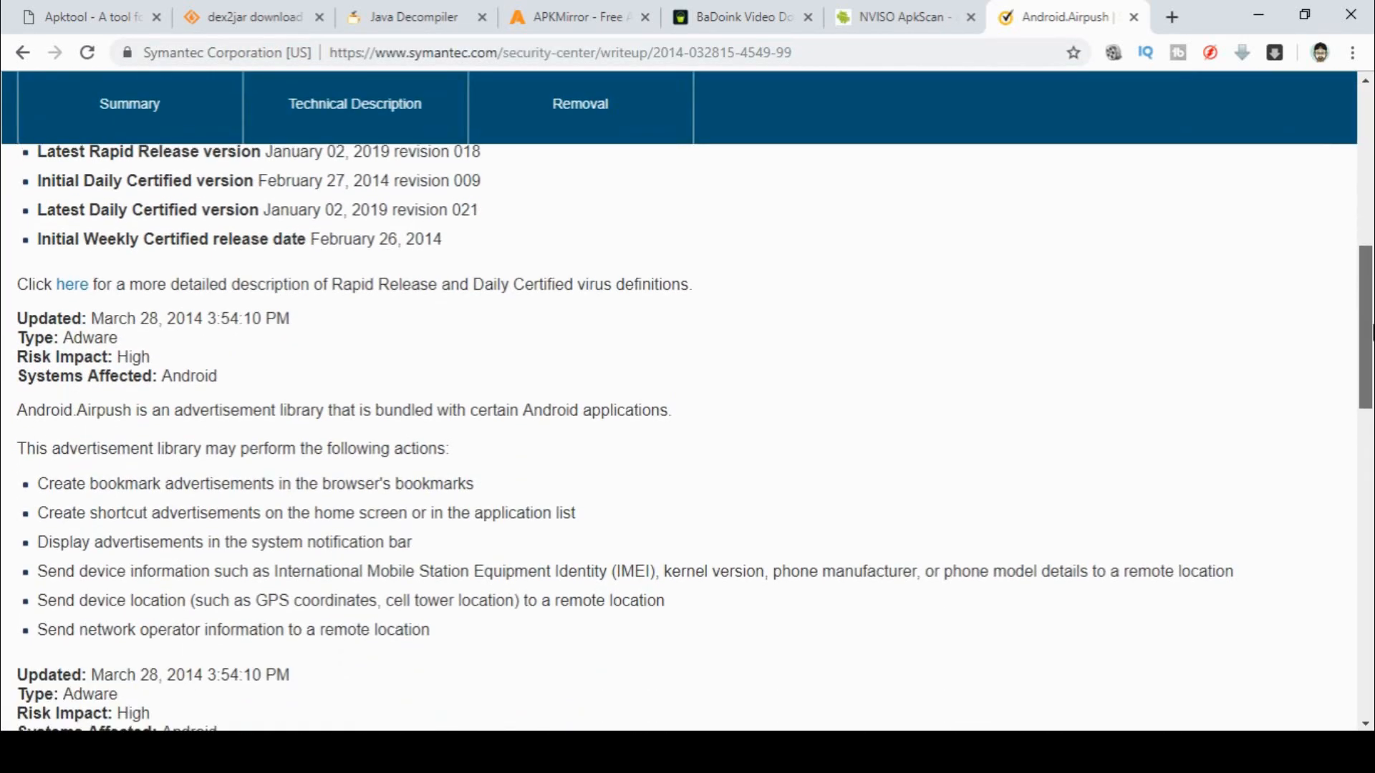
pyautogui.scroll(-3)
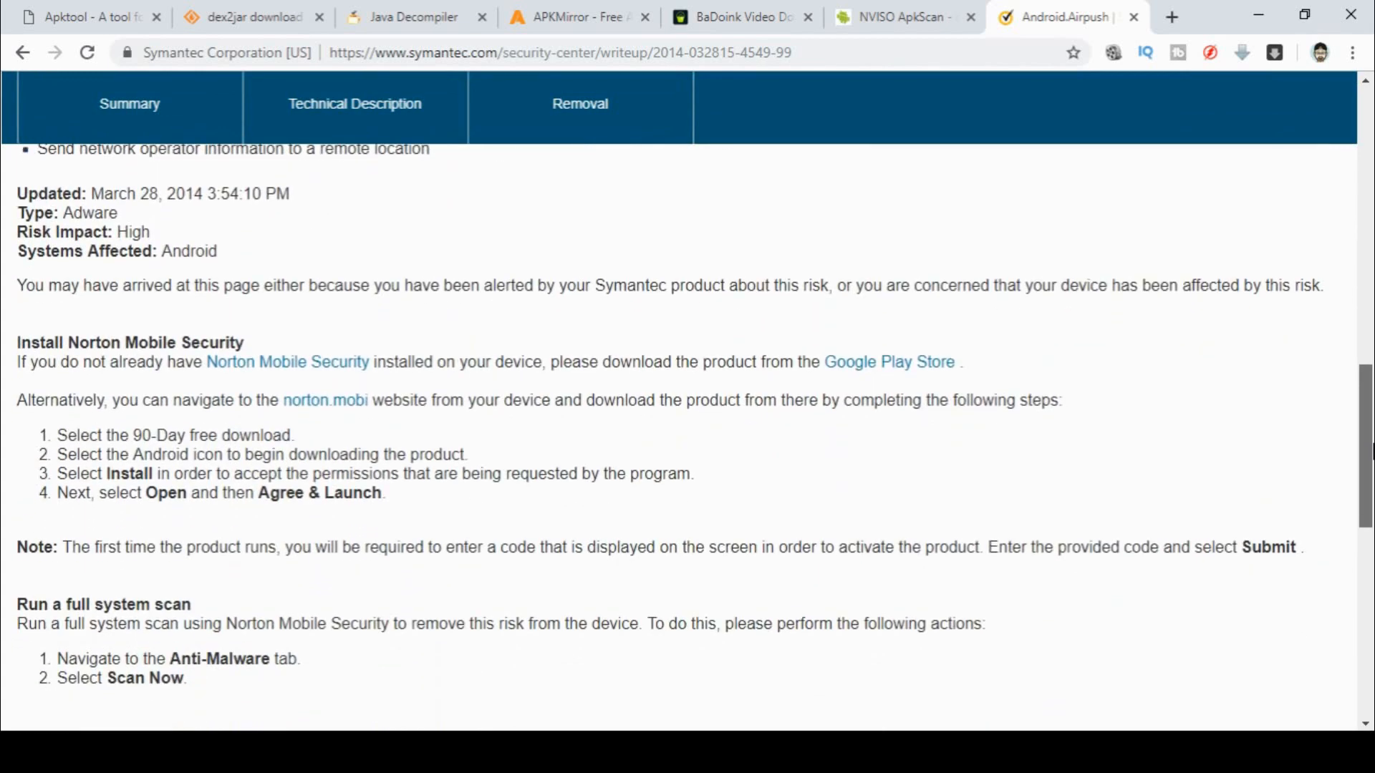
pyautogui.scroll(-3)
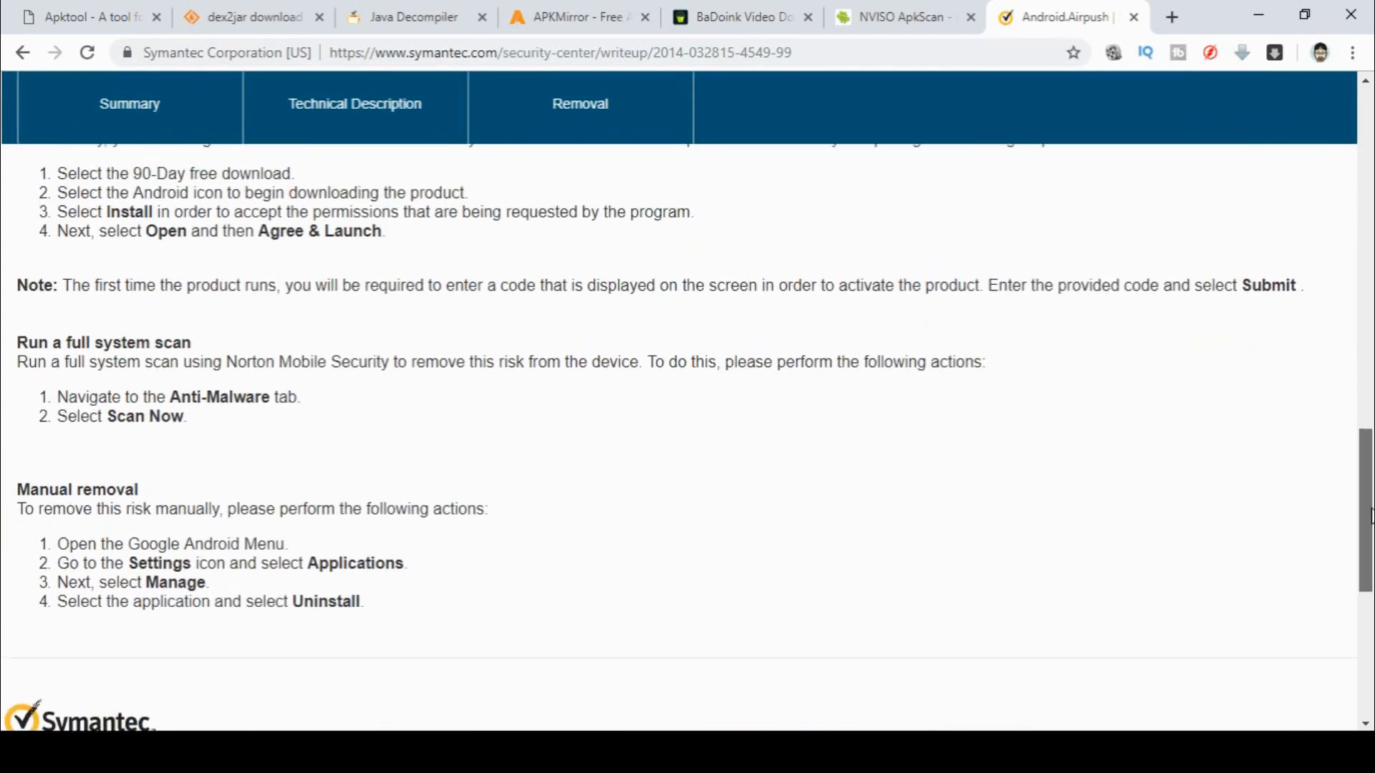
pyautogui.scroll(3)
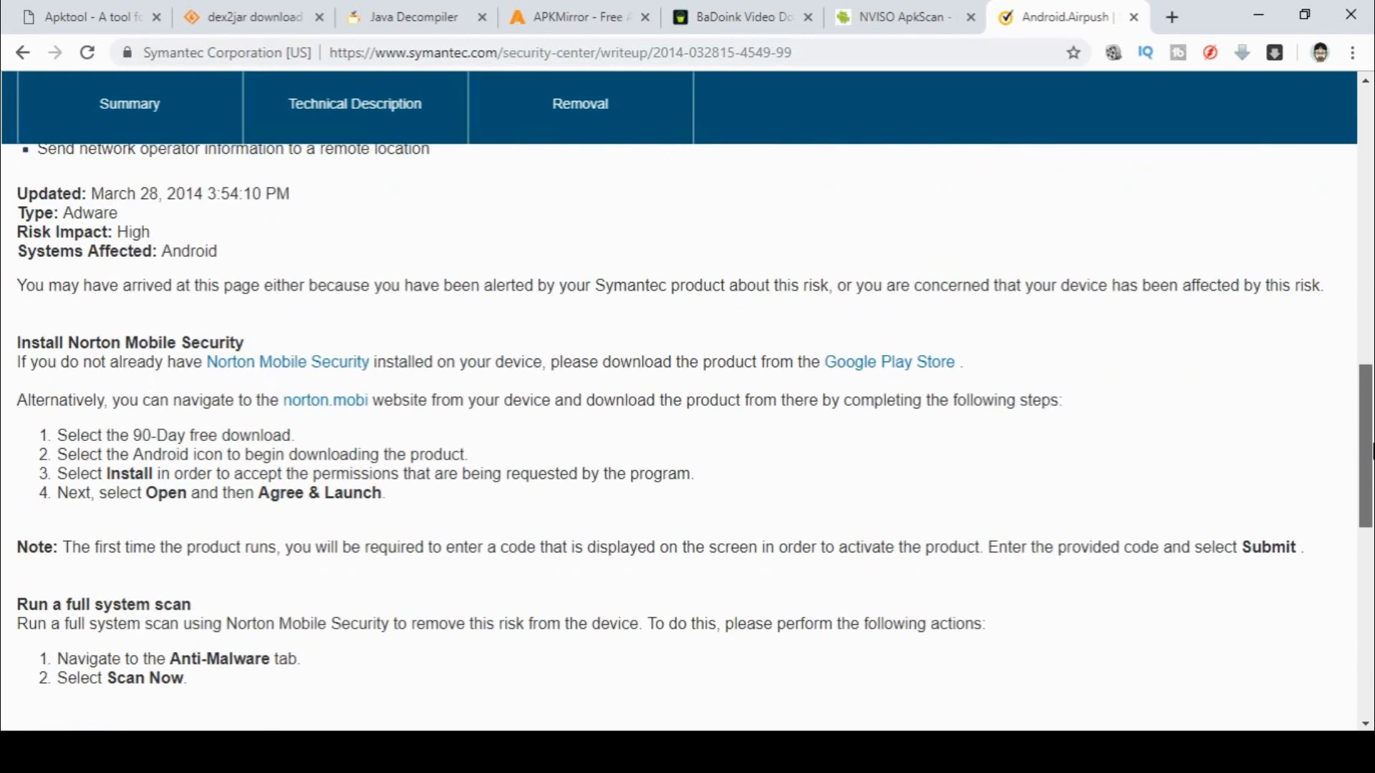
pyautogui.scroll(3)
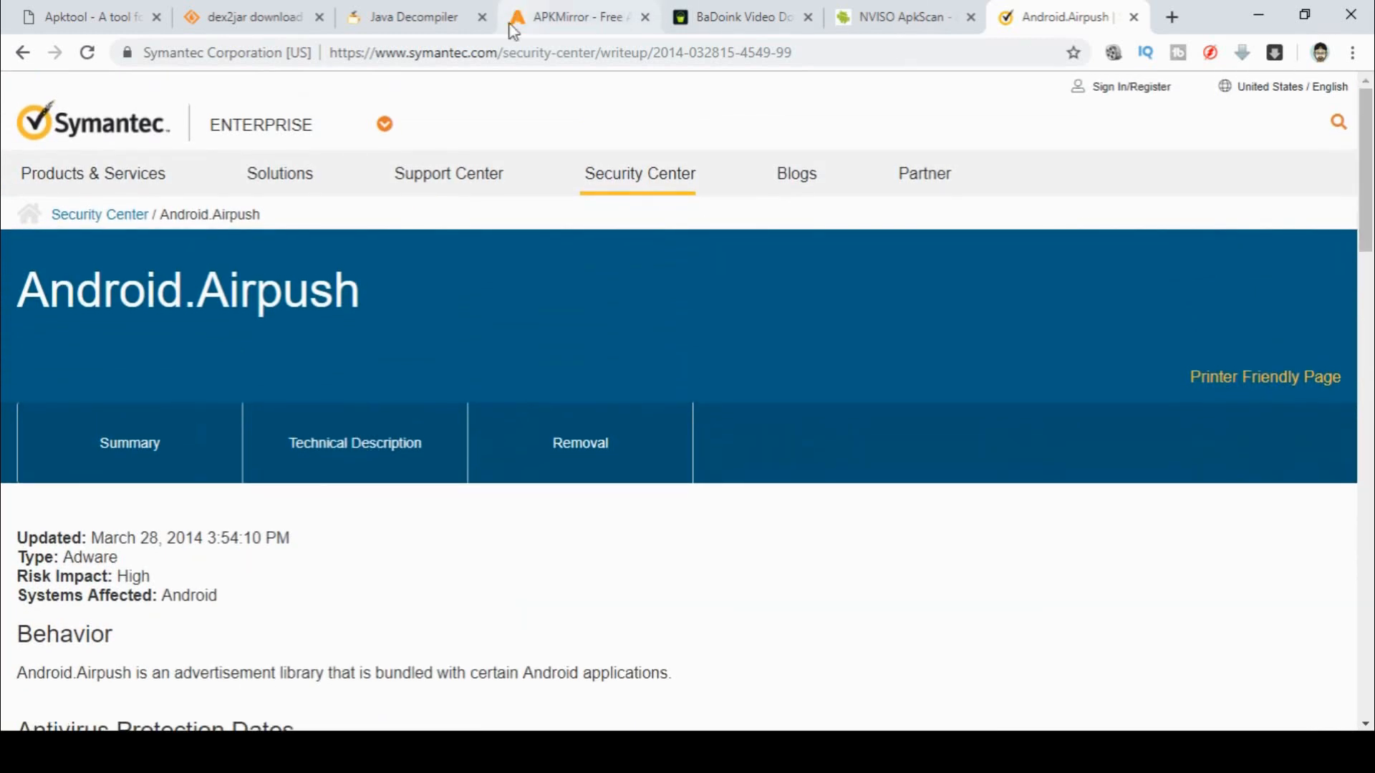
pyautogui.moveTo(83, 17)
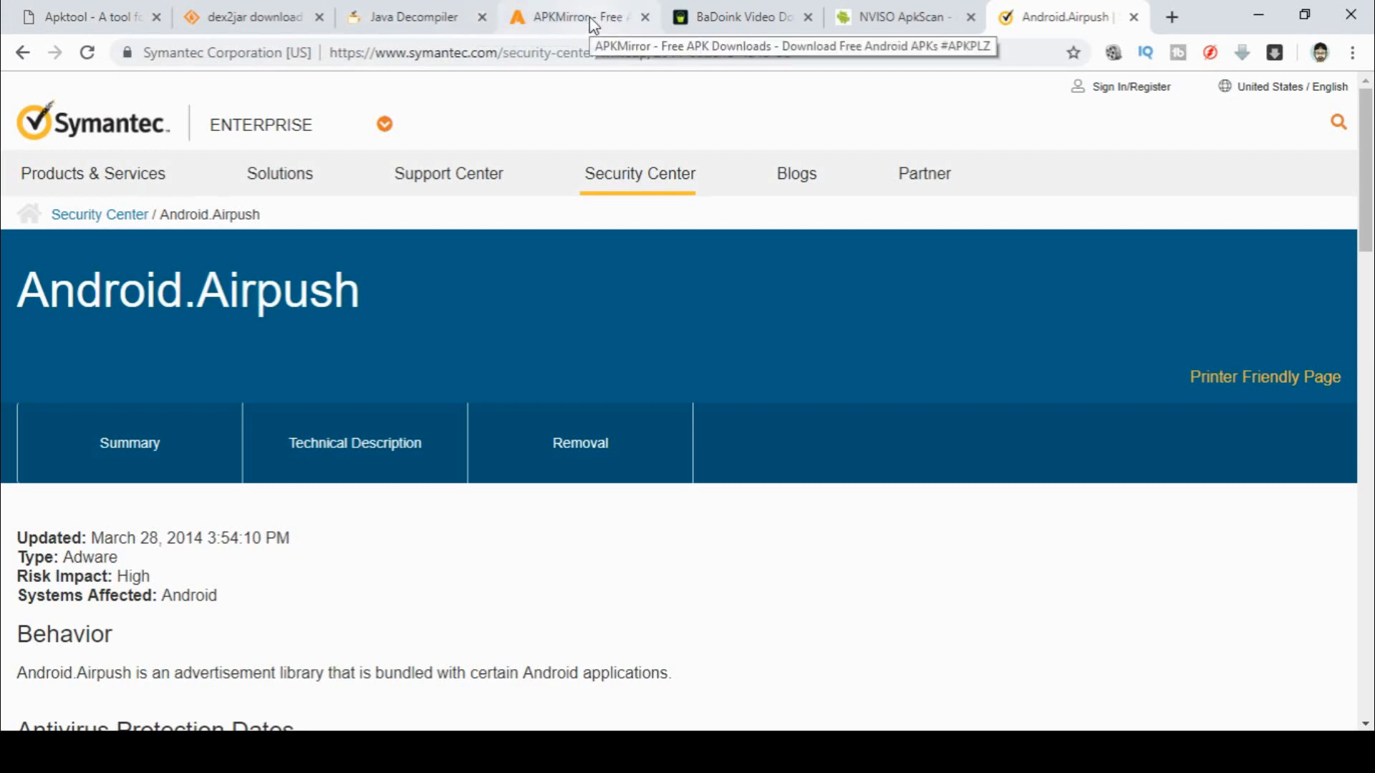
# Glance at the APKMirror listings, then return to the Android.Airpush writeup
pyautogui.click(575, 16)
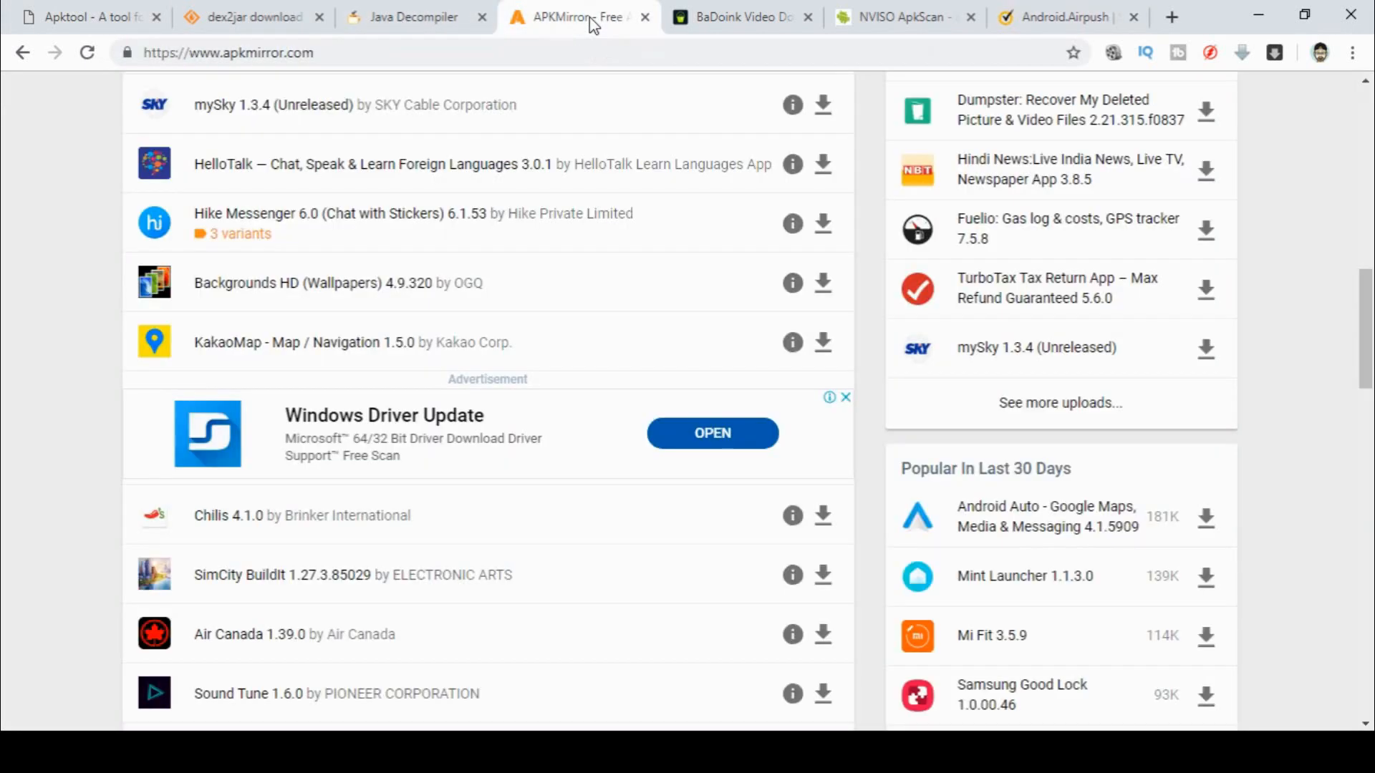
pyautogui.moveTo(794, 136)
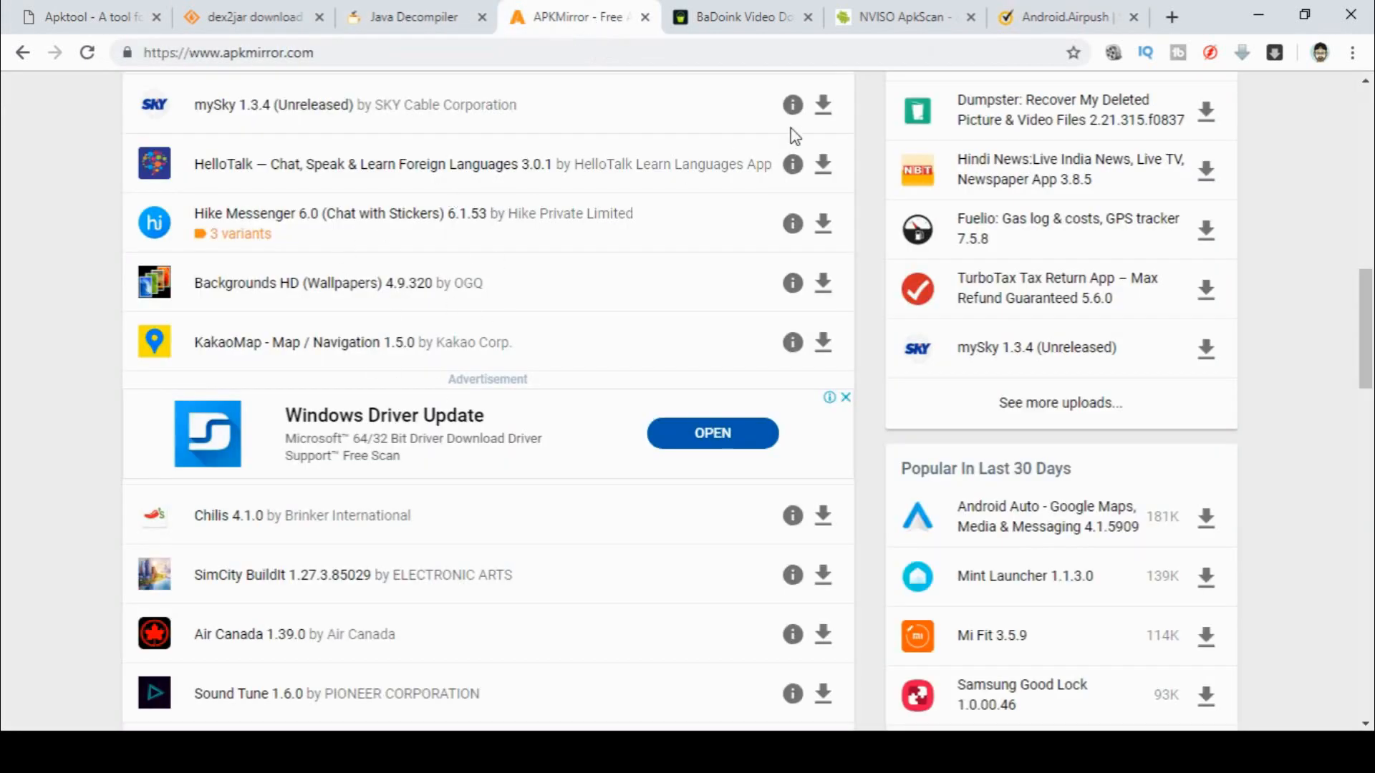
pyautogui.click(904, 17)
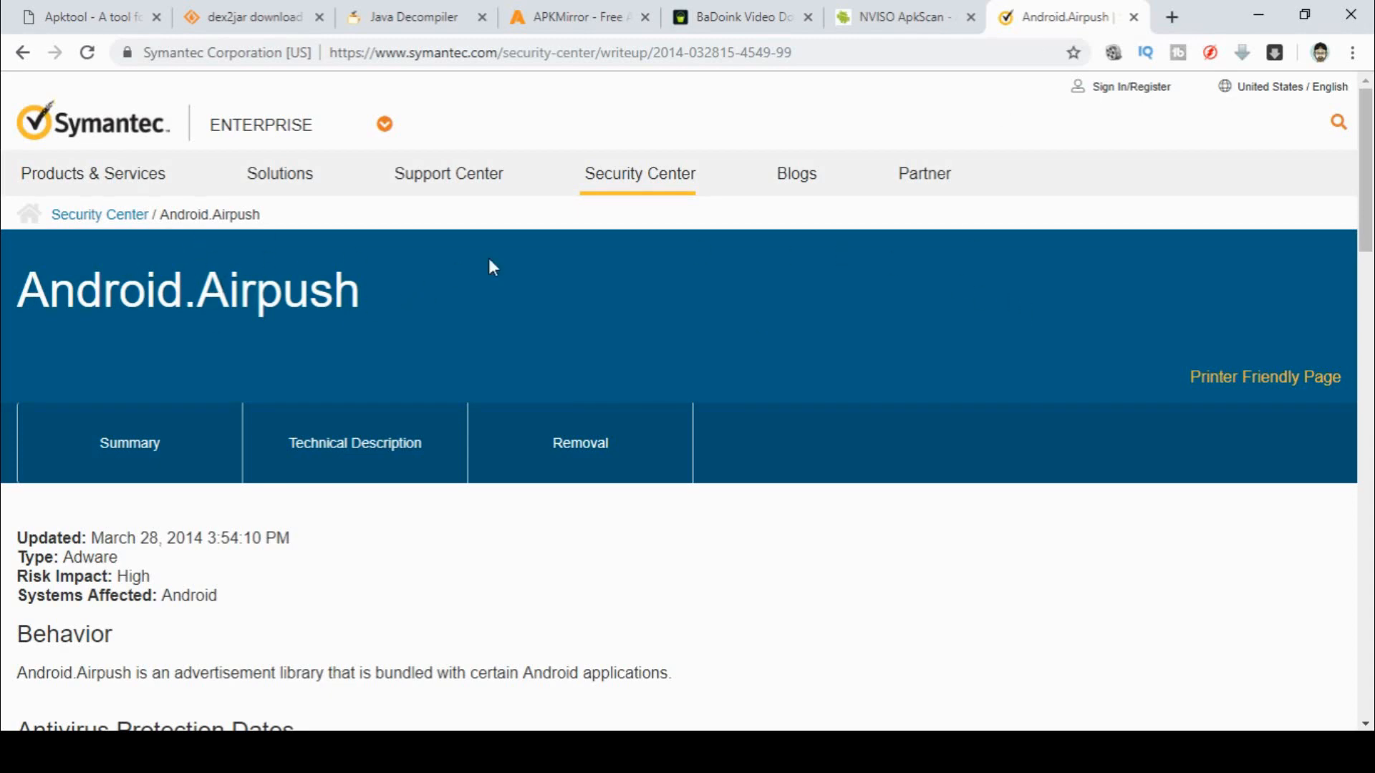
pyautogui.scroll(-3)
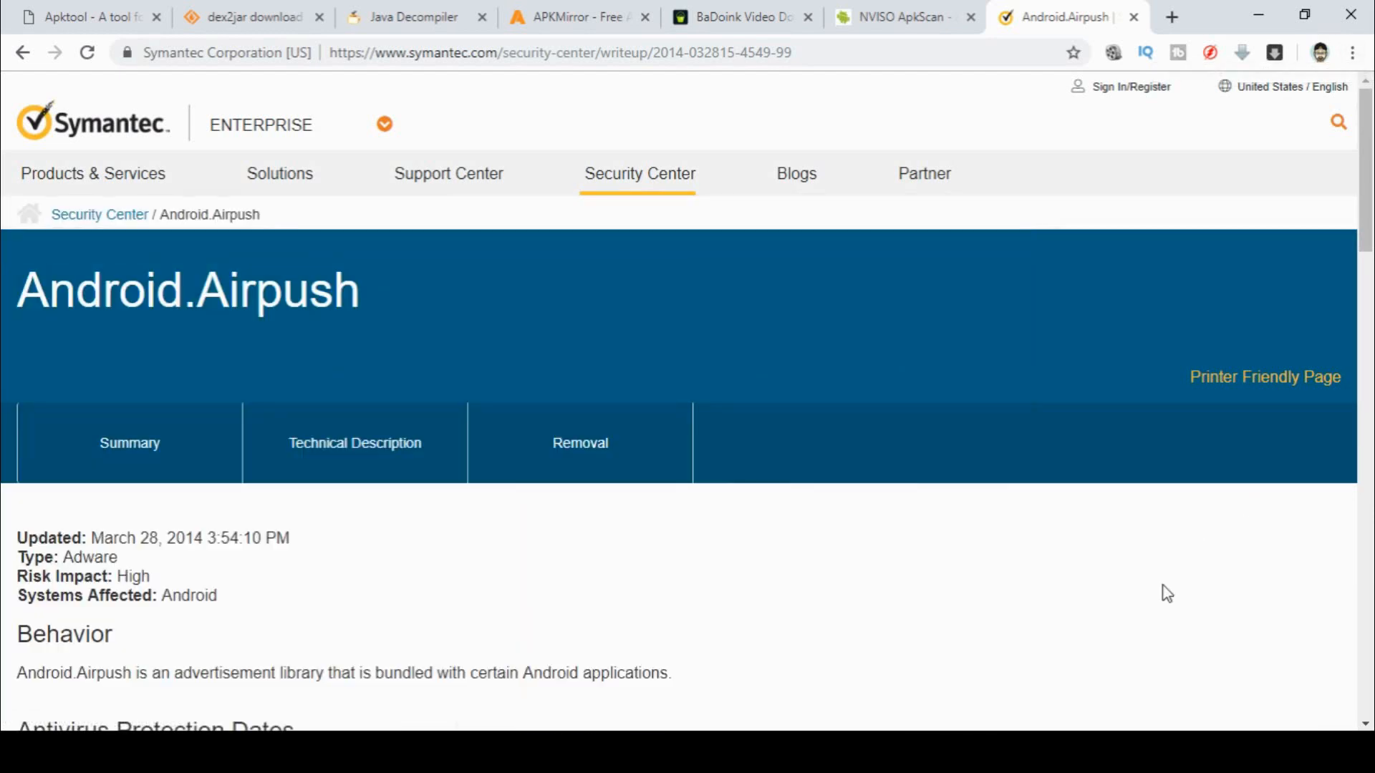
pyautogui.moveTo(1289, 403)
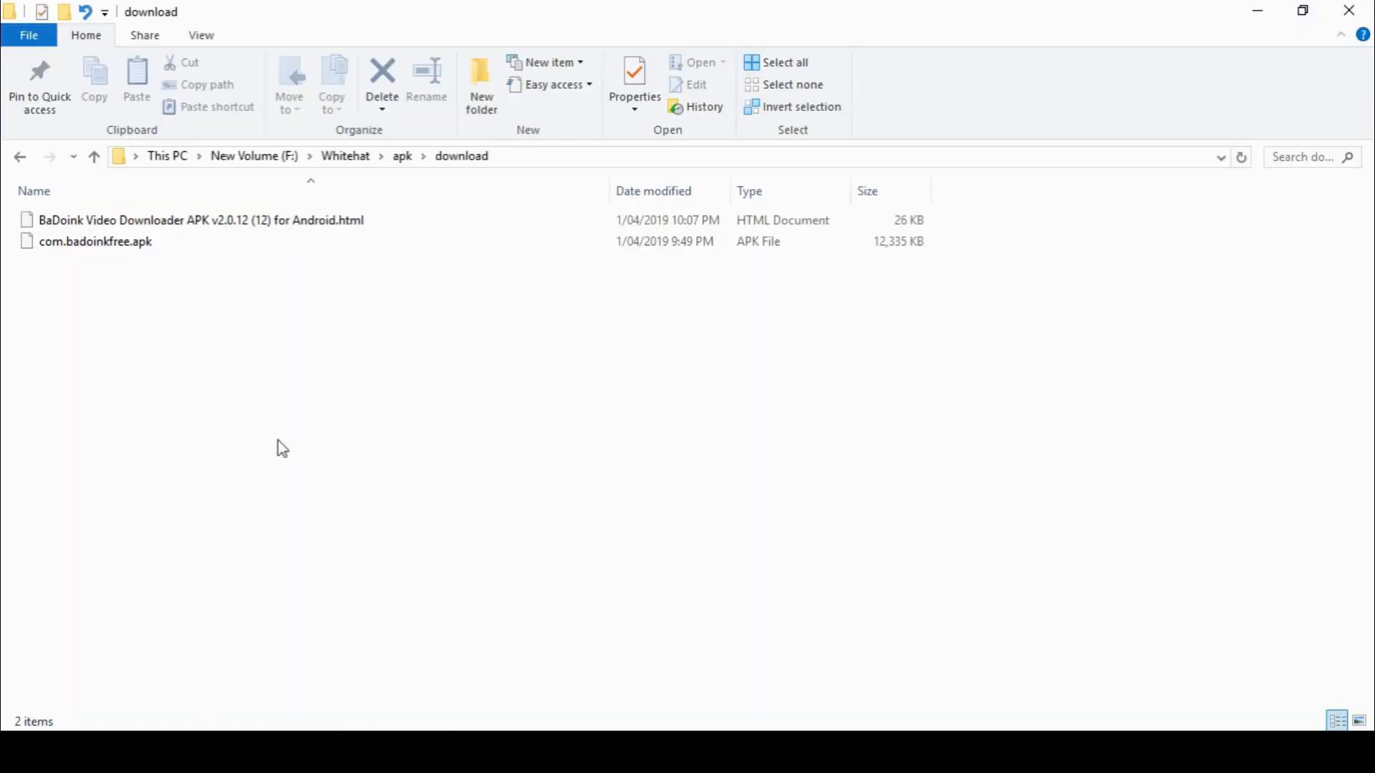
# Select com.badoinkfree.apk and the saved BaDoink downloader web page in the download folder
pyautogui.click(95, 241)
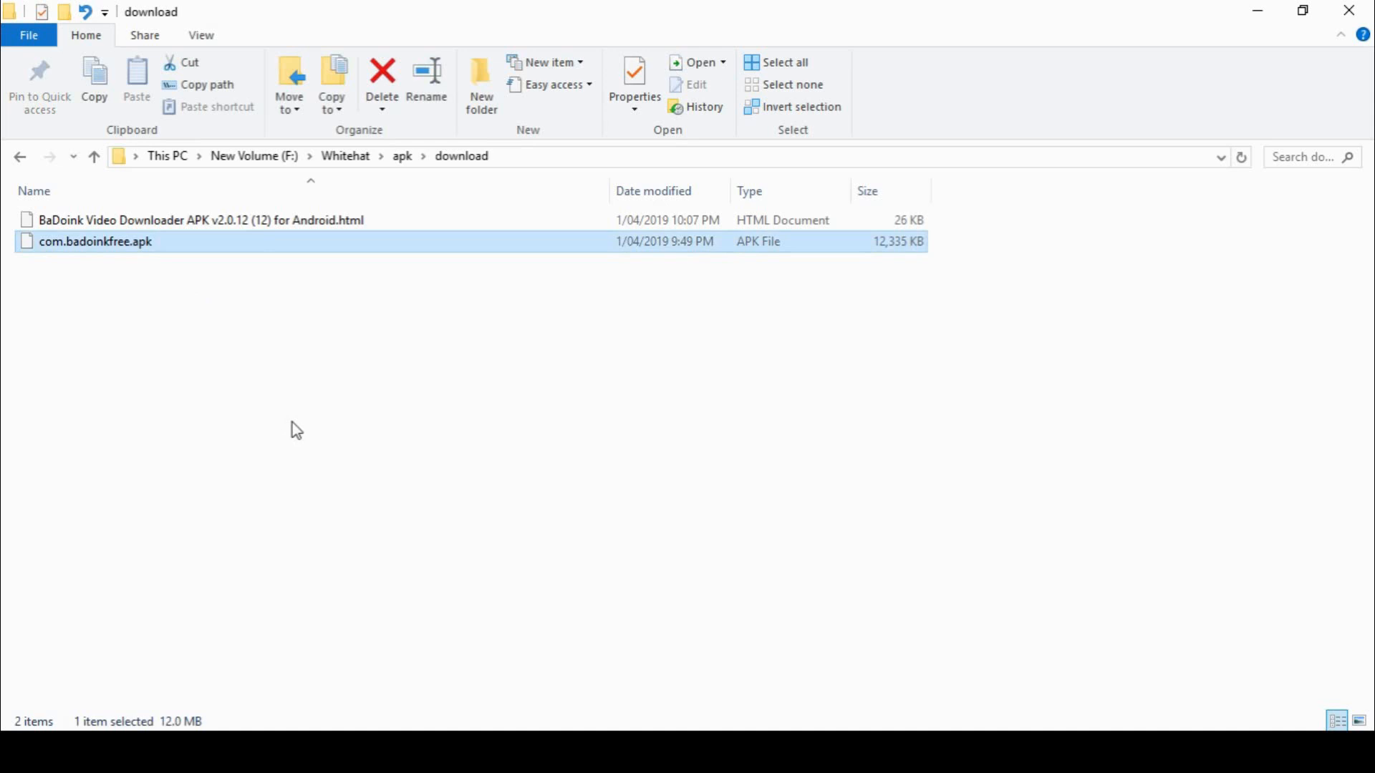
pyautogui.moveTo(912, 276)
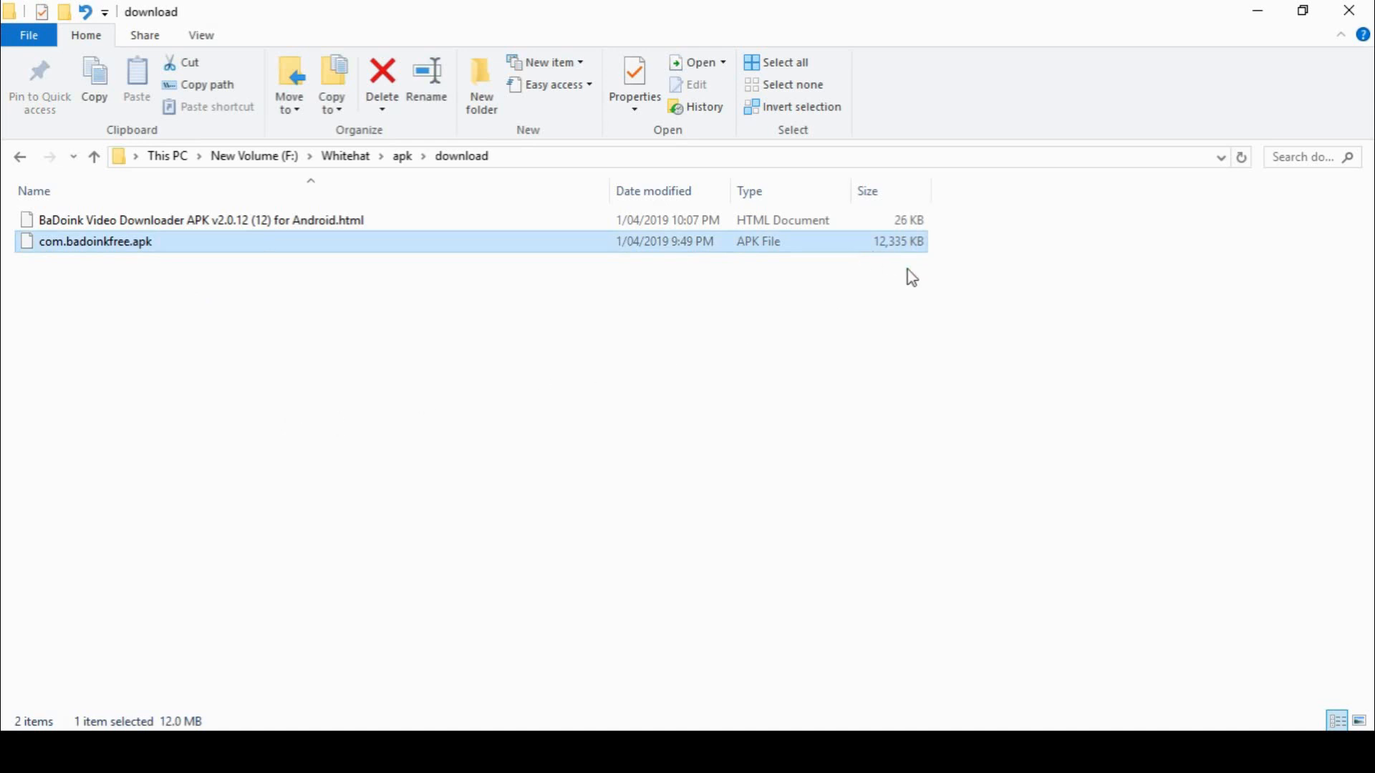
pyautogui.click(200, 221)
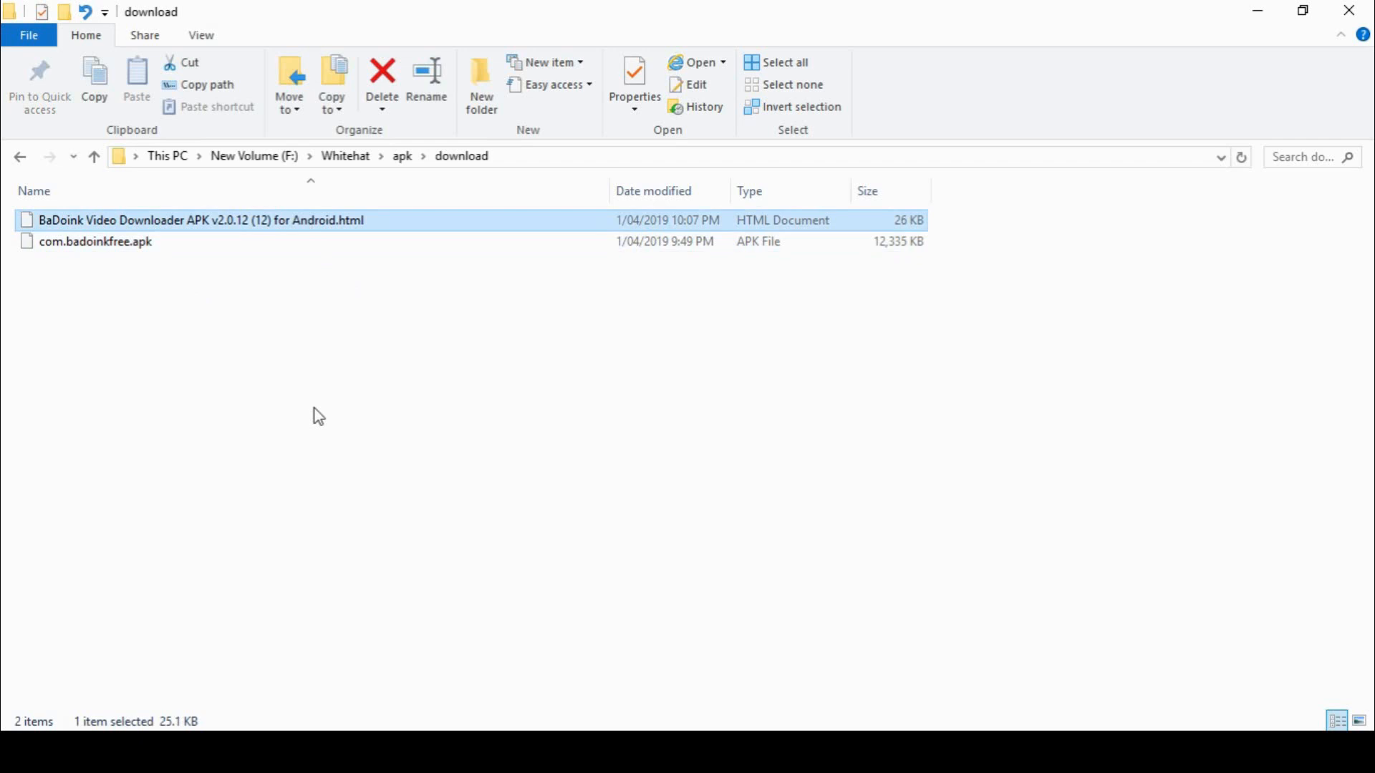
pyautogui.moveTo(552, 445)
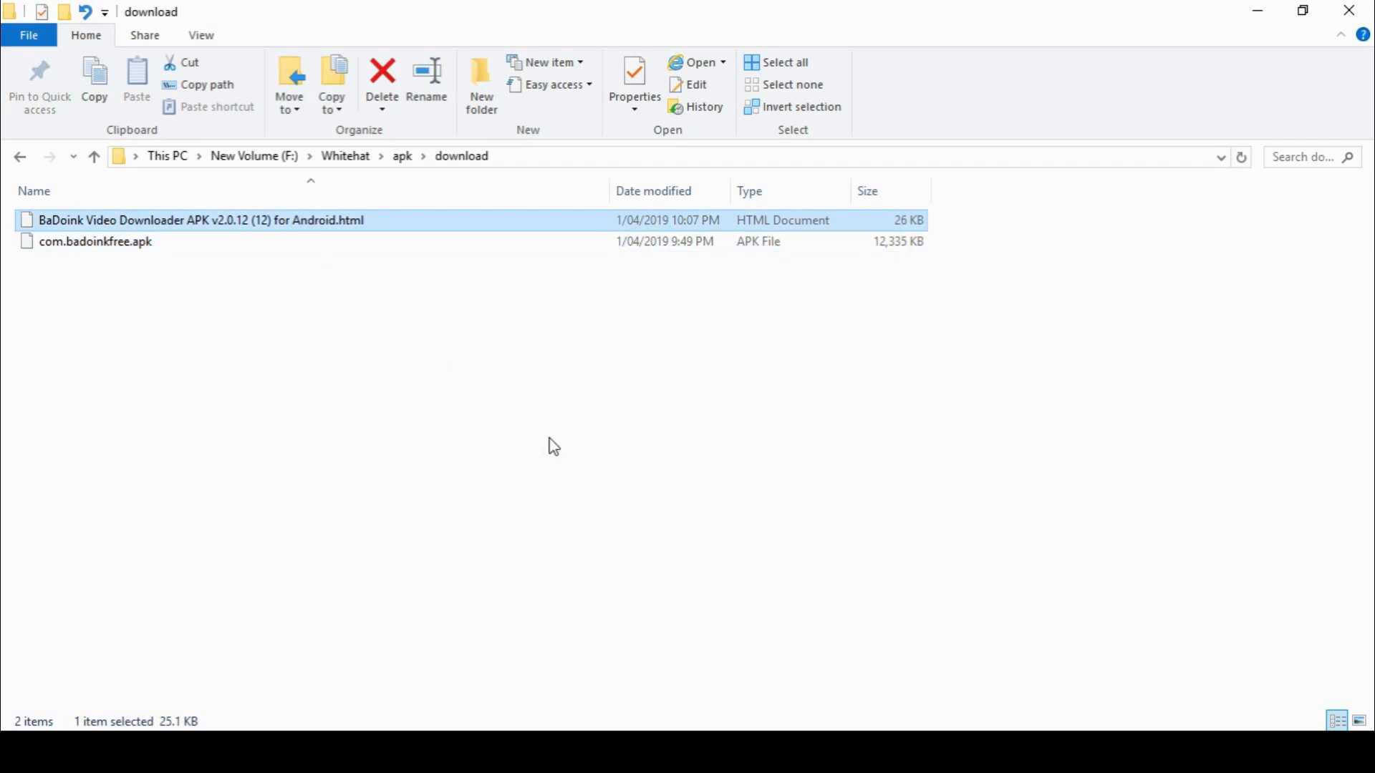
pyautogui.moveTo(209, 296)
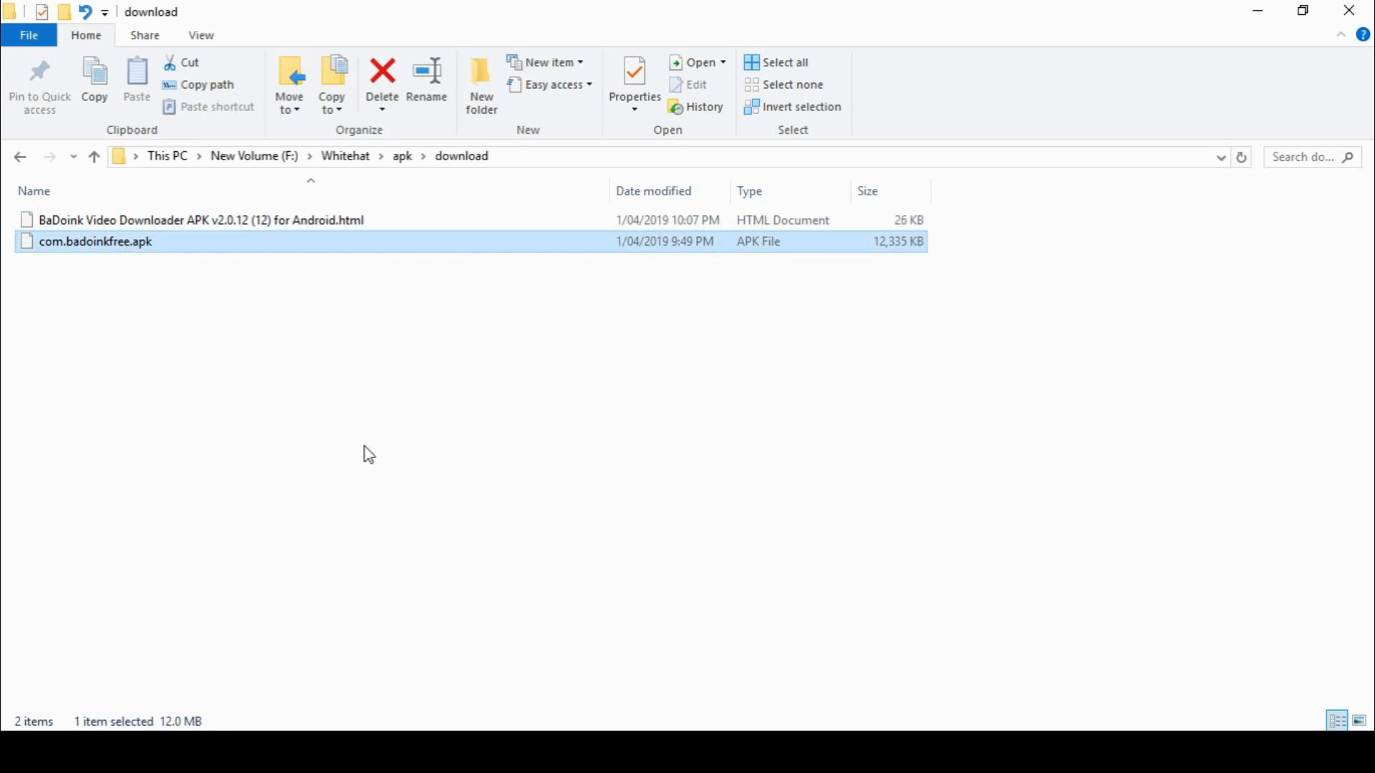
pyautogui.moveTo(561, 706)
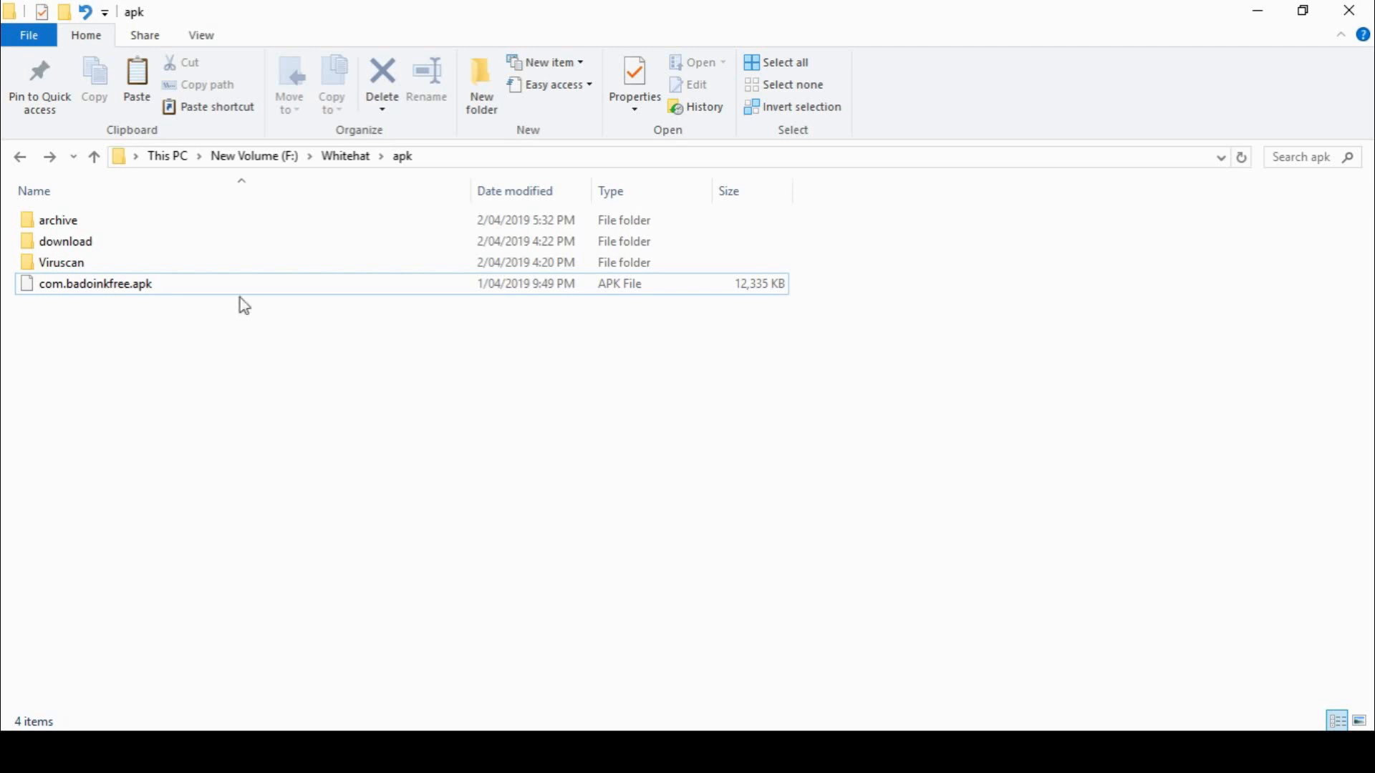
# Select com.badoinkfree.apk and enter 'apktool d com.badoinkfree.apk' in the command prompt
pyautogui.click(94, 283)
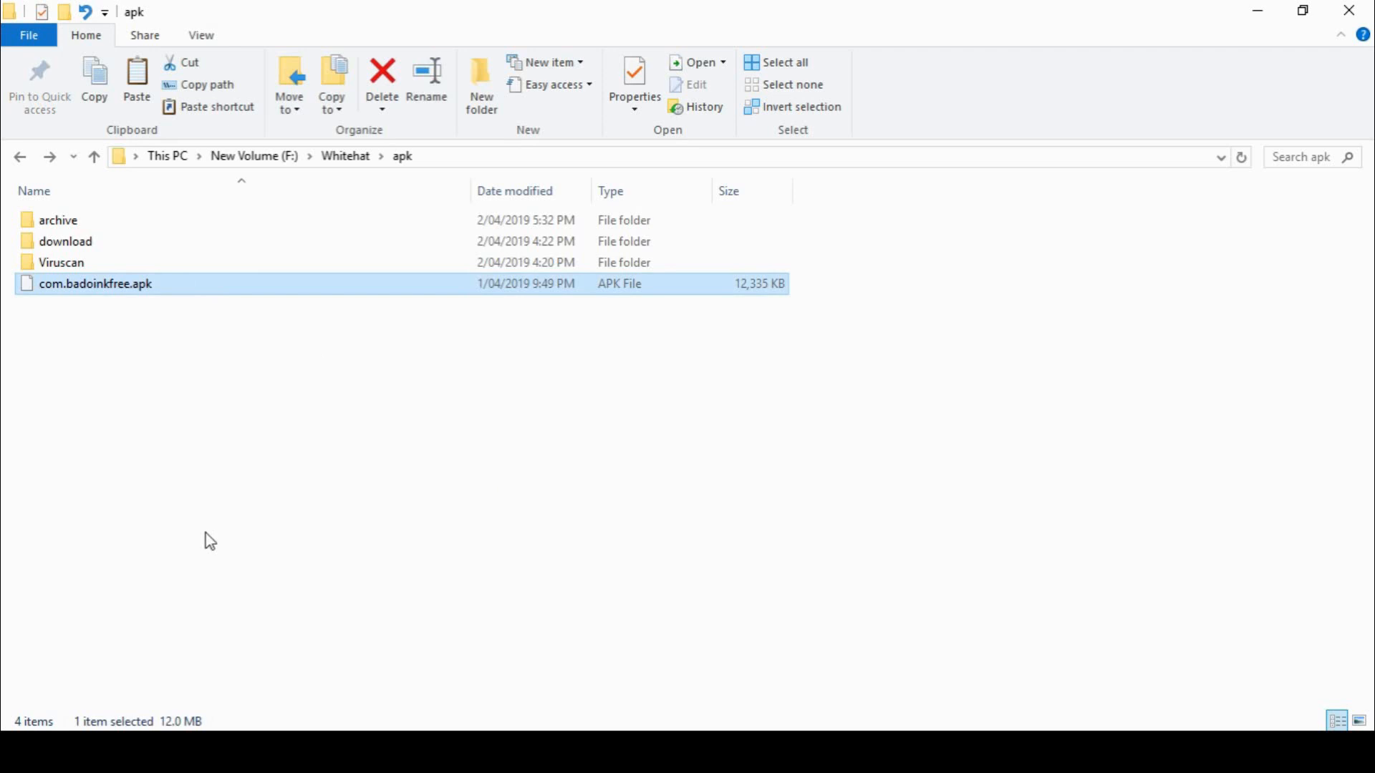
pyautogui.write('apktool d com.badoinkfree.apk')
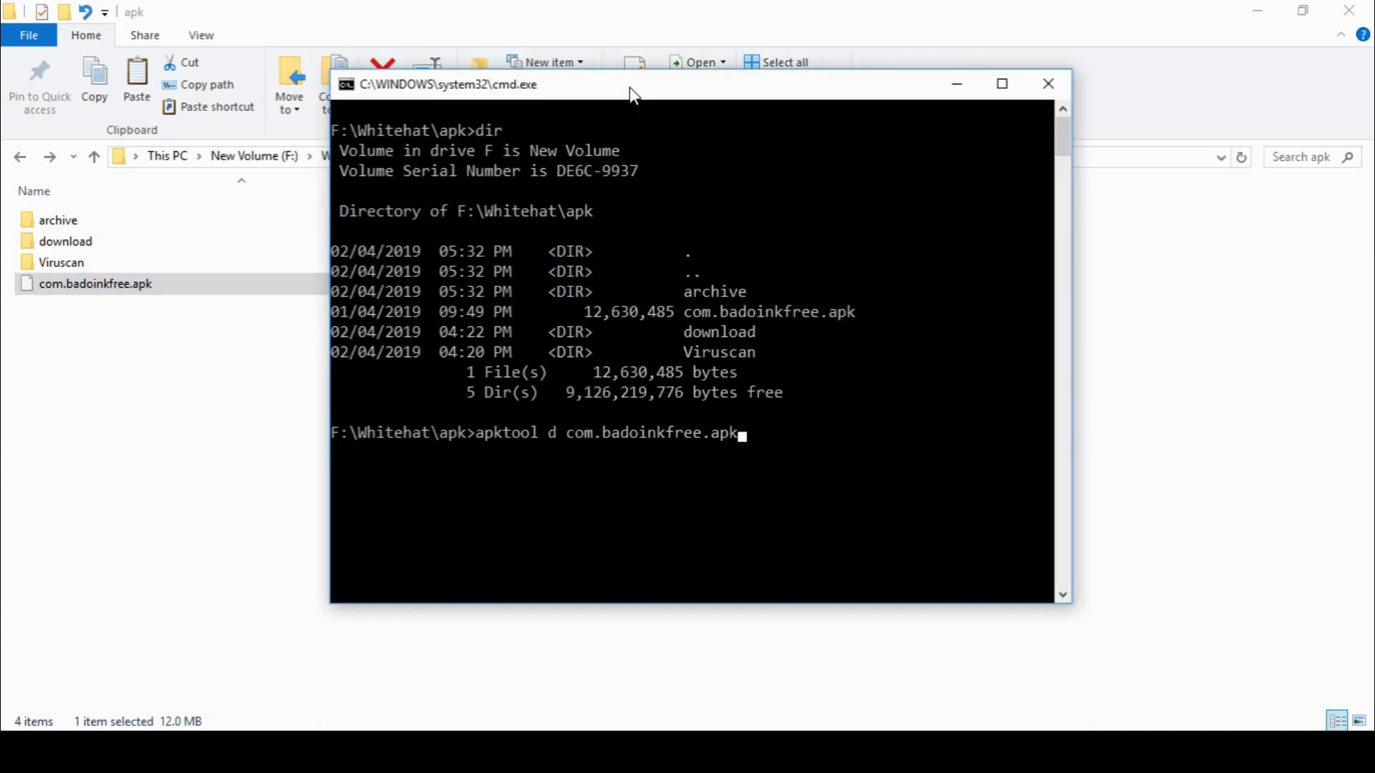
pyautogui.moveTo(466, 131)
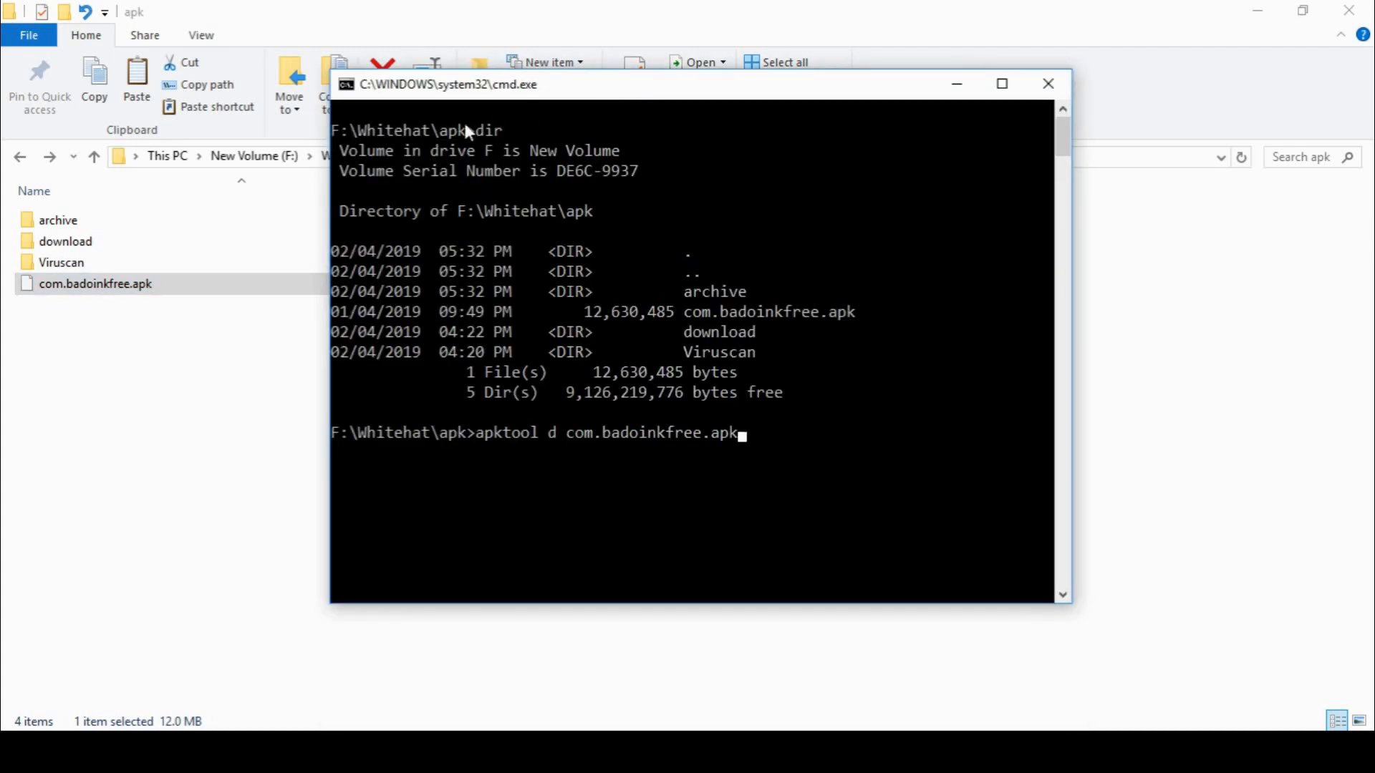
pyautogui.moveTo(877, 331)
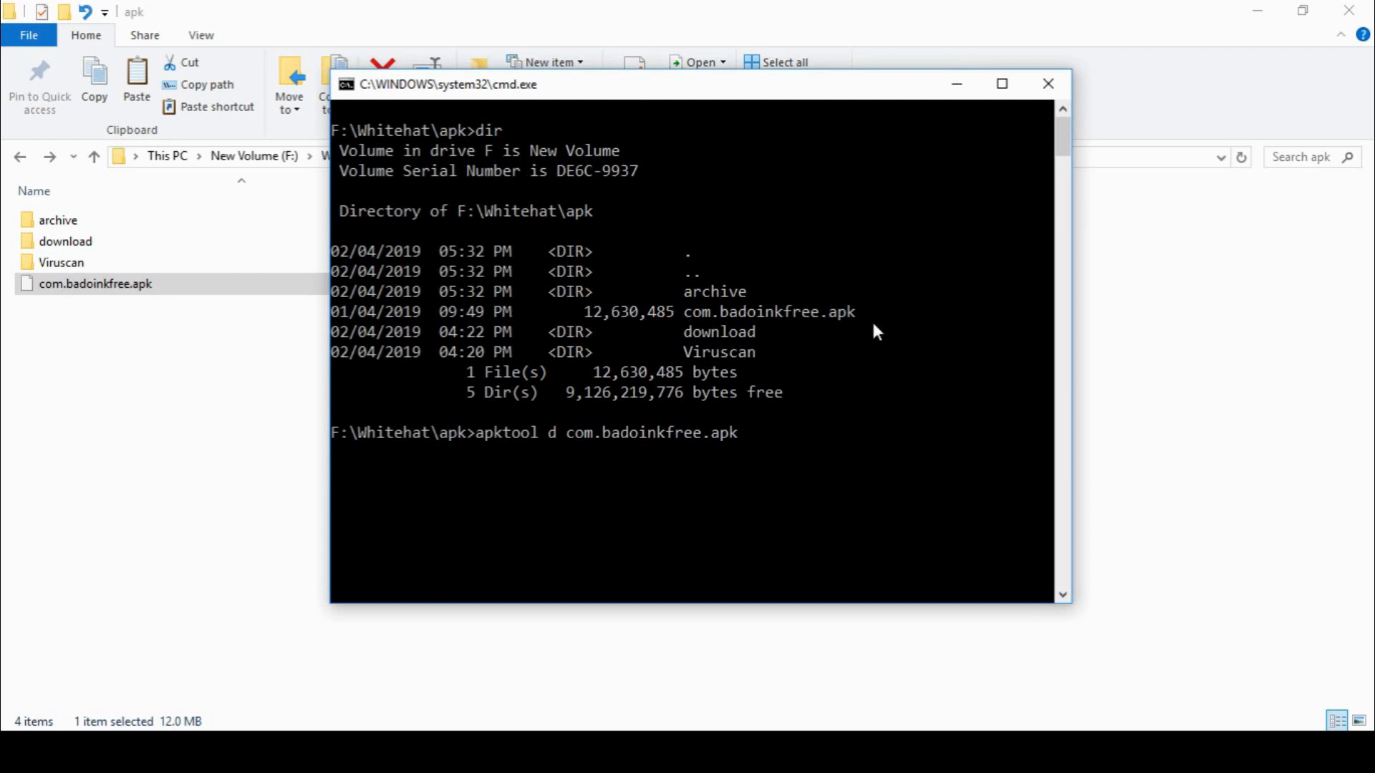
pyautogui.moveTo(536, 509)
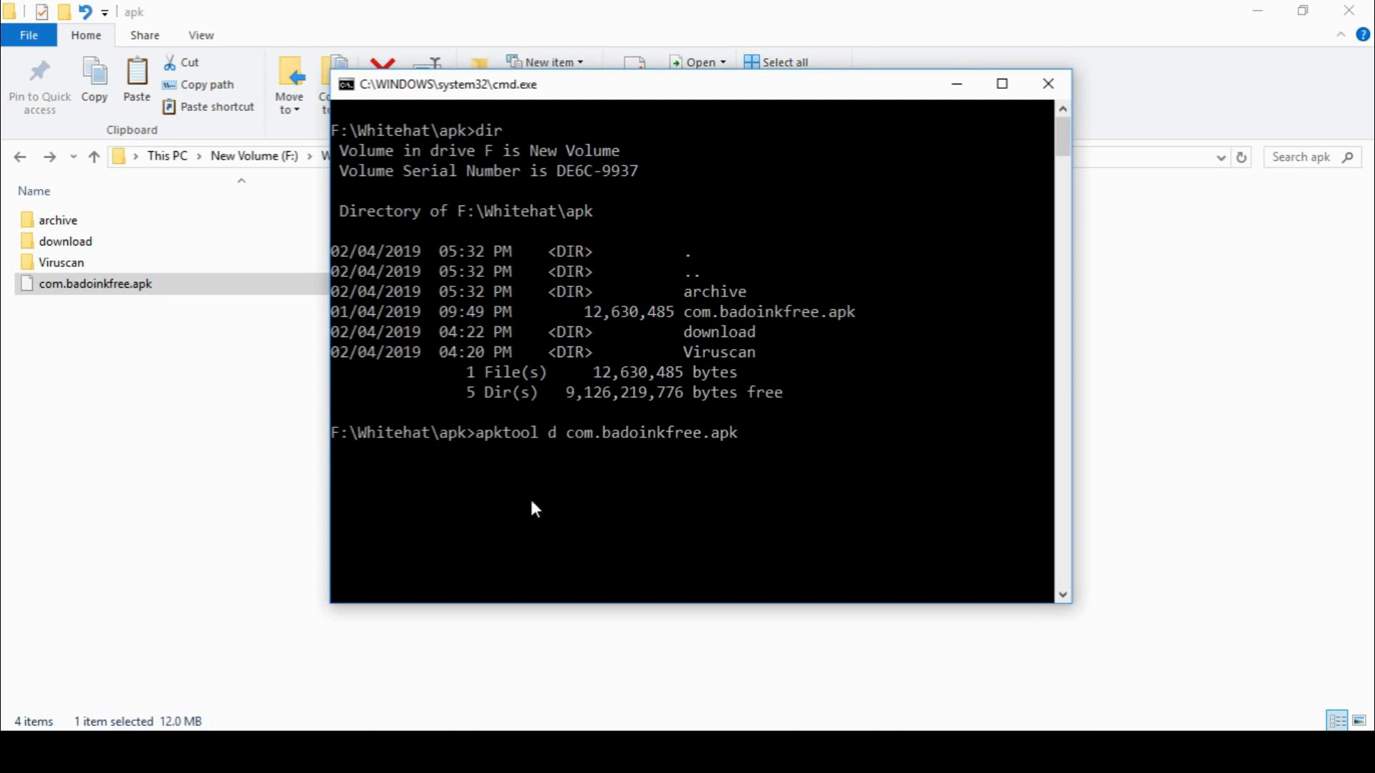
pyautogui.moveTo(522, 453)
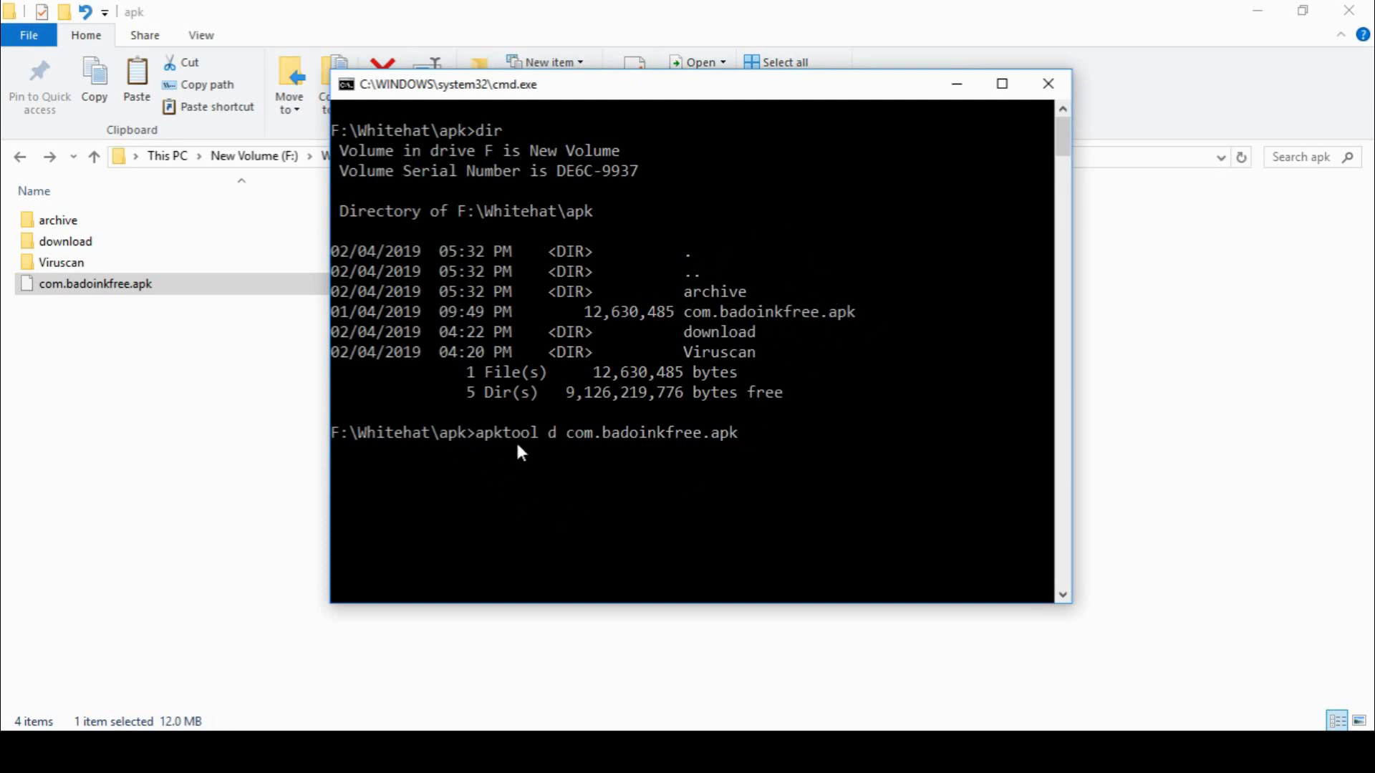
pyautogui.moveTo(571, 448)
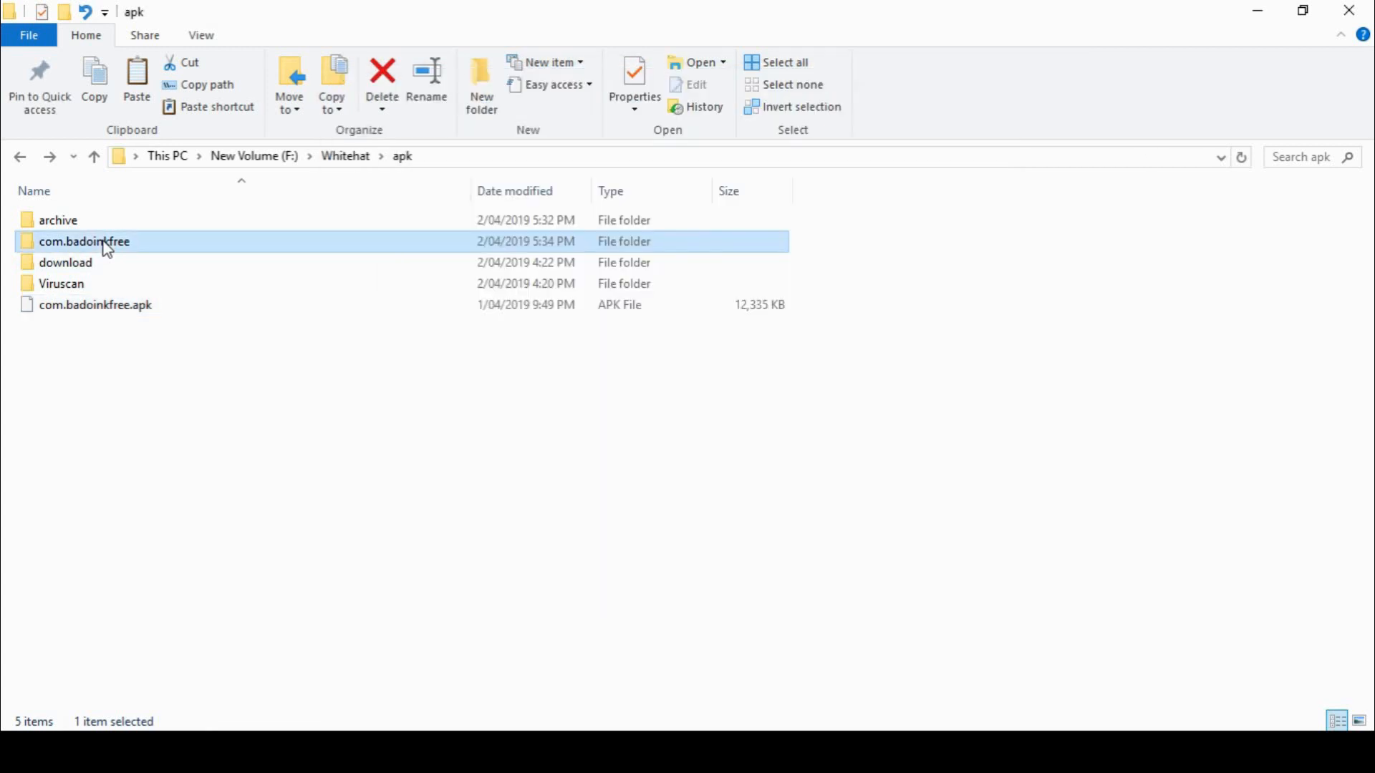
# Explore the decoded com.badoinkfree folder's res and anim resources, then return and refresh its listing
pyautogui.doubleClick(84, 241)
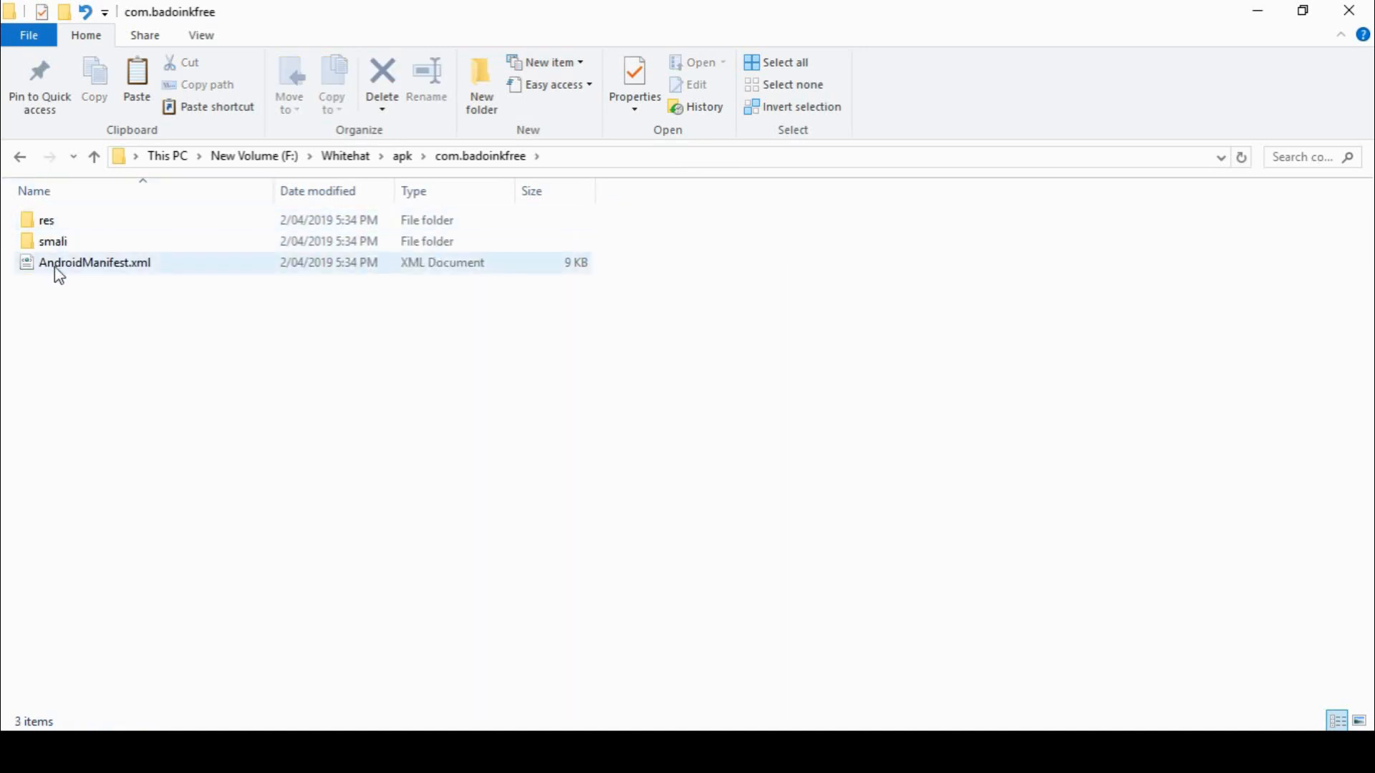
pyautogui.click(46, 221)
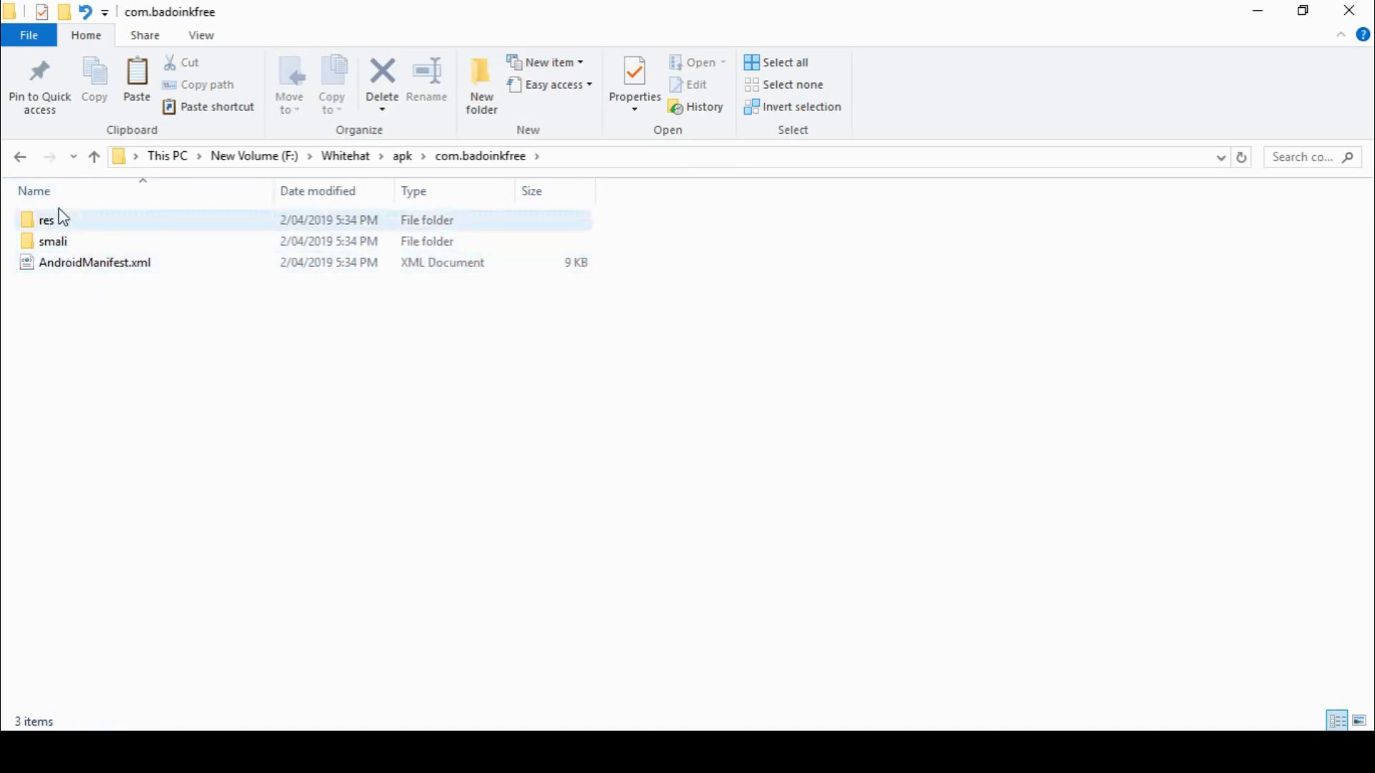
pyautogui.doubleClick(46, 221)
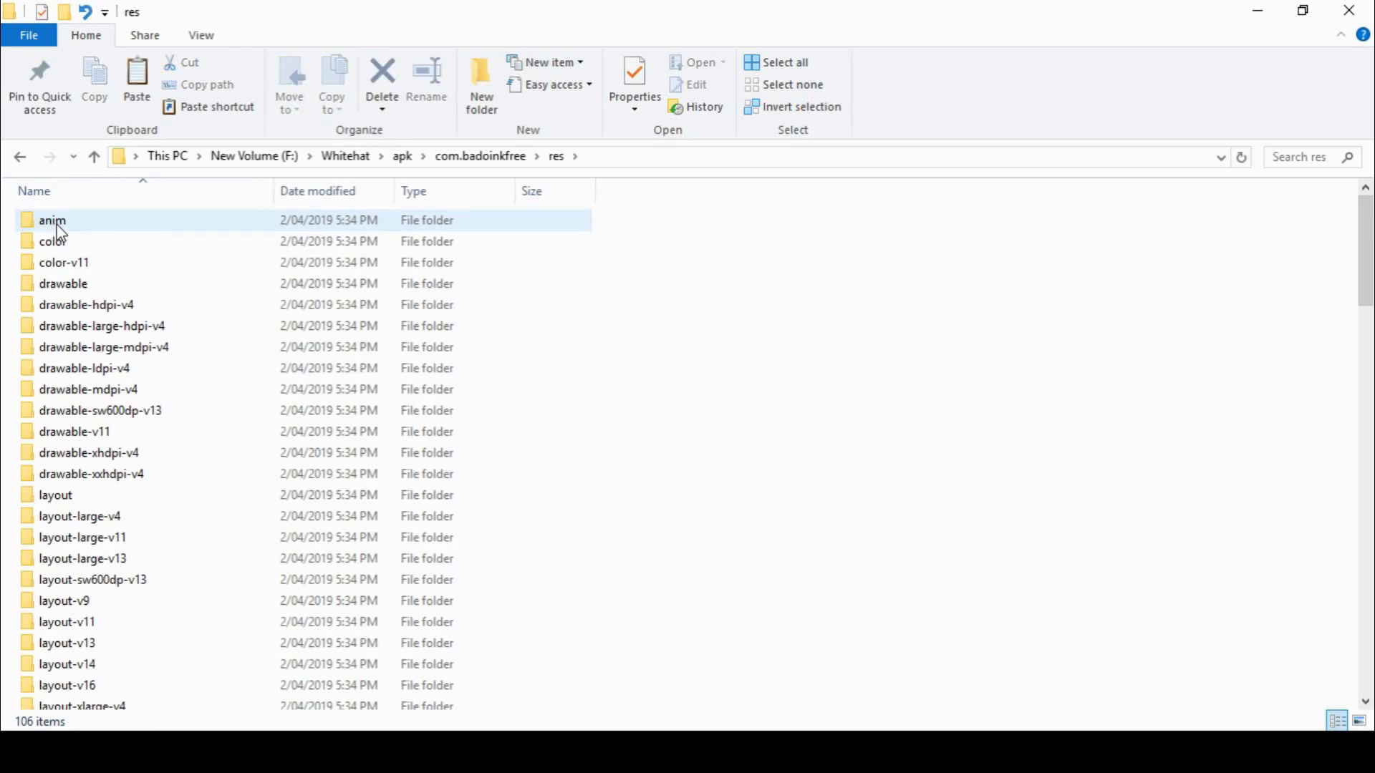
pyautogui.doubleClick(52, 221)
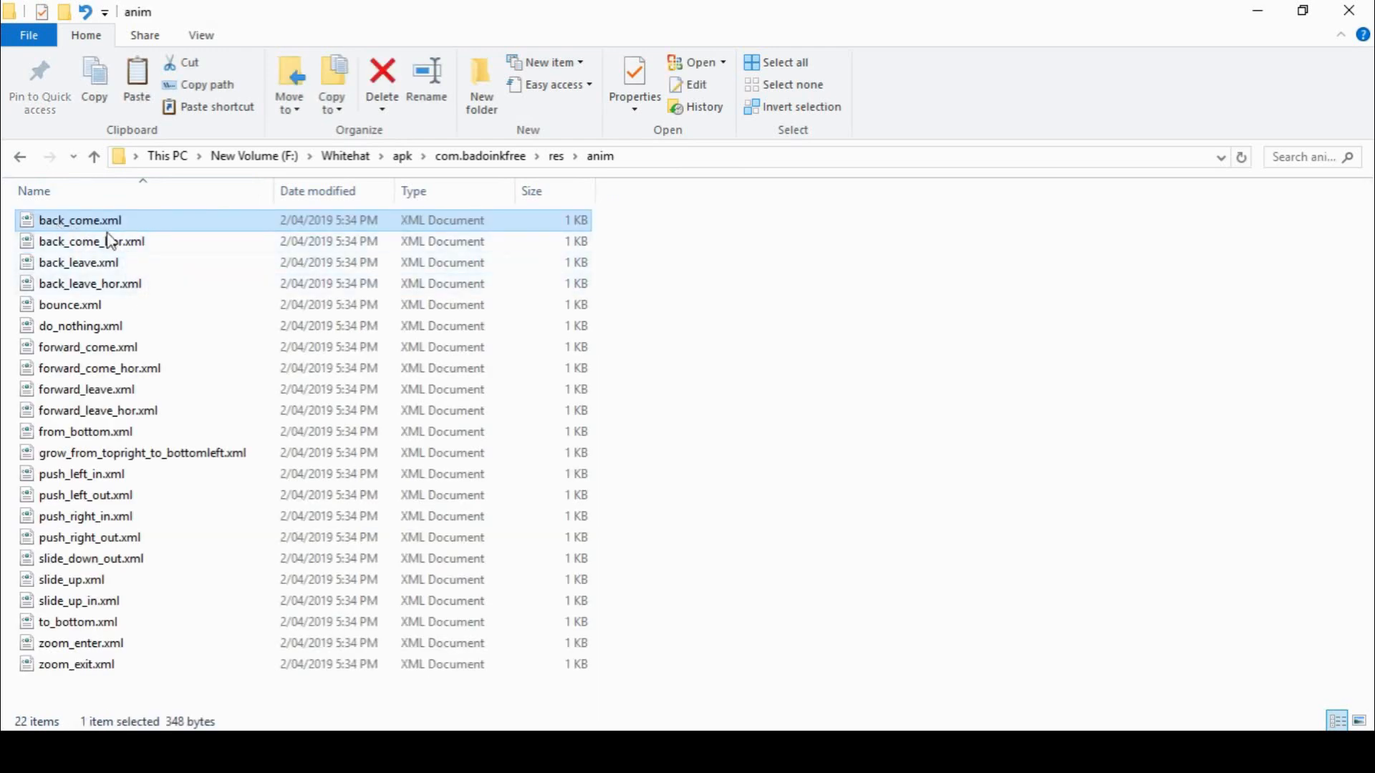
pyautogui.click(21, 156)
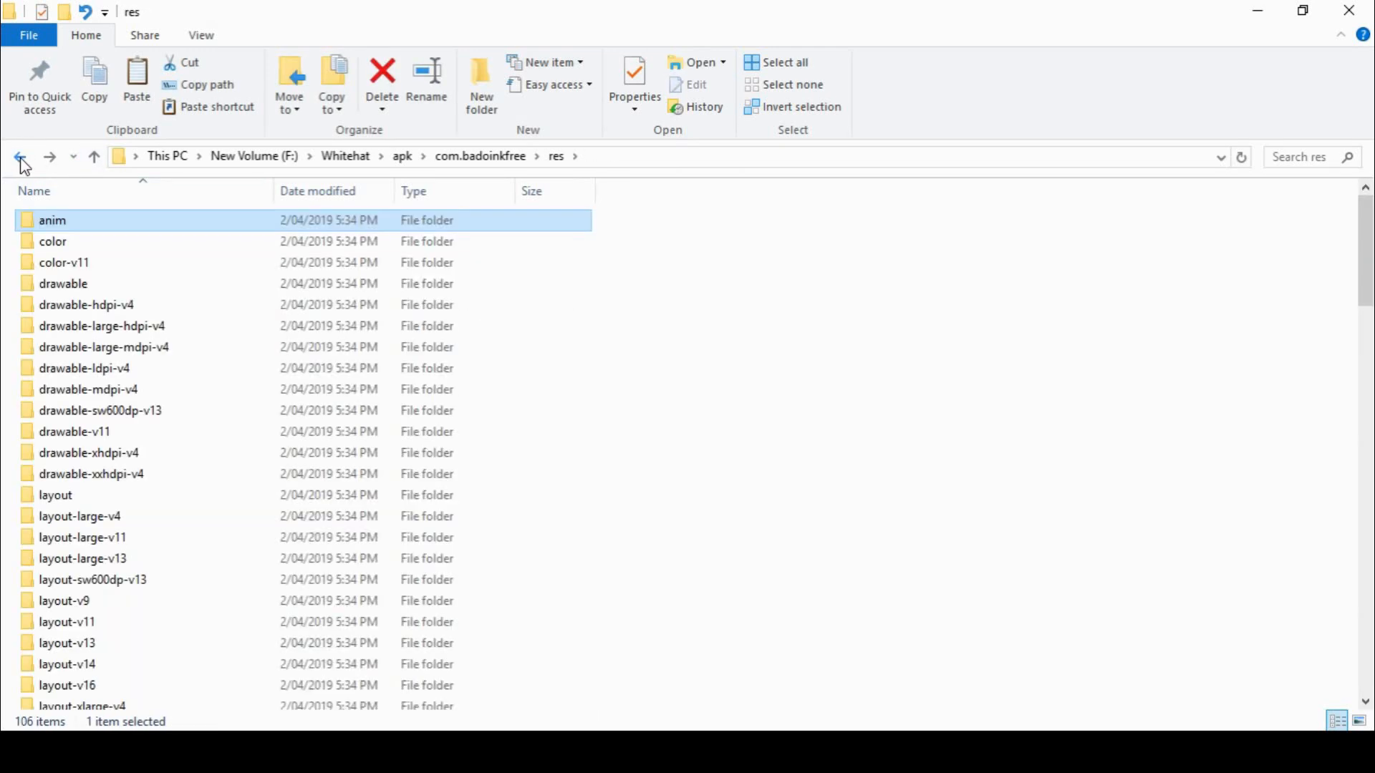
pyautogui.click(21, 156)
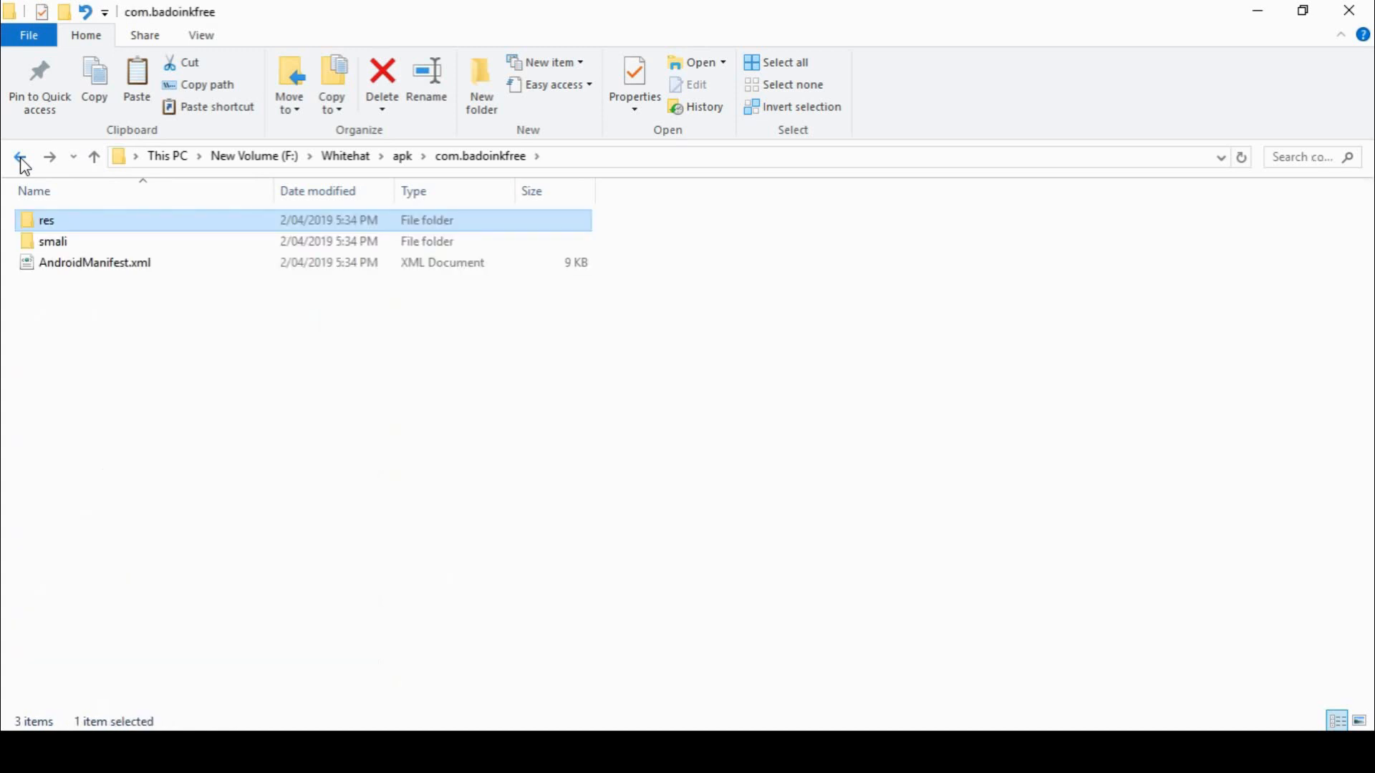
pyautogui.click(53, 240)
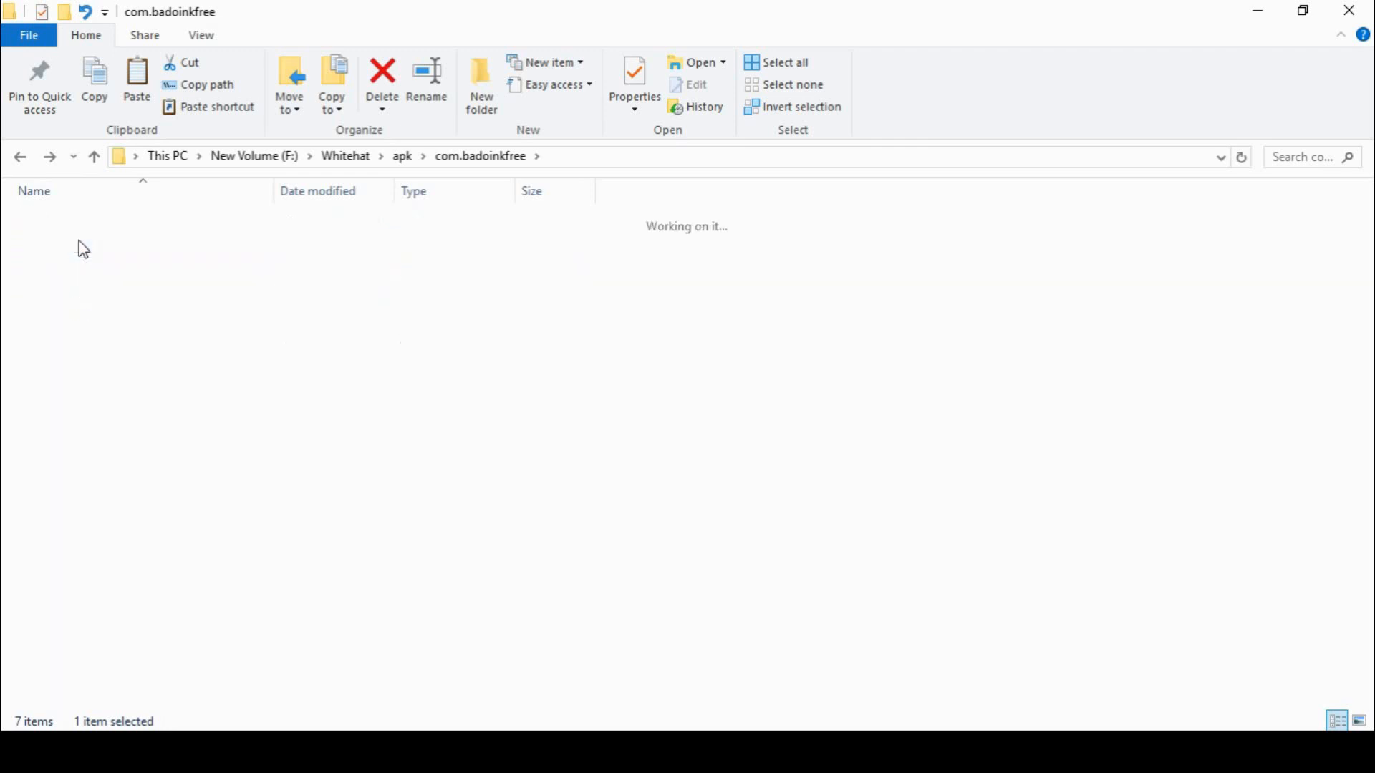
# Inspect the original folder's META-INF contents and return to the decoded app folder
pyautogui.doubleClick(65, 219)
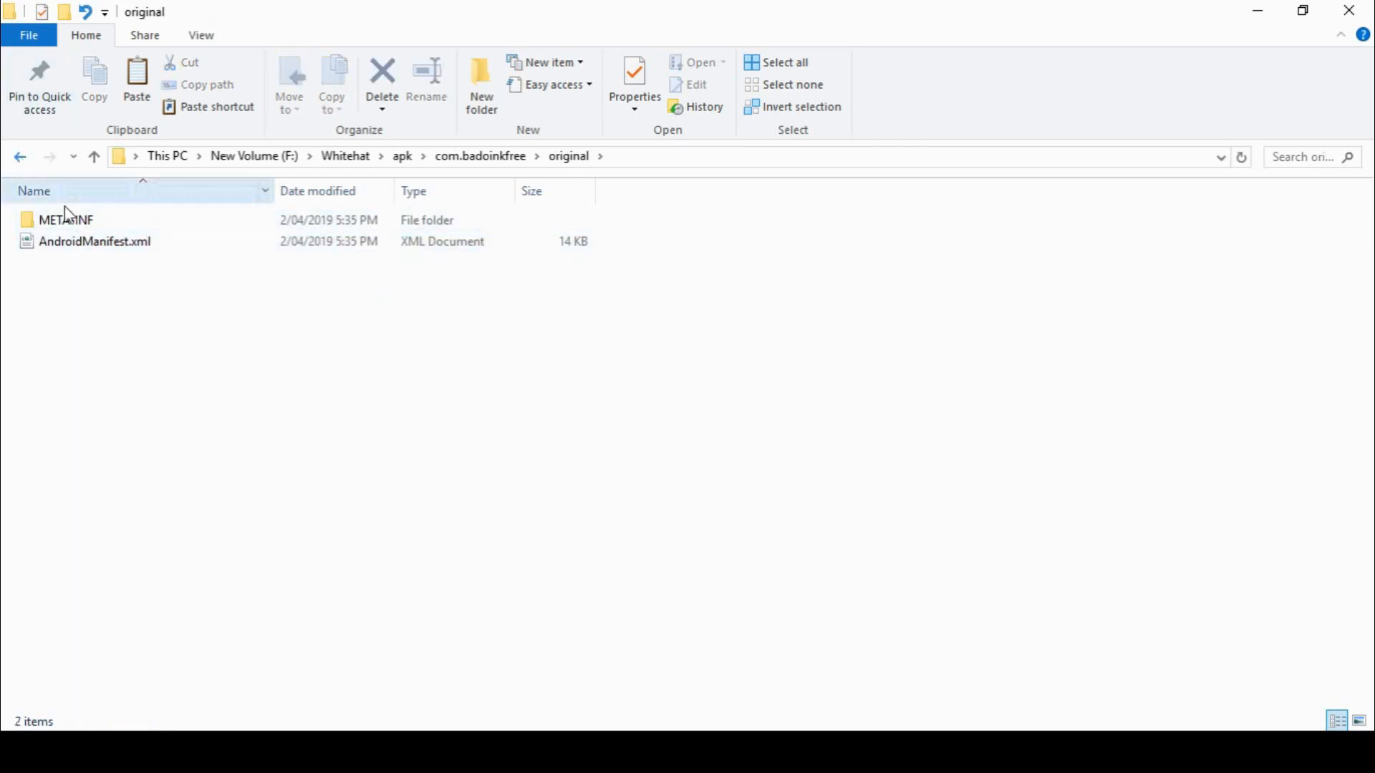
pyautogui.doubleClick(64, 221)
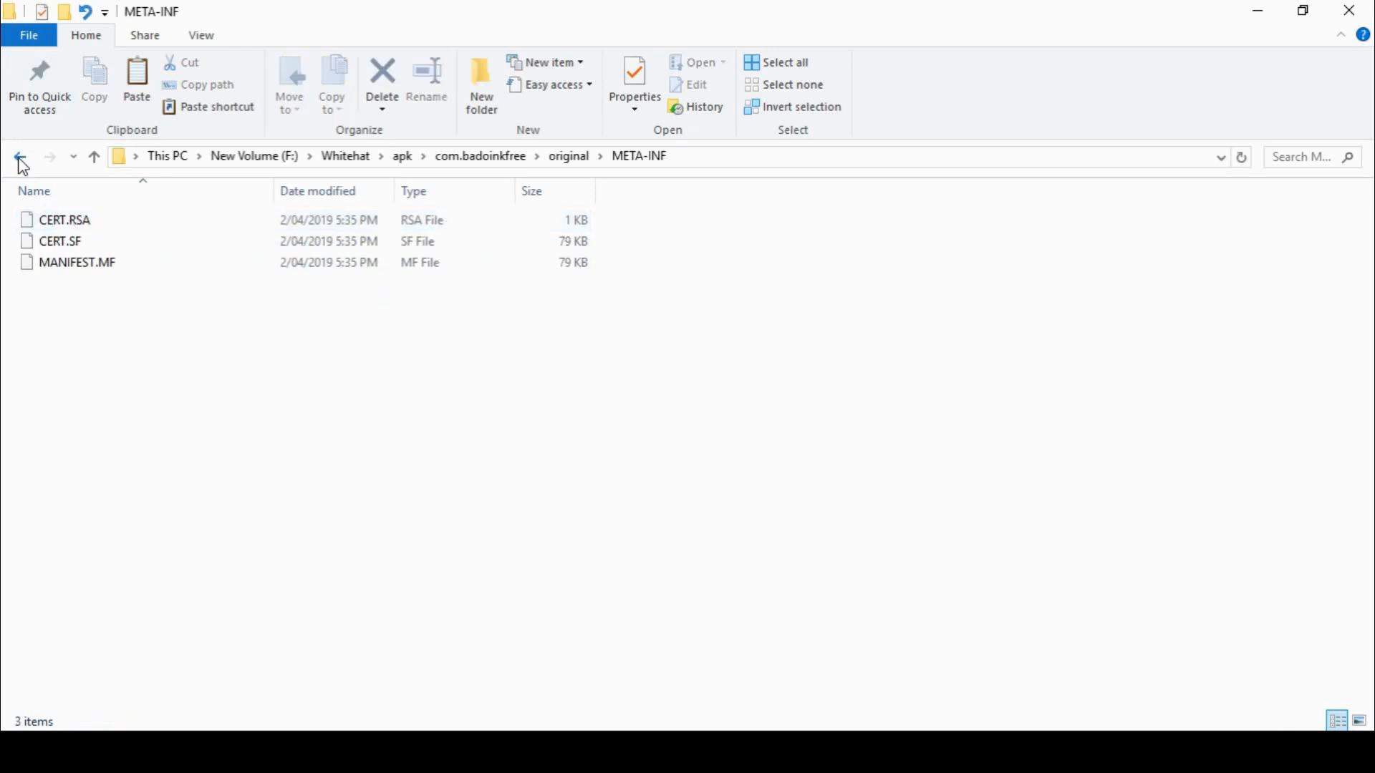
pyautogui.click(20, 156)
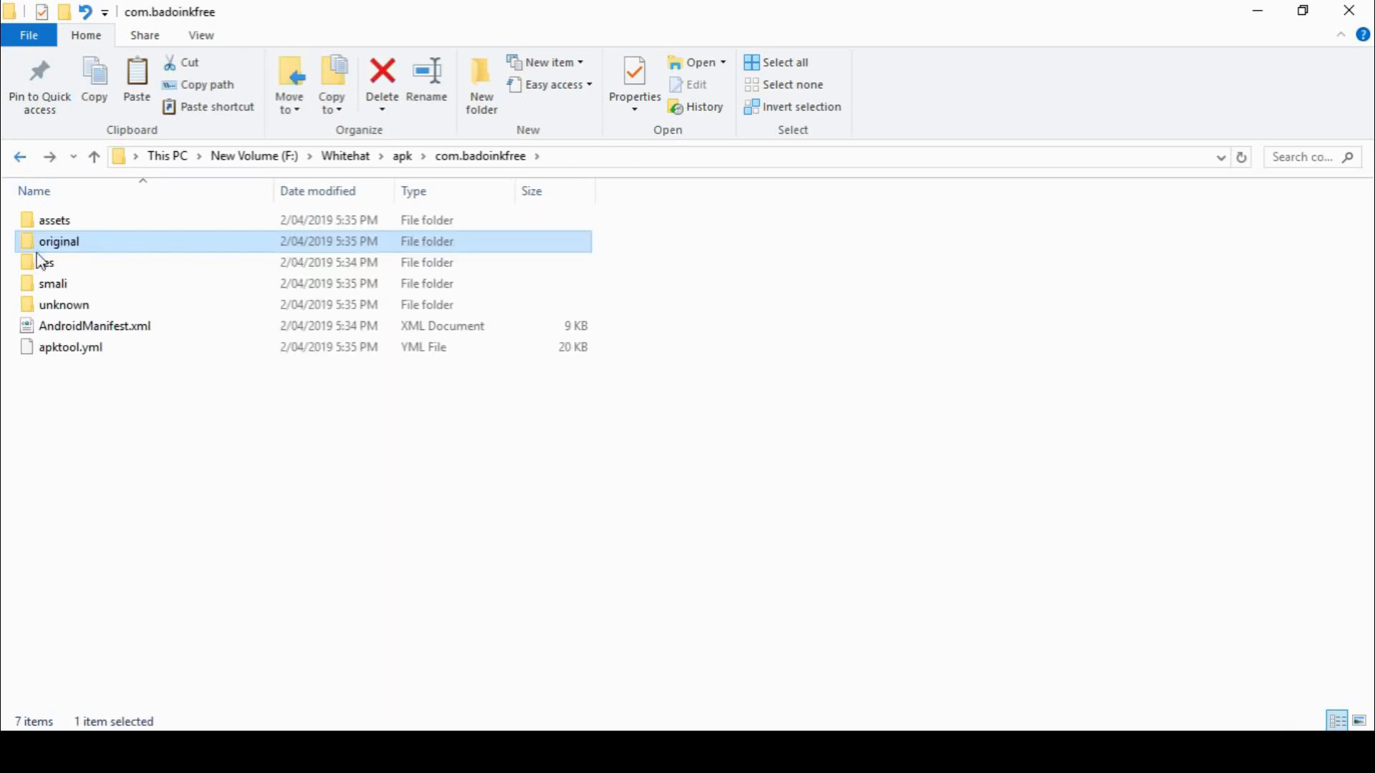
# Browse smali > com > actionbarsherlock and bring up actions for ActionBarSherlock$Implementation.smali
pyautogui.doubleClick(53, 283)
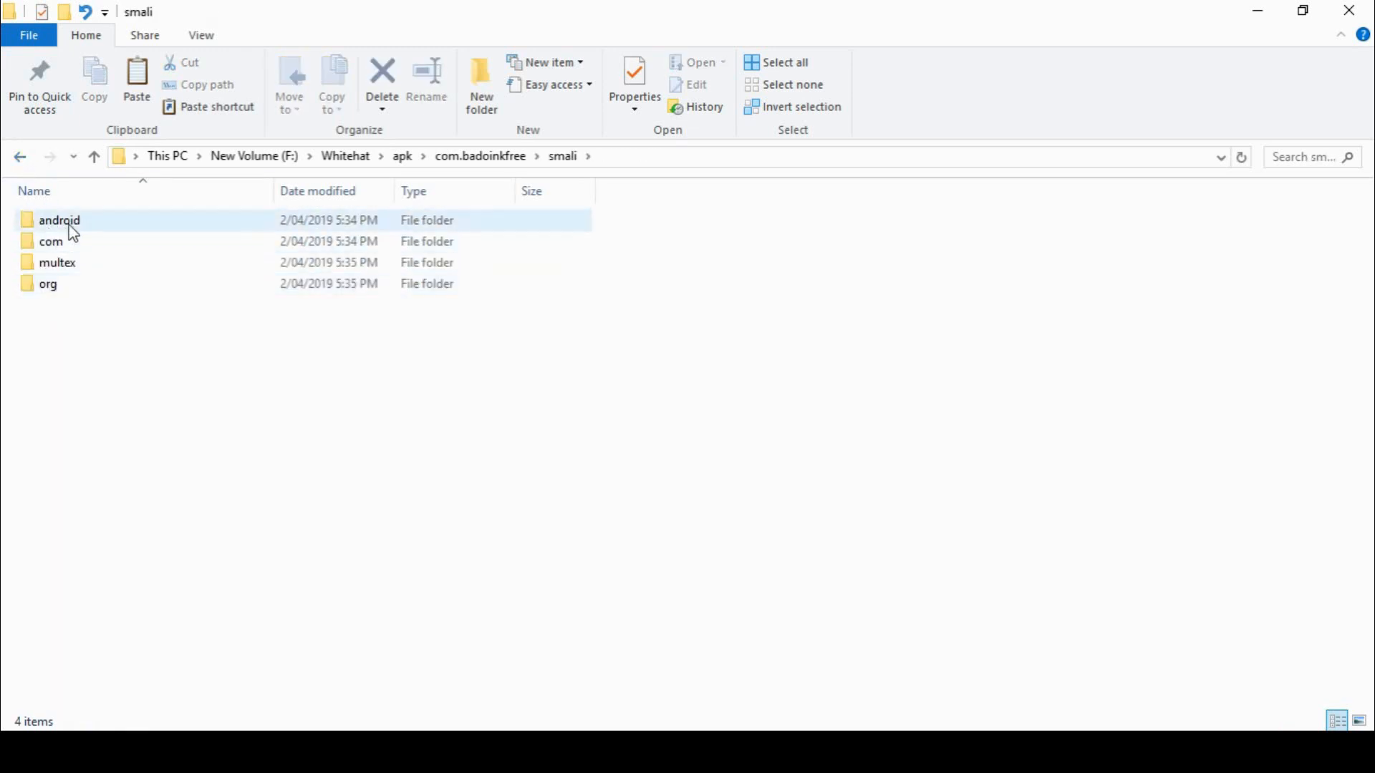
pyautogui.doubleClick(52, 240)
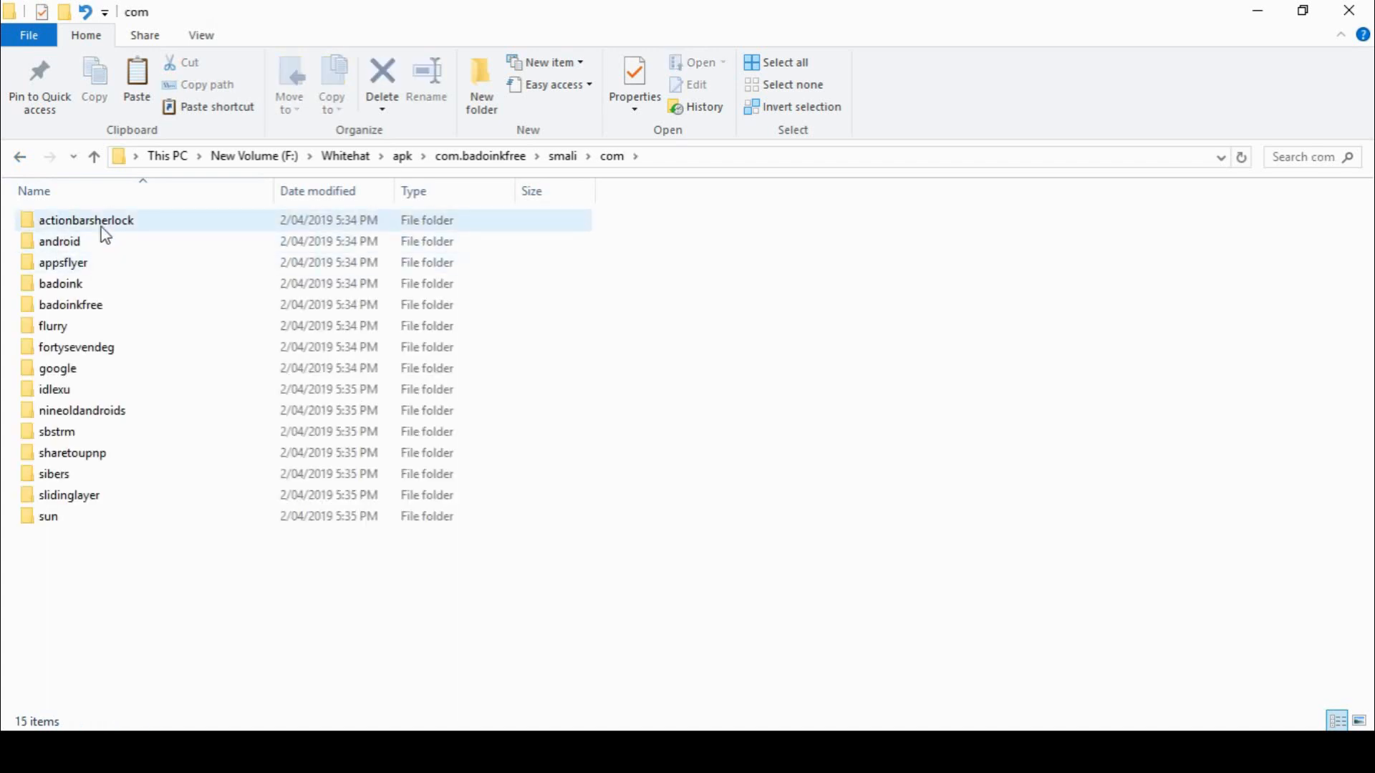
pyautogui.click(86, 220)
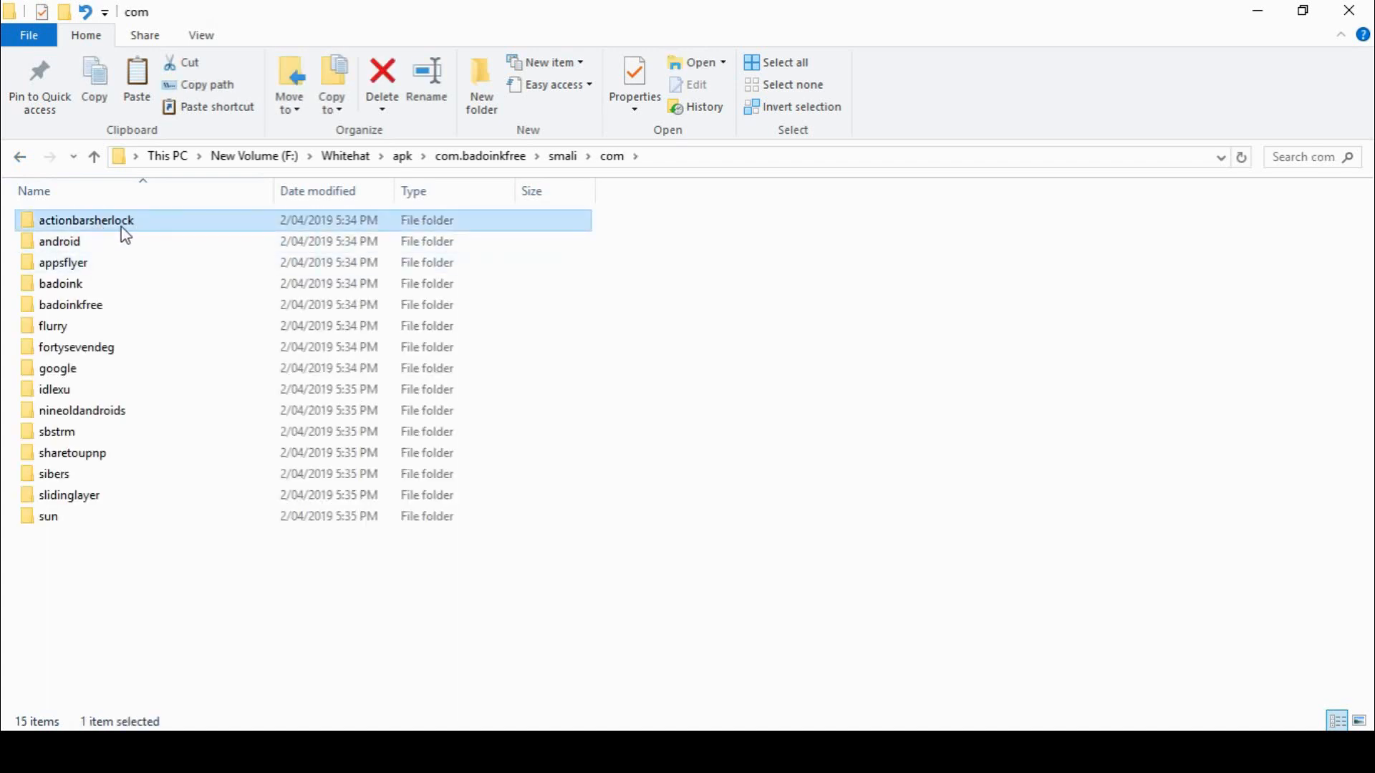
pyautogui.doubleClick(86, 220)
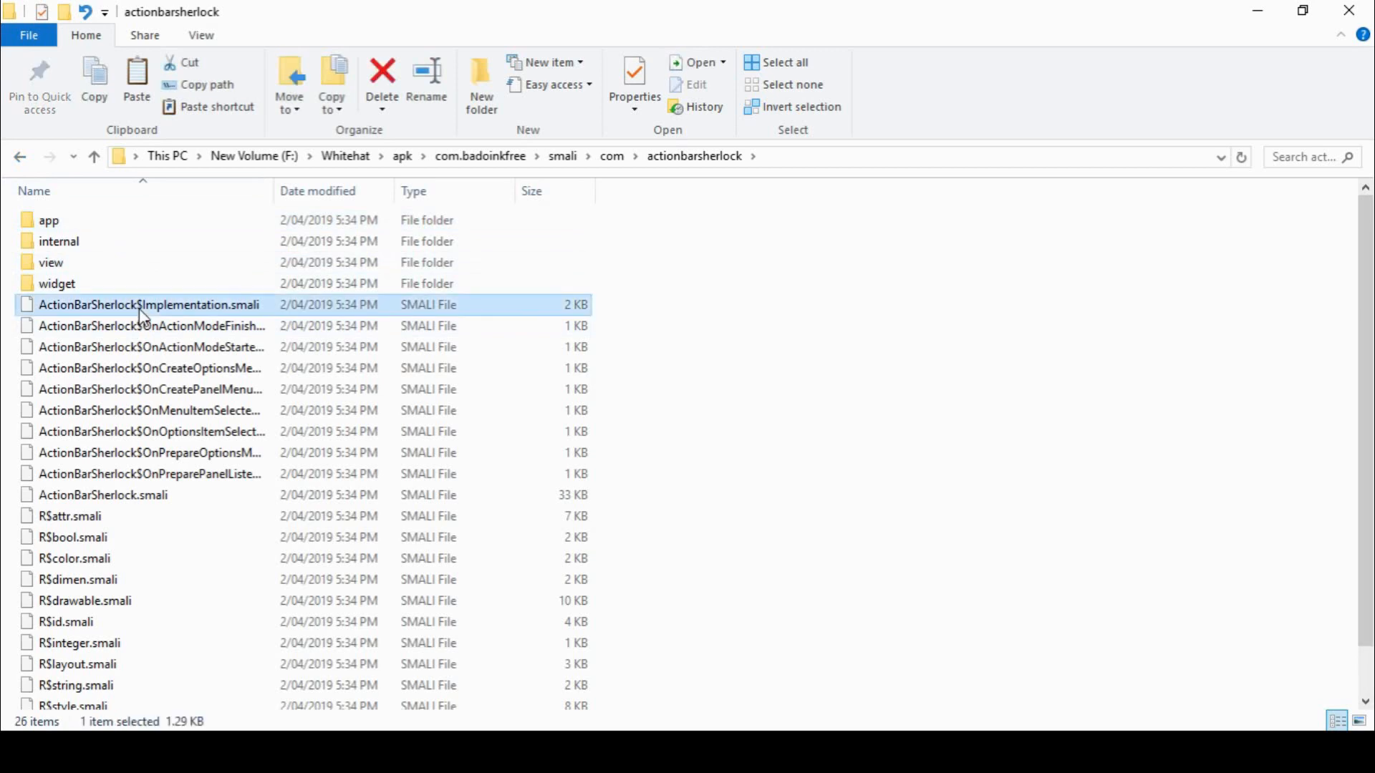
pyautogui.rightClick(147, 304)
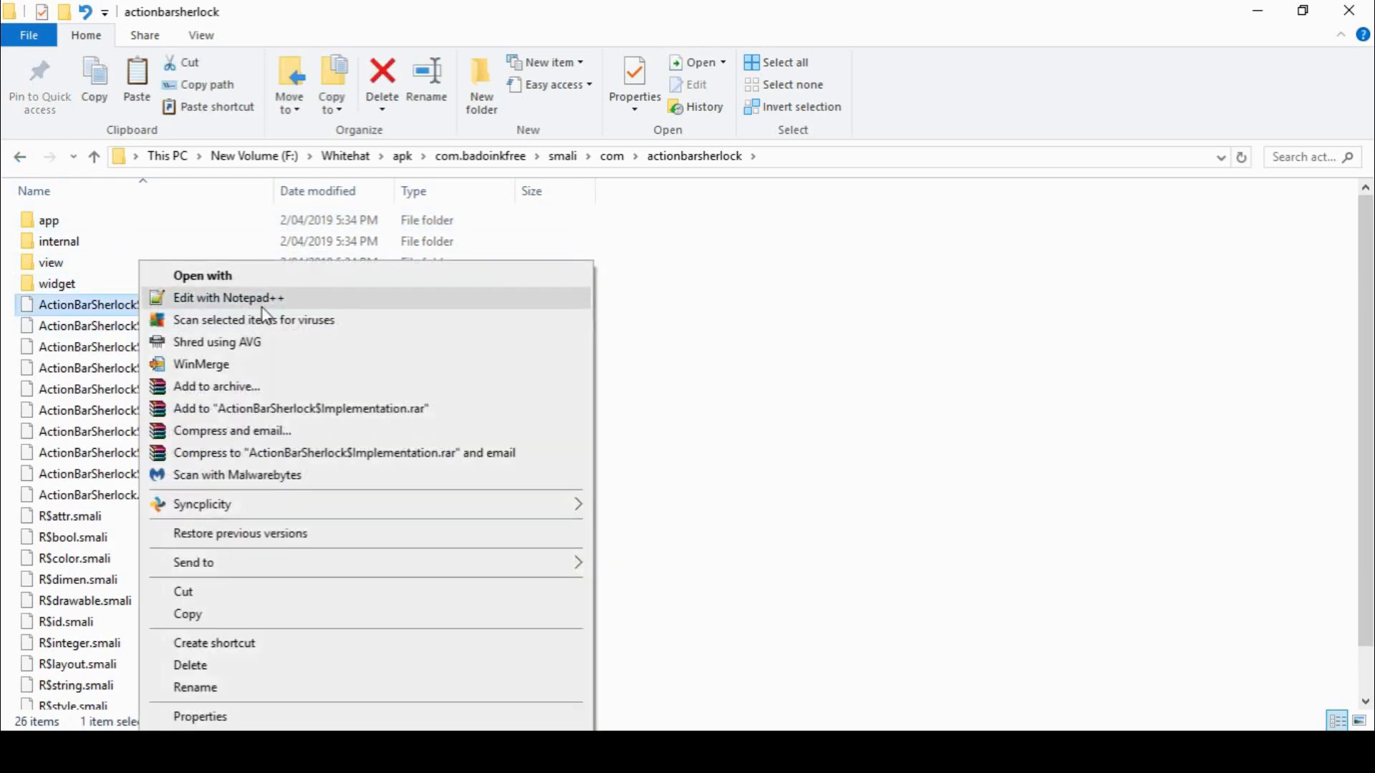
# Read ActionBarSherlock$Implementation.smali's code via Edit with Notepad++
pyautogui.click(229, 297)
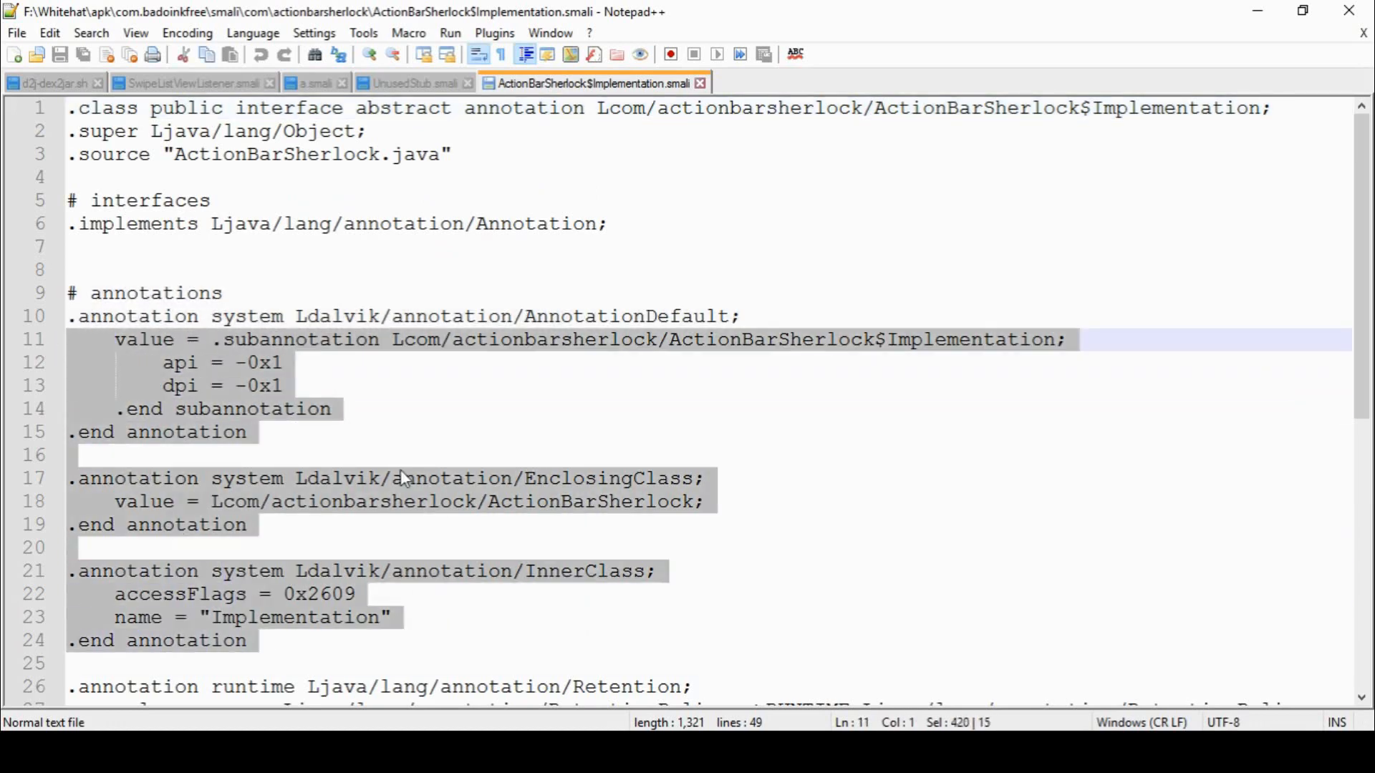
pyautogui.scroll(-3)
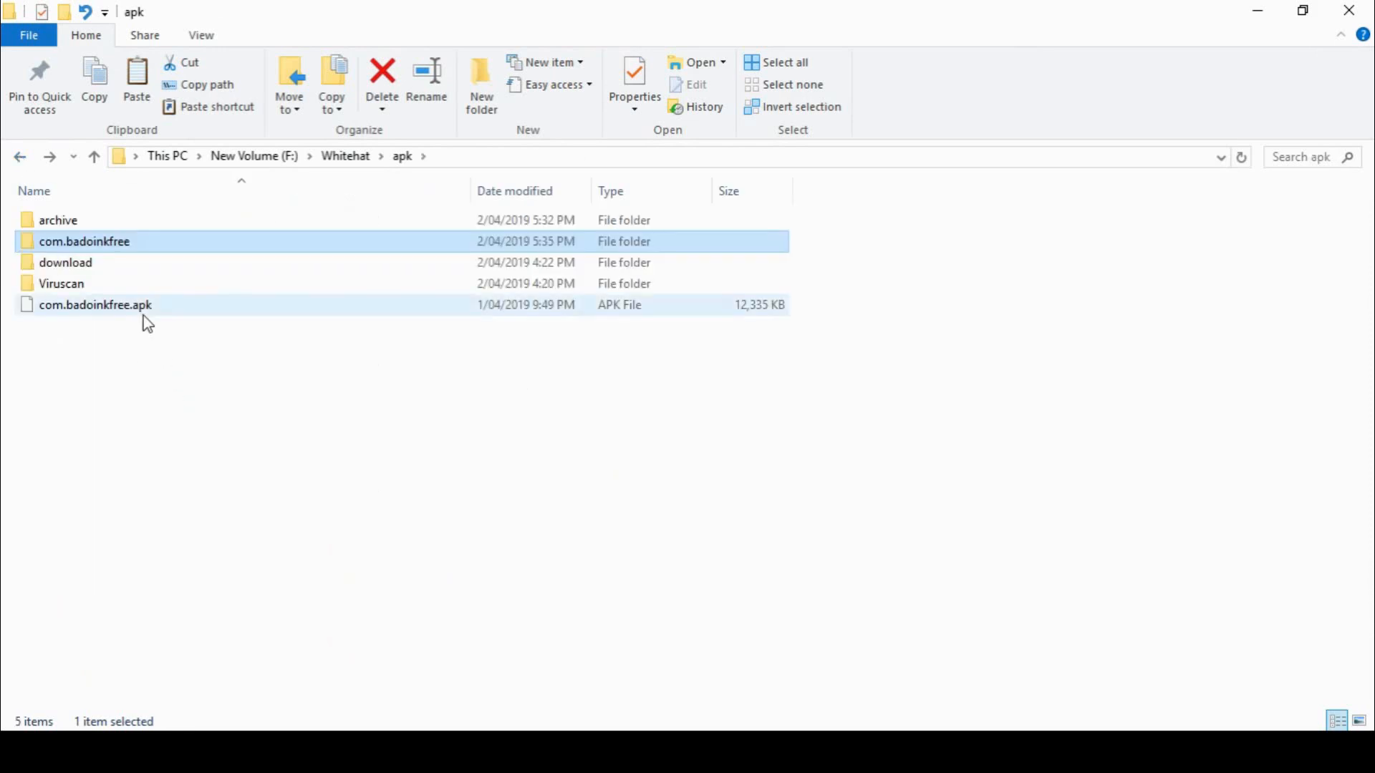
# Rename com.badoinkfree.apk to com.badoinkfree.apk.zip, confirming the extension change
pyautogui.click(96, 304)
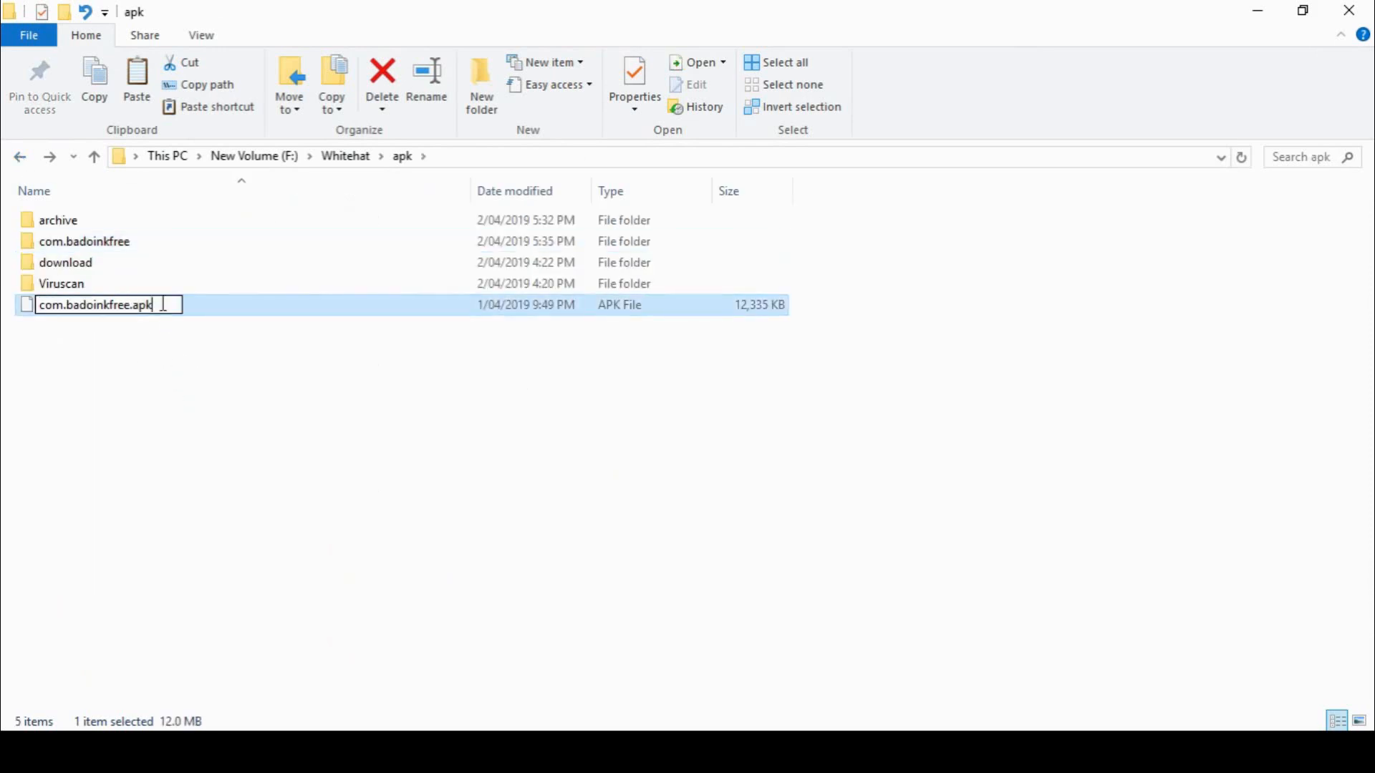
pyautogui.write('.zip')
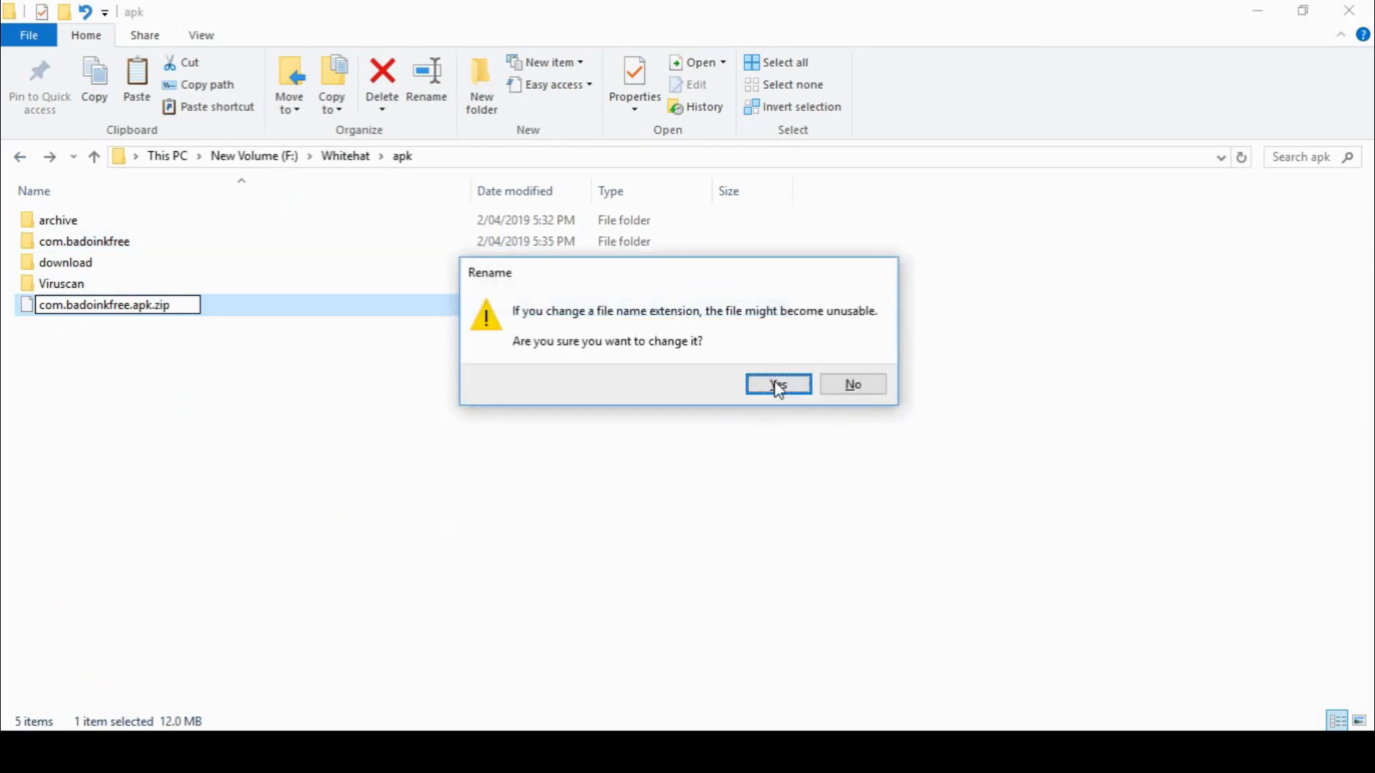
pyautogui.click(777, 384)
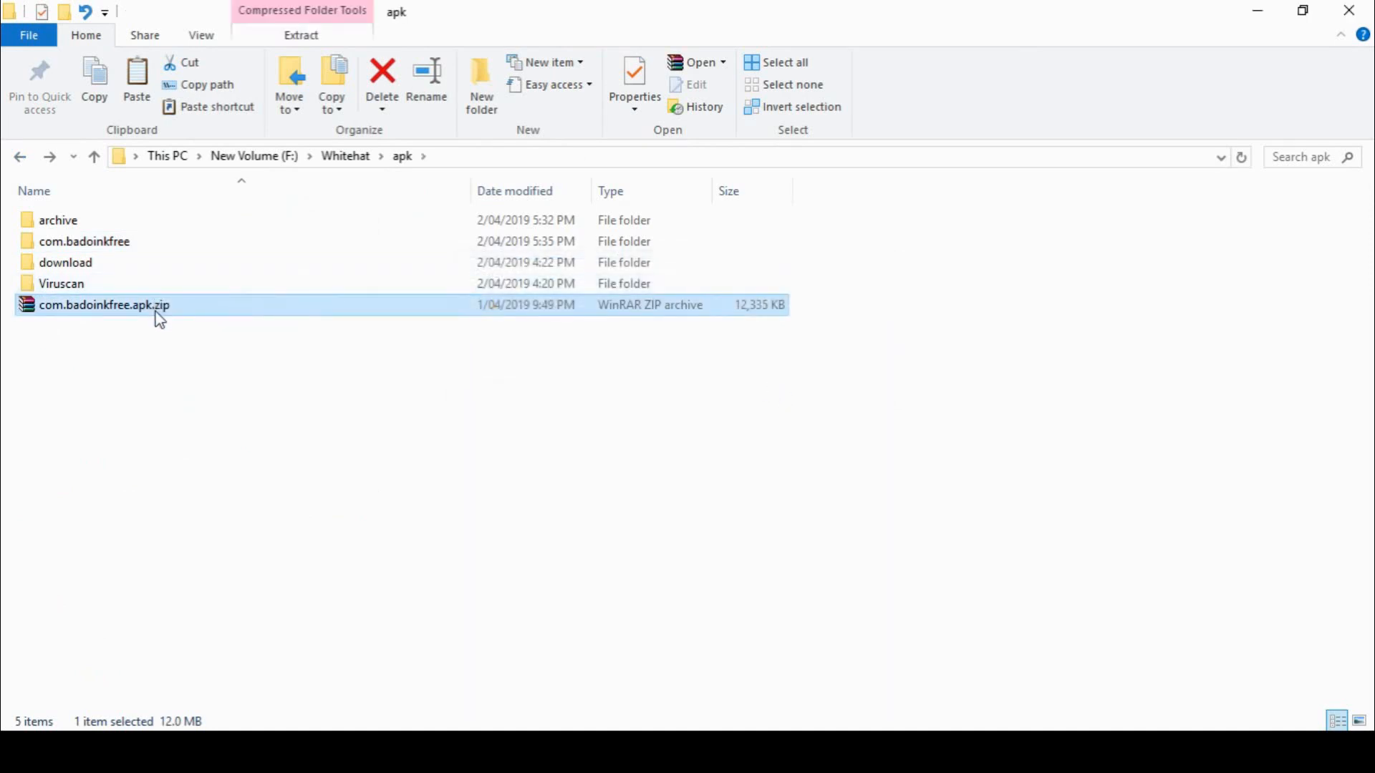
# Extract the zip archive into its own com.badoinkfree.apk folder
pyautogui.rightClick(103, 304)
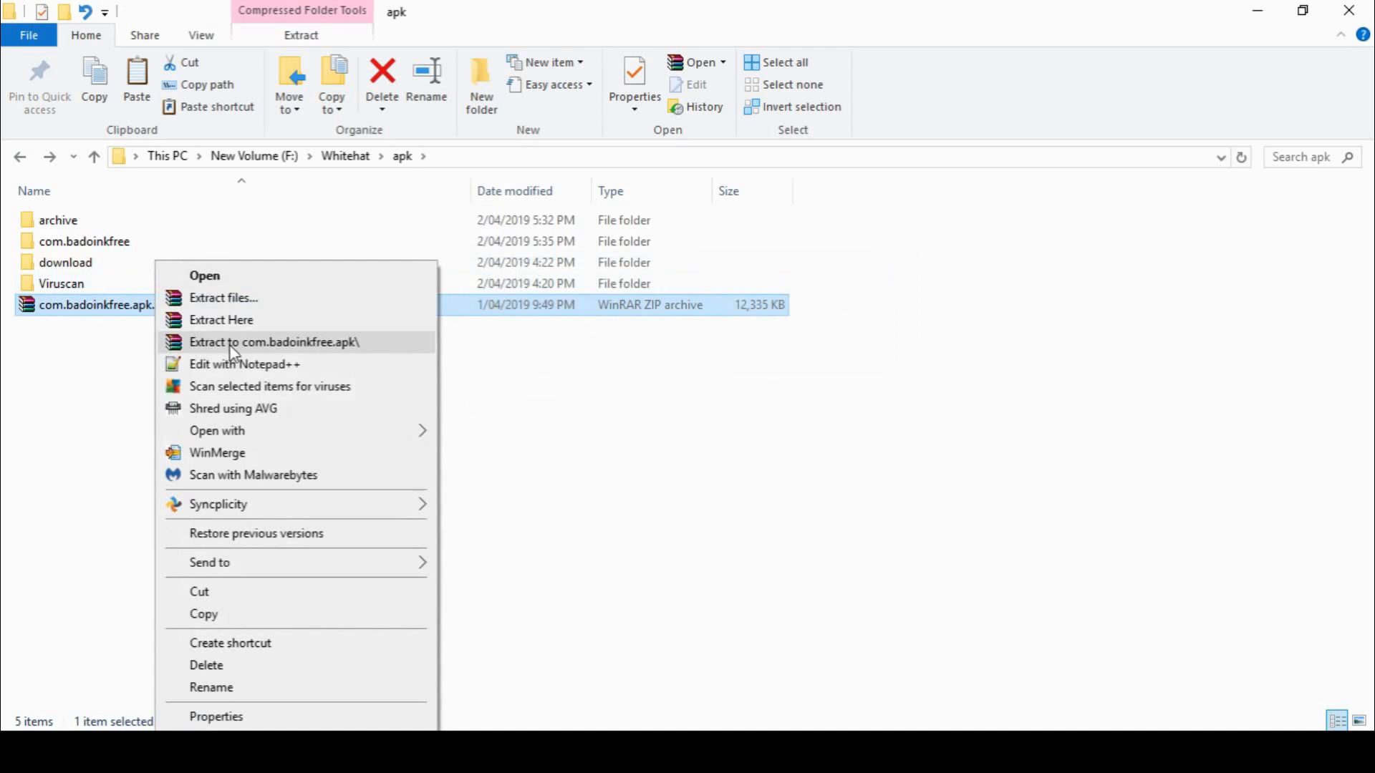
pyautogui.click(272, 343)
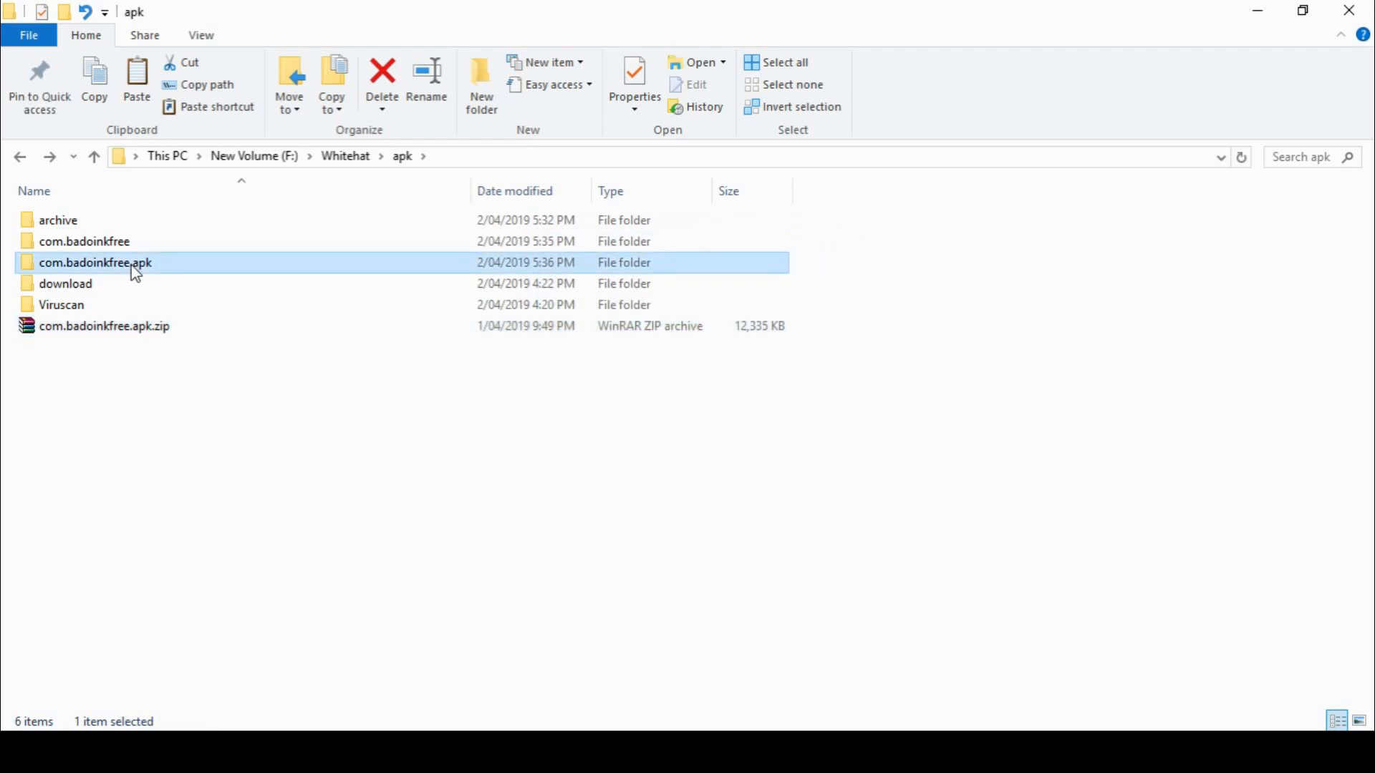
# Inspect the extracted com.badoinkfree.apk folder and its classes.dex file
pyautogui.doubleClick(96, 262)
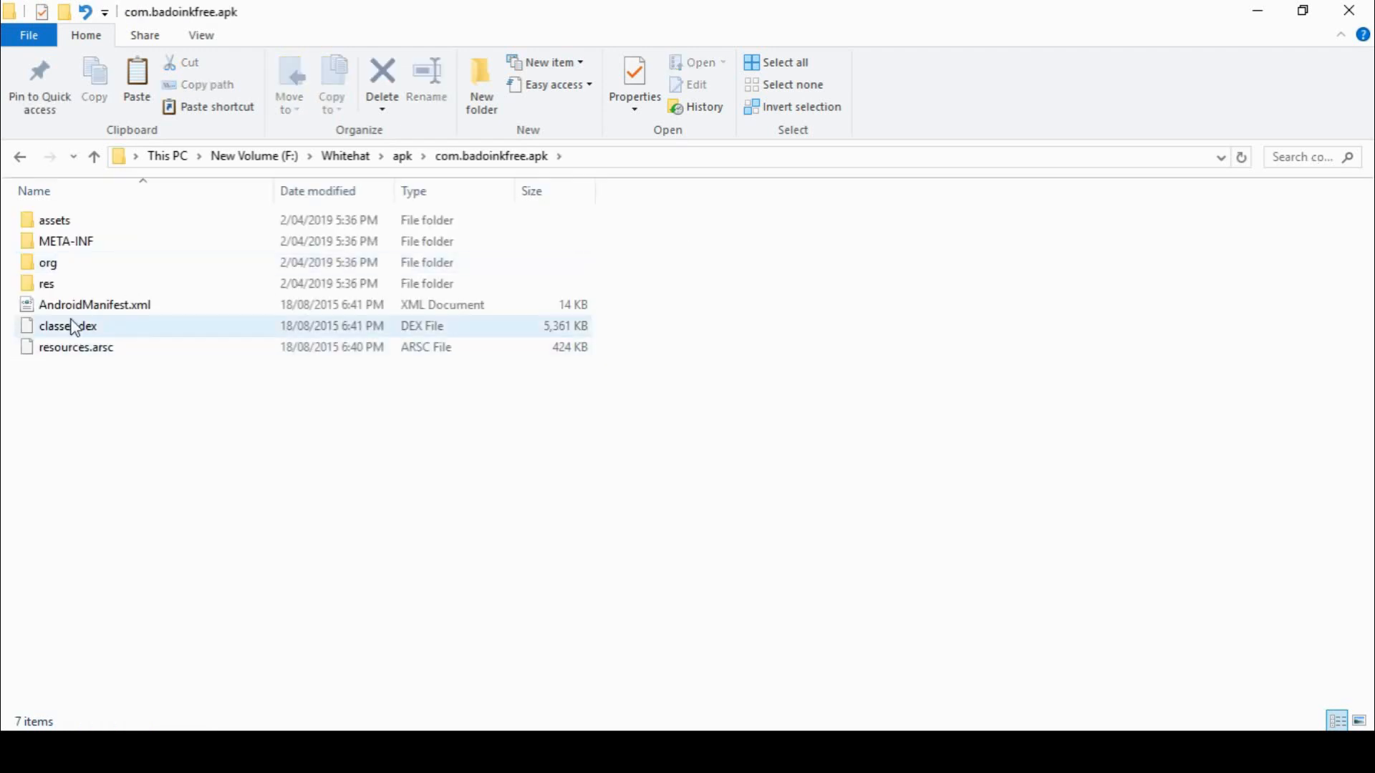
pyautogui.click(67, 325)
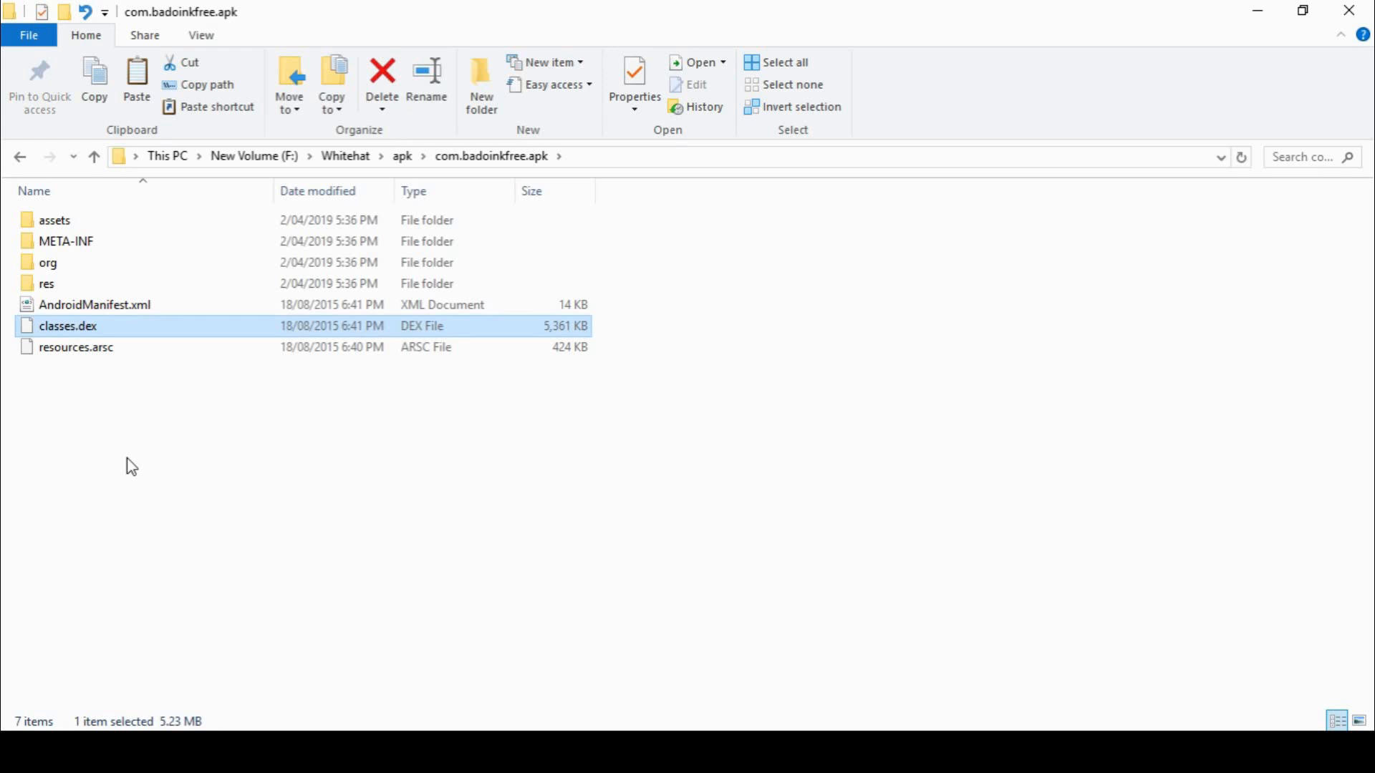
pyautogui.moveTo(158, 245)
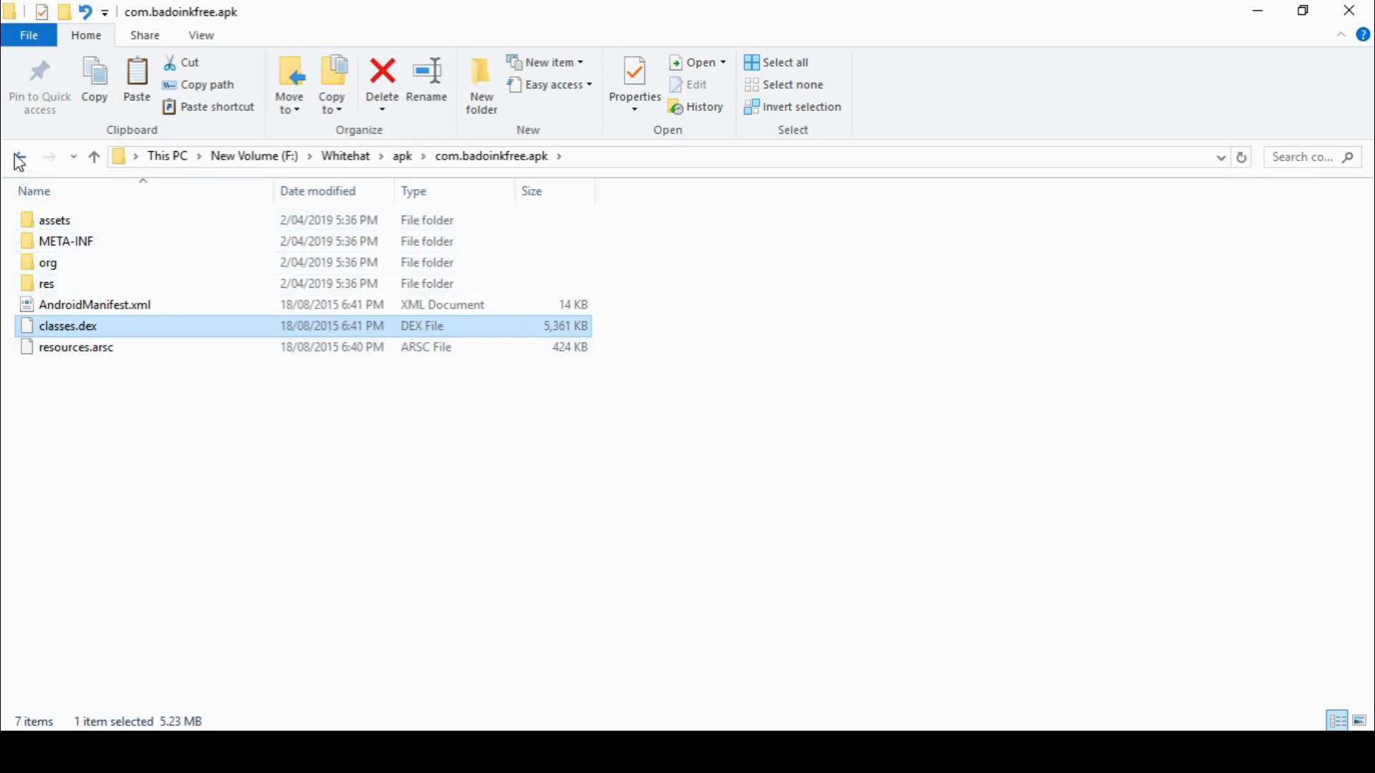
pyautogui.click(18, 156)
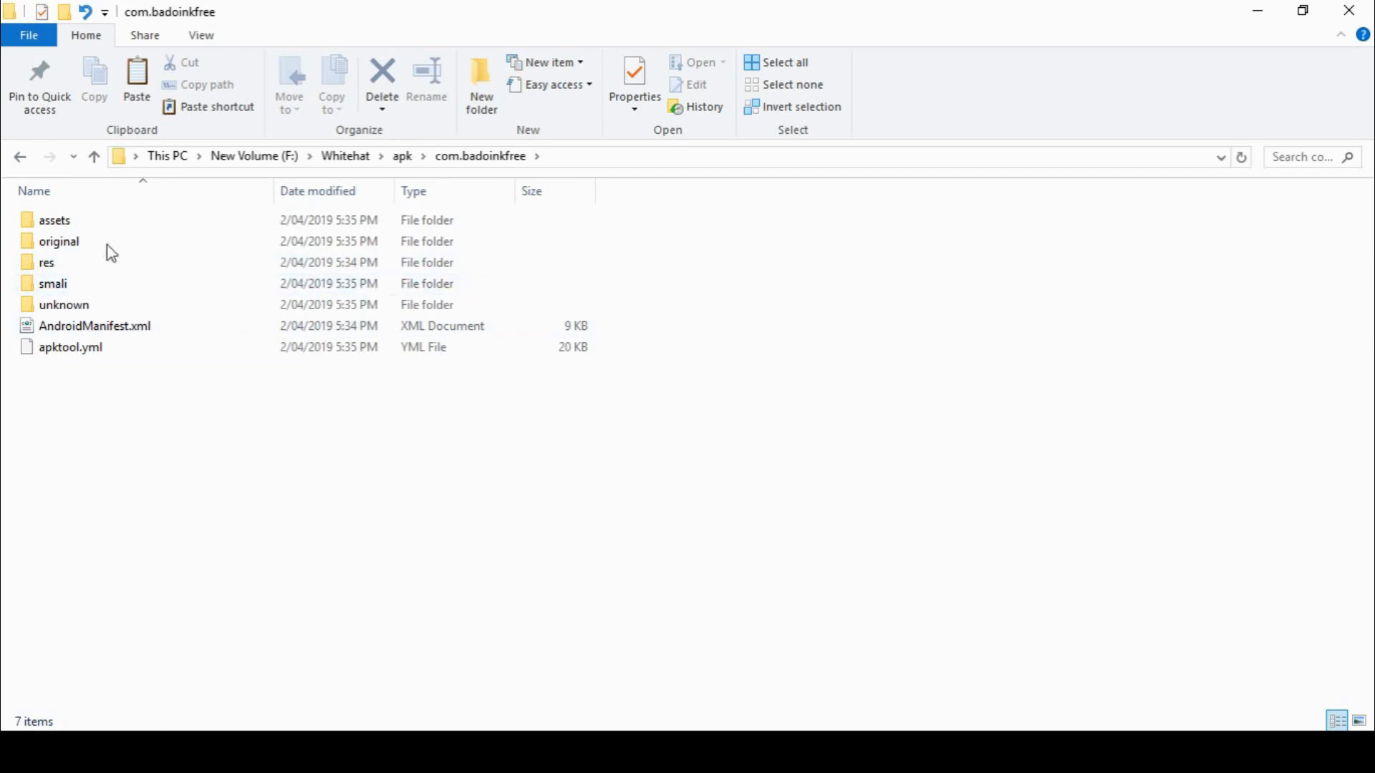
pyautogui.moveTo(20, 156)
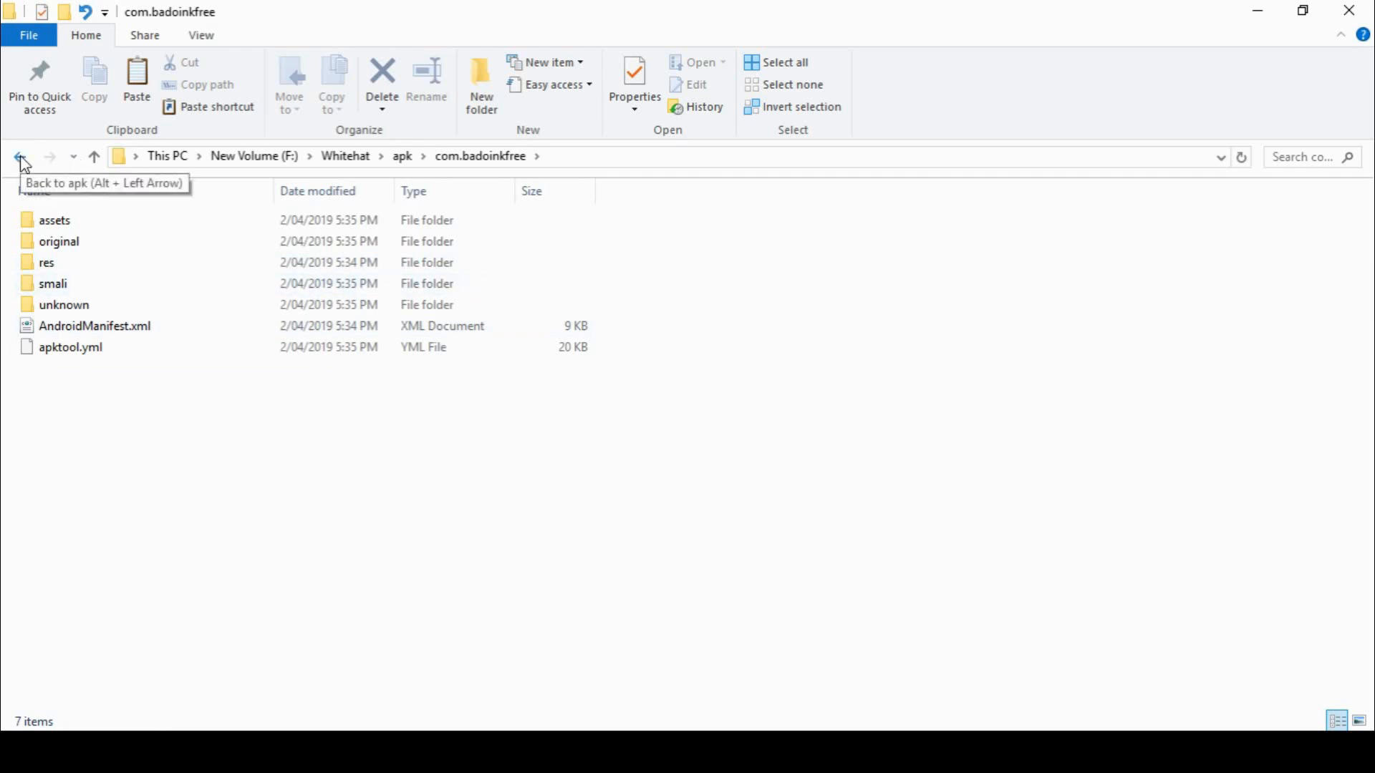
# Revisit the unzipped APK folder and select classes.dex again
pyautogui.click(22, 157)
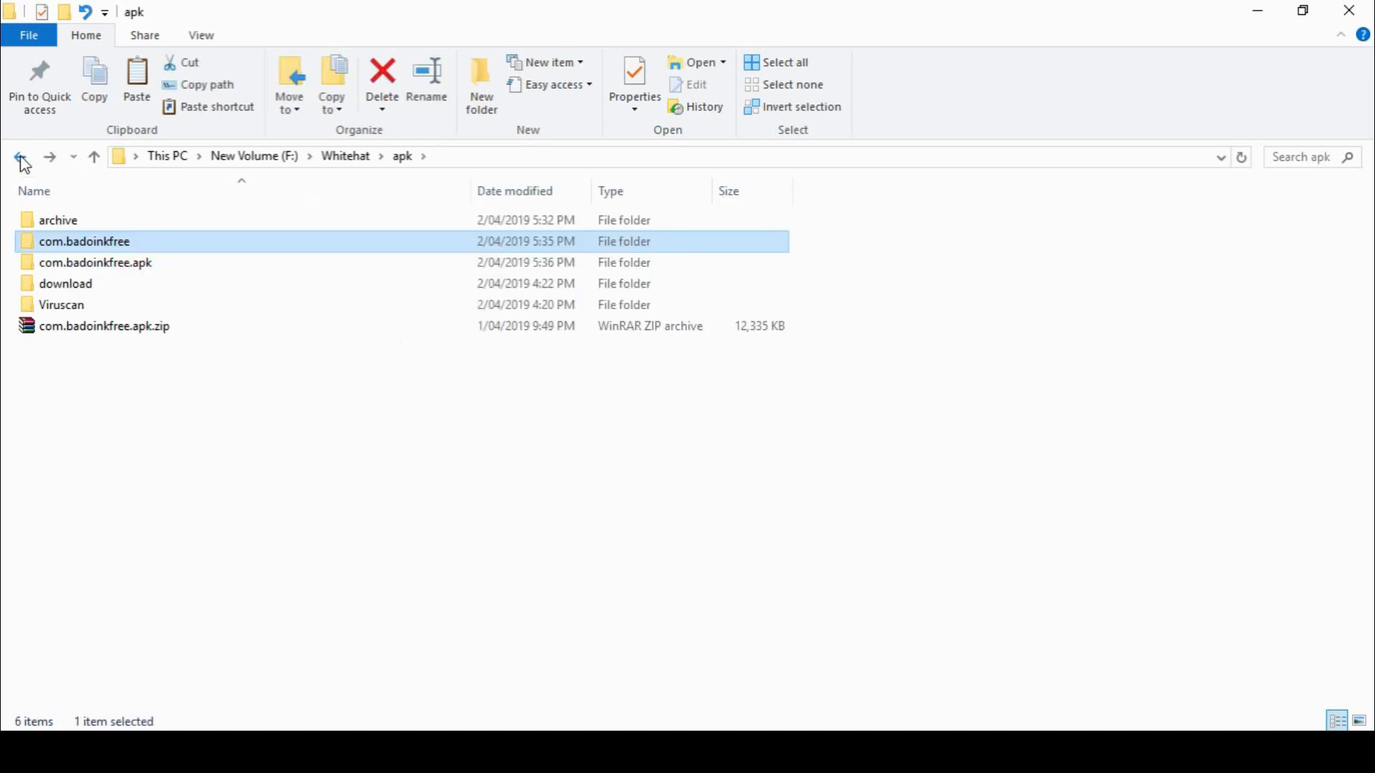
pyautogui.doubleClick(85, 240)
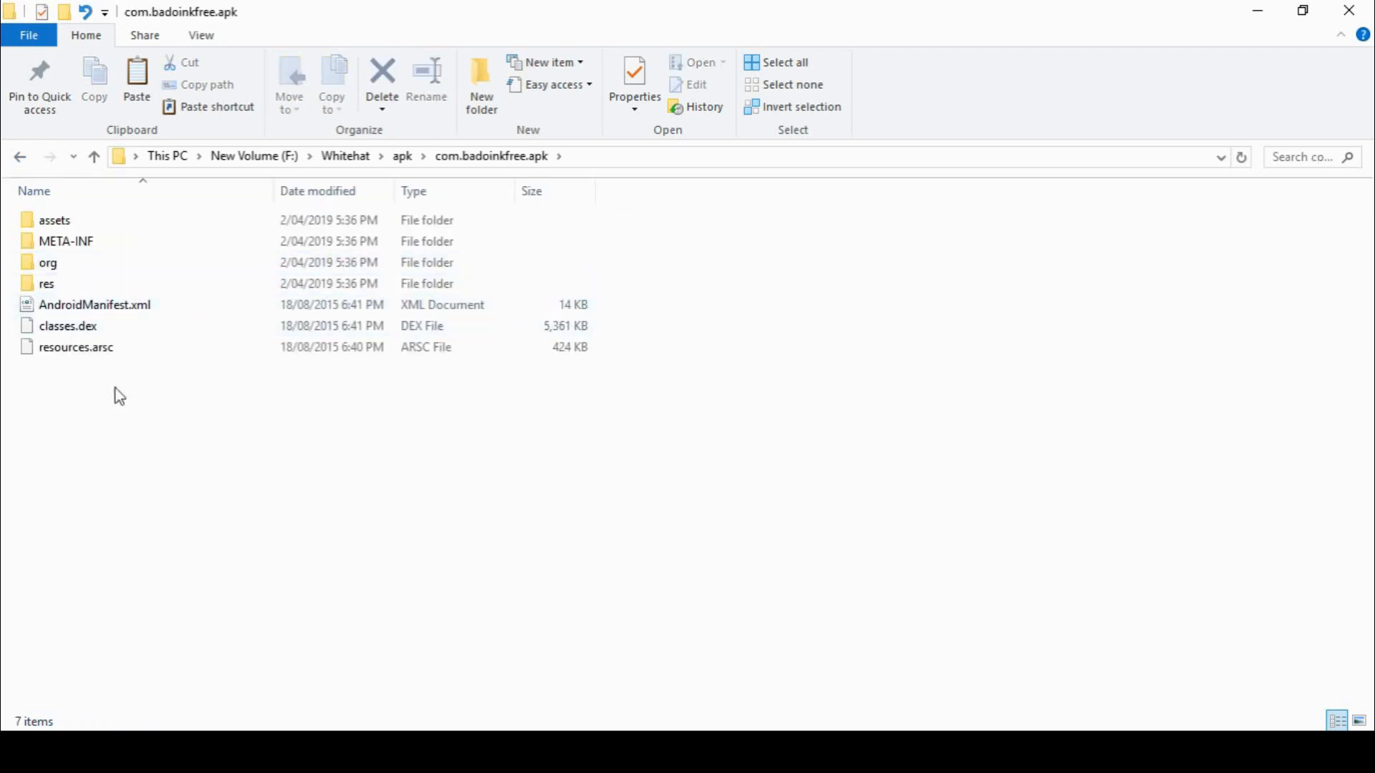
pyautogui.click(68, 325)
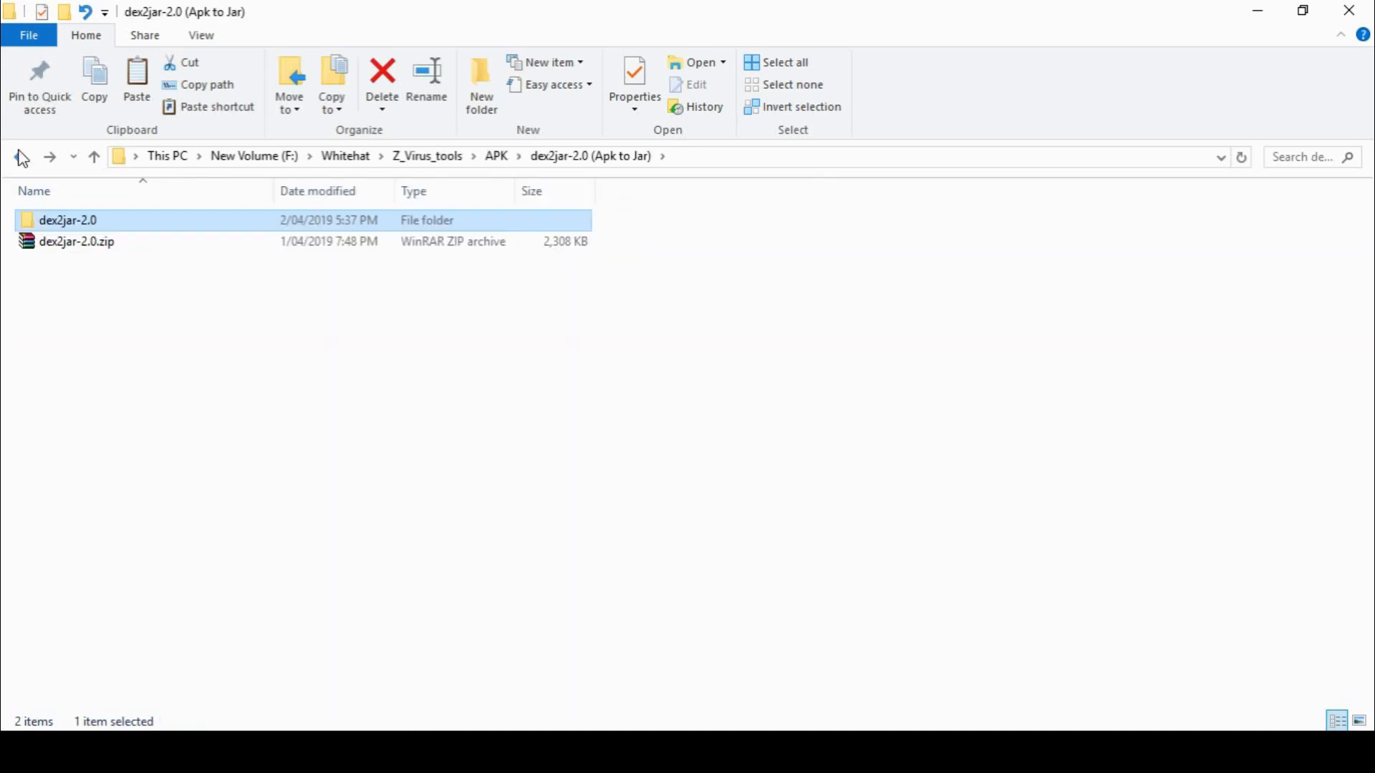
# In dex2jar-2.0, review 1.bat's d2j-dex2jar command on classes.dex and run it to produce classes-dex2jar.jar
pyautogui.click(75, 241)
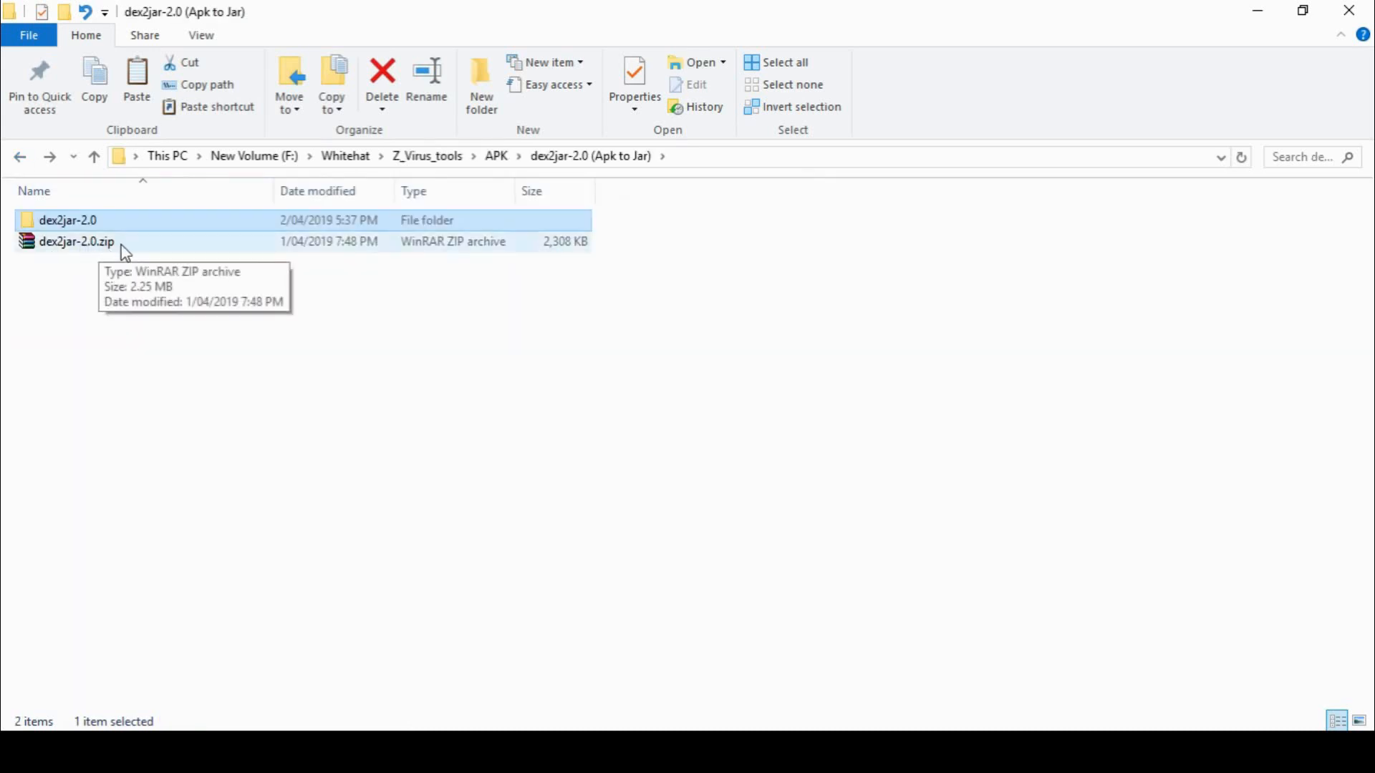
pyautogui.doubleClick(68, 220)
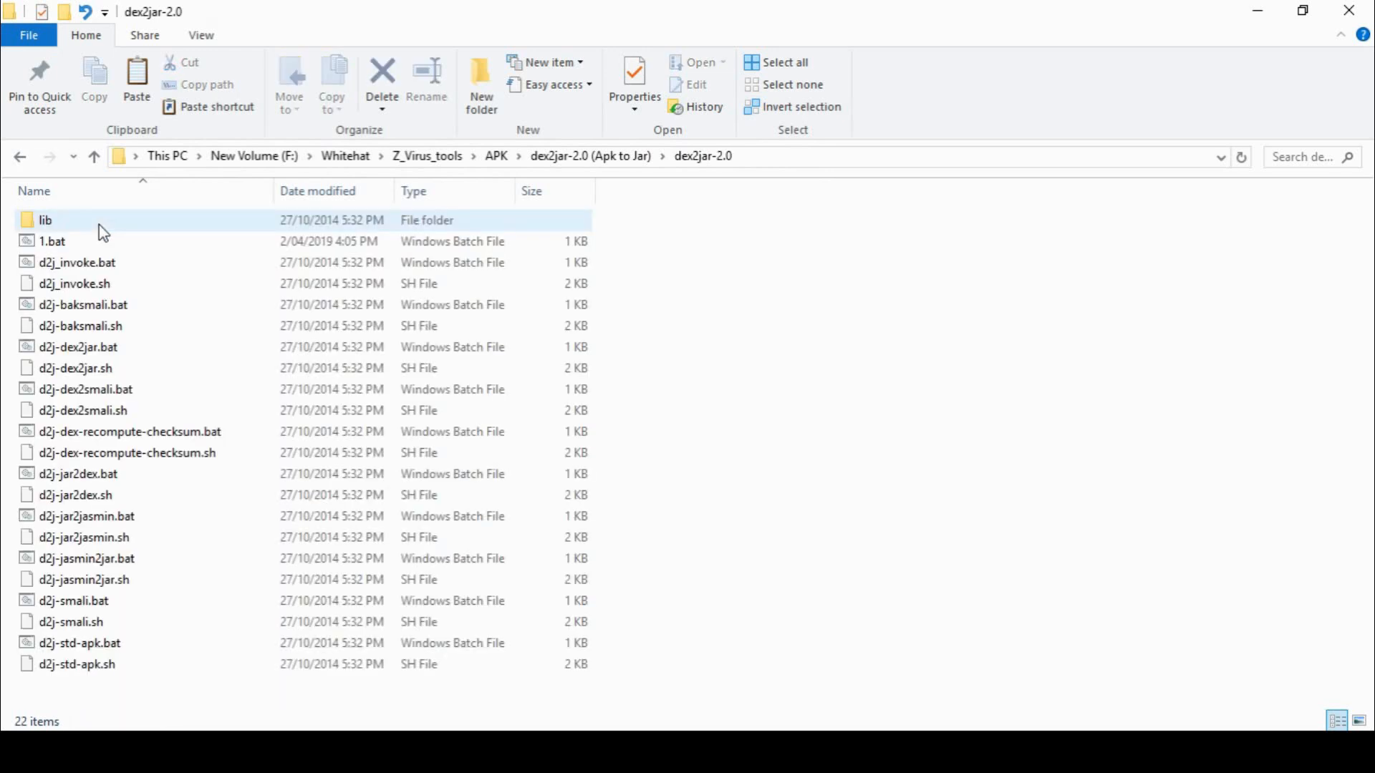
pyautogui.rightClick(53, 241)
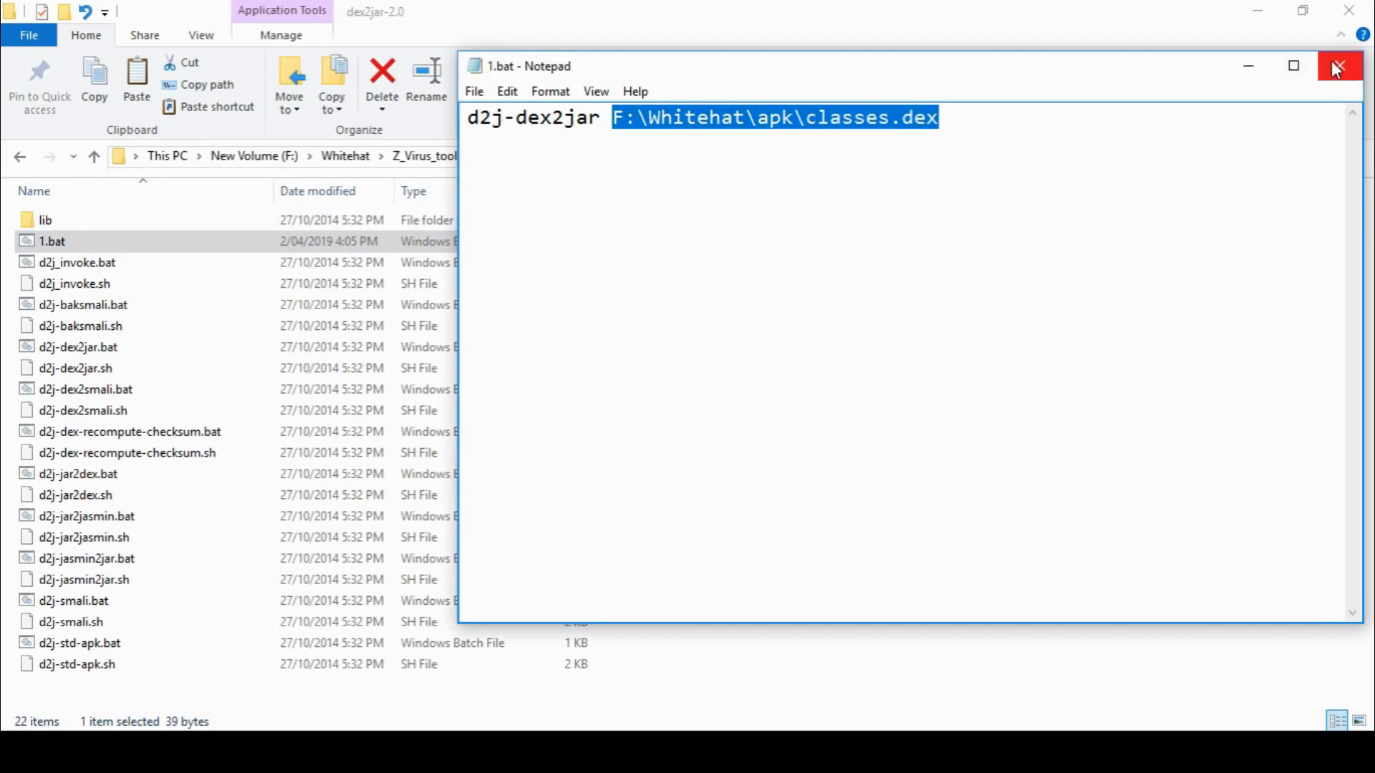
pyautogui.click(1341, 67)
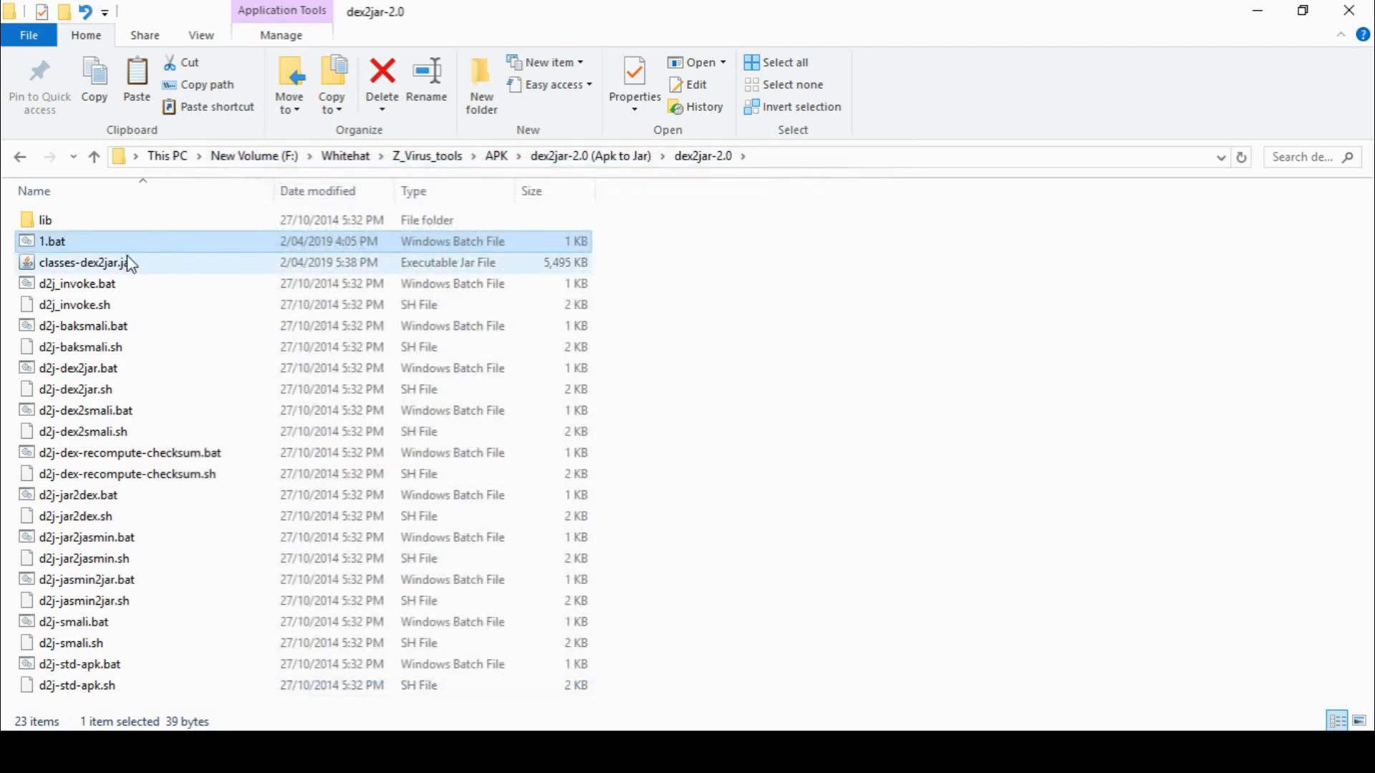
# Cut classes-dex2jar.jar and paste it into F:\Whitehat\apk next to classes.dex
pyautogui.rightClick(83, 262)
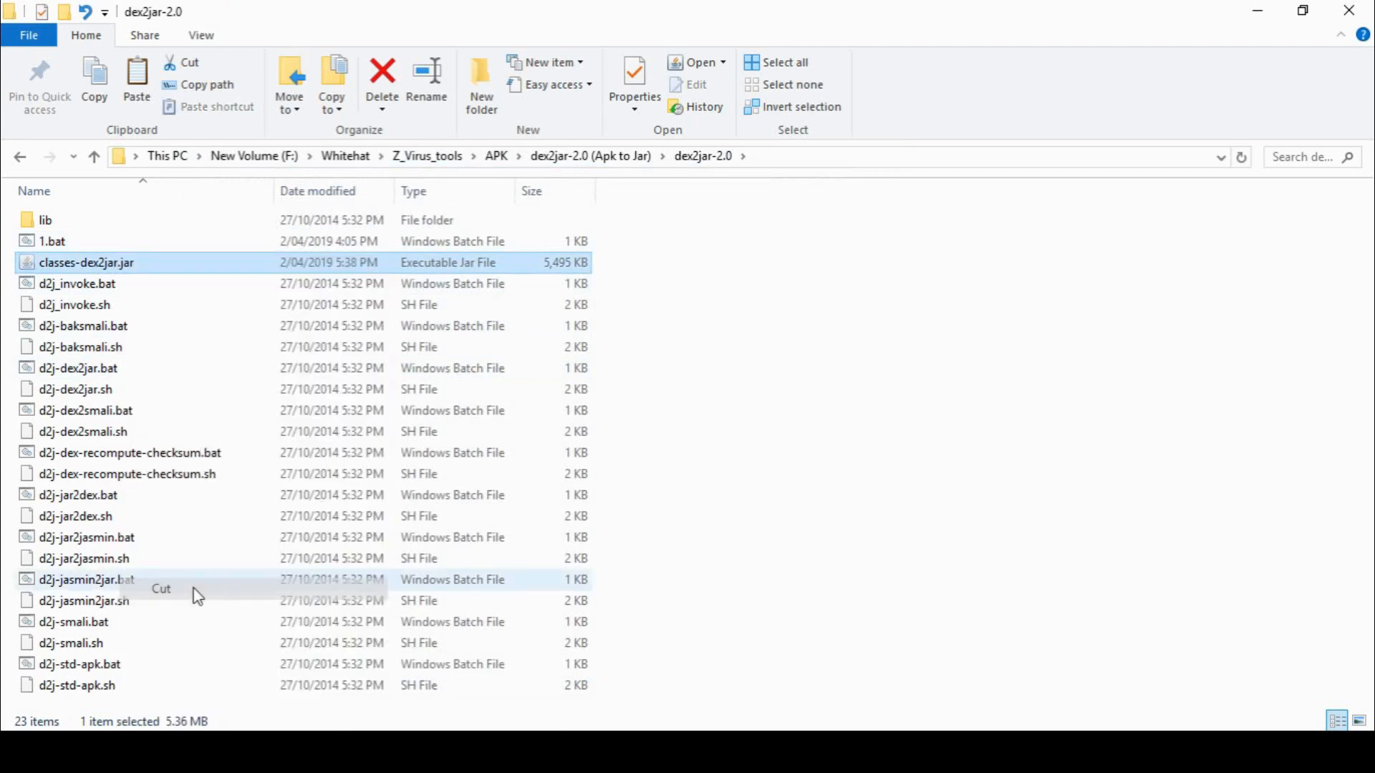
pyautogui.moveTo(408, 173)
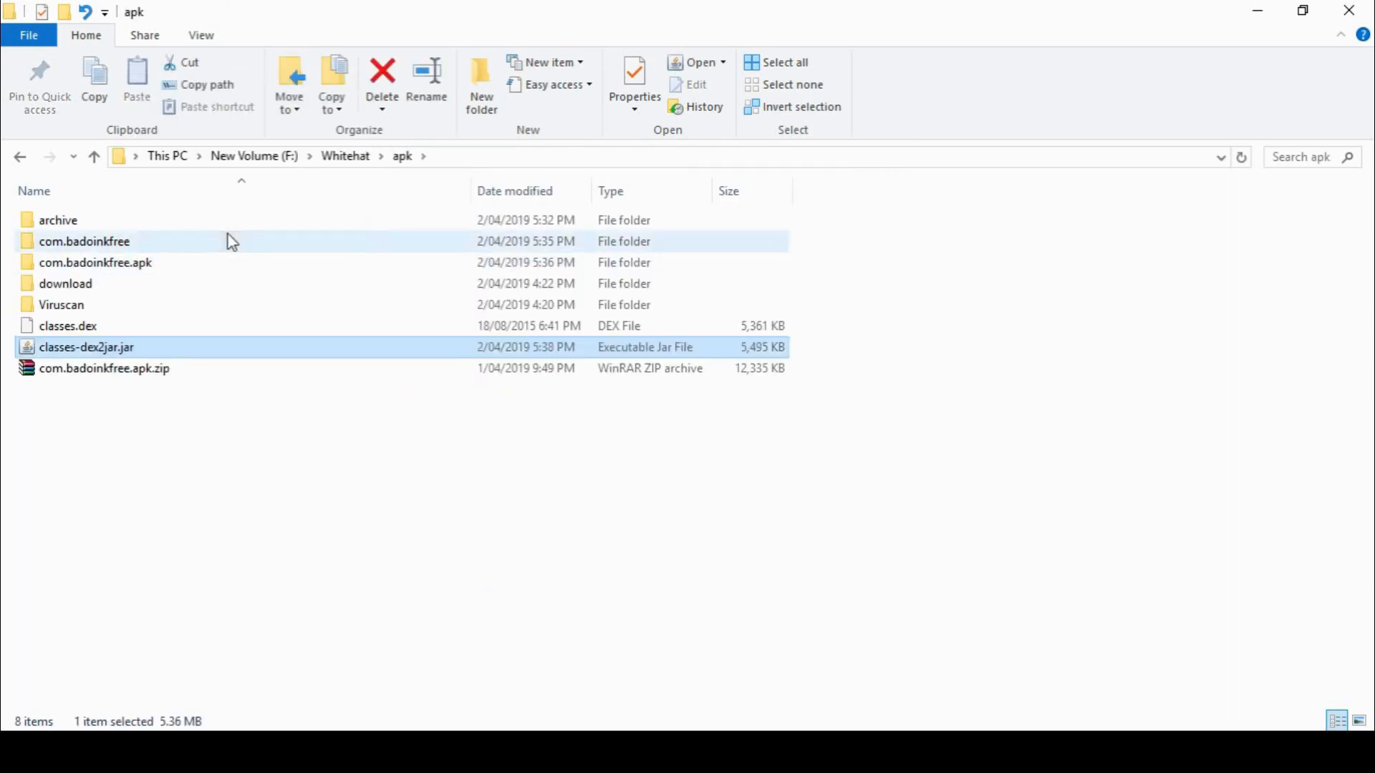
pyautogui.click(206, 459)
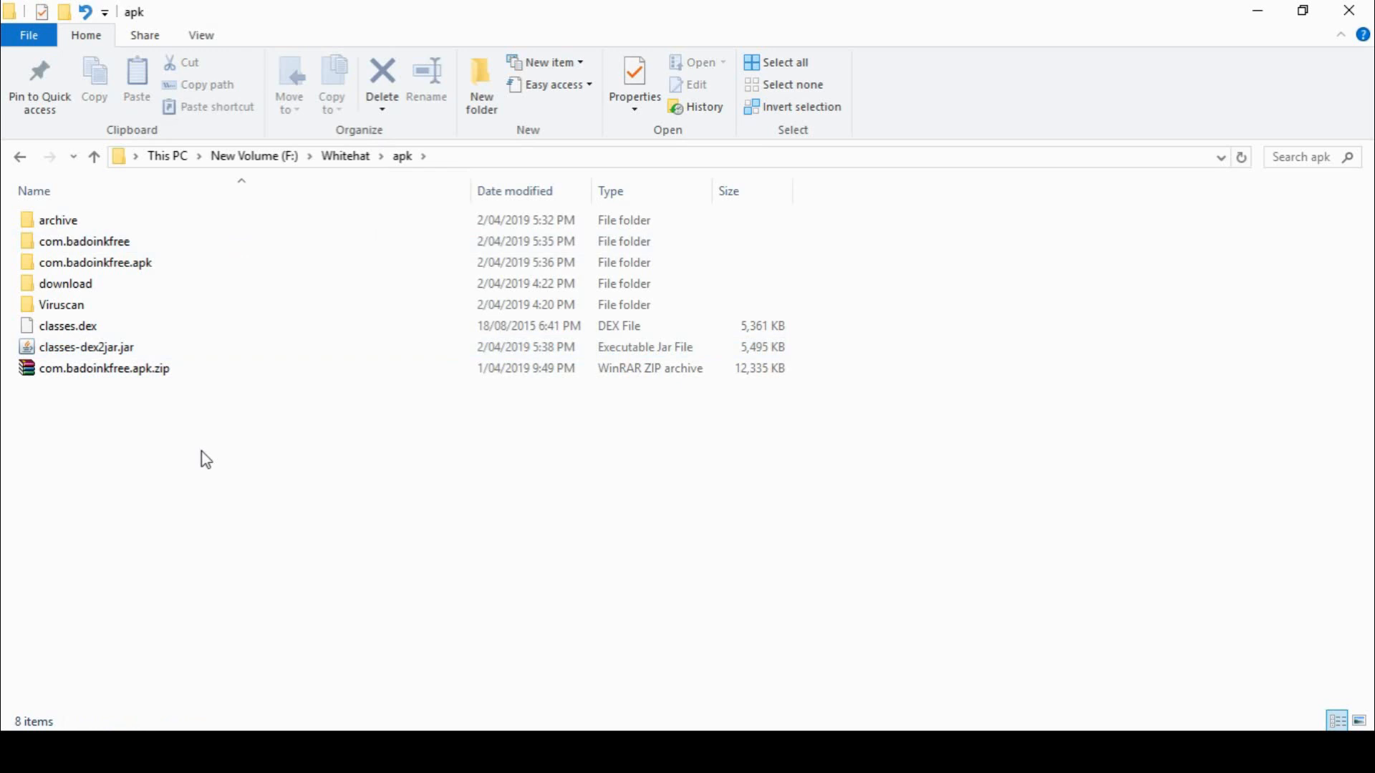
pyautogui.moveTo(345, 156)
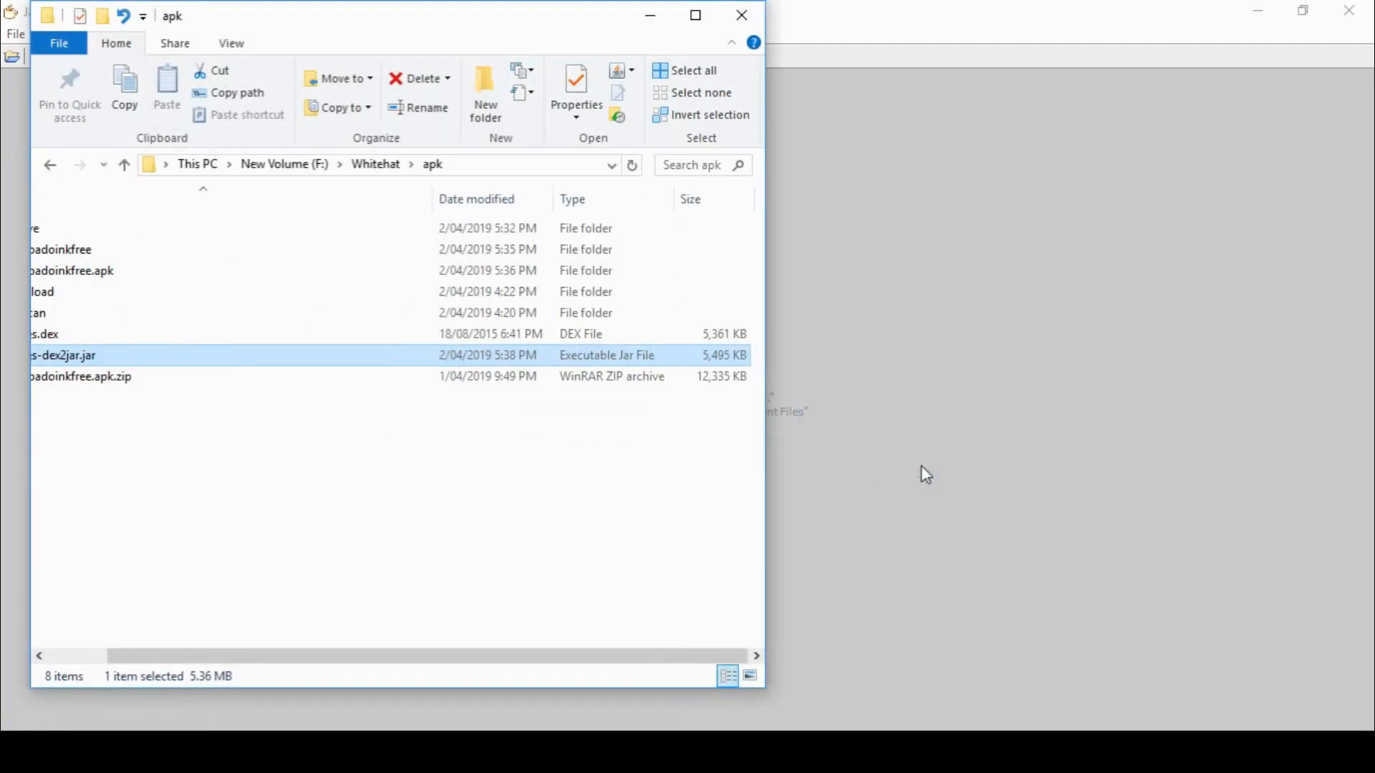
# Load classes-dex2jar.jar in JD-GUI and view the decompiled Assertion class
pyautogui.doubleClick(61, 355)
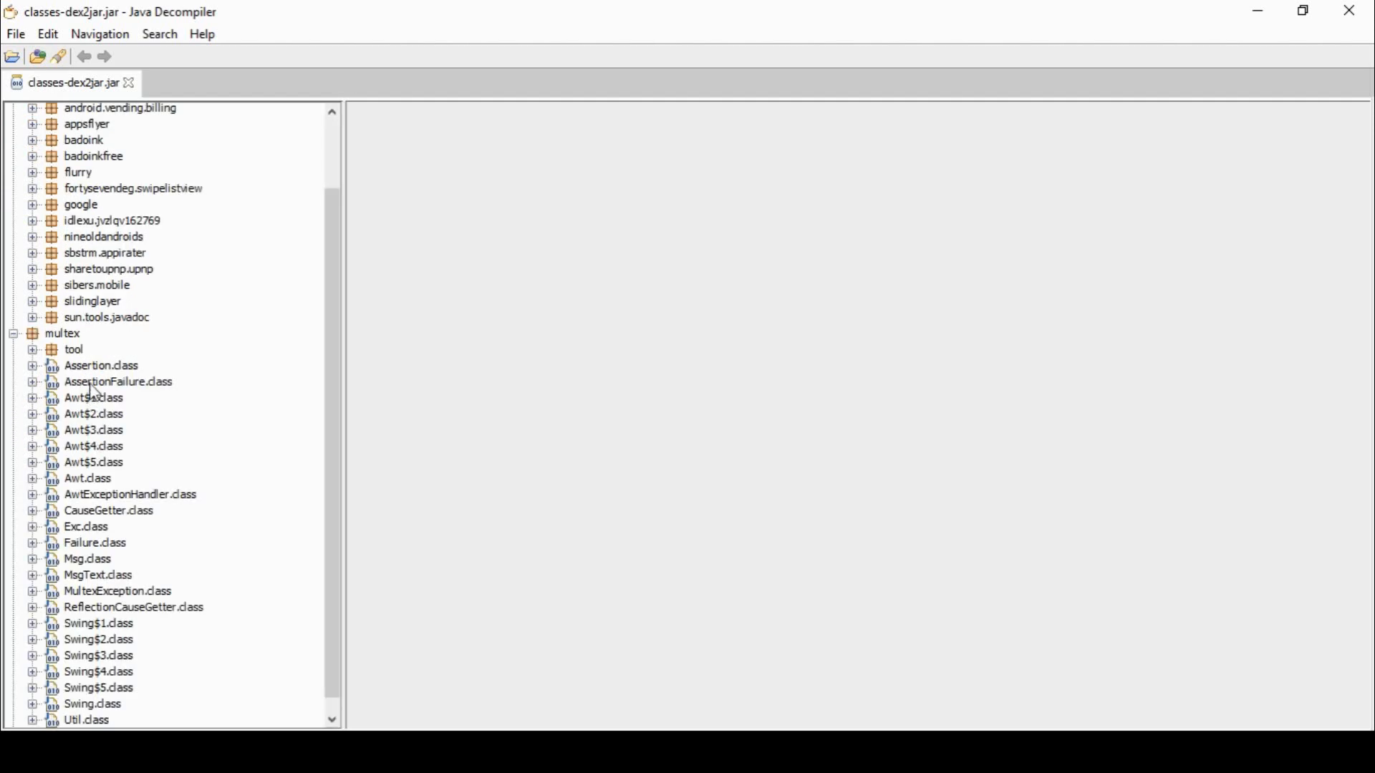
pyautogui.doubleClick(100, 365)
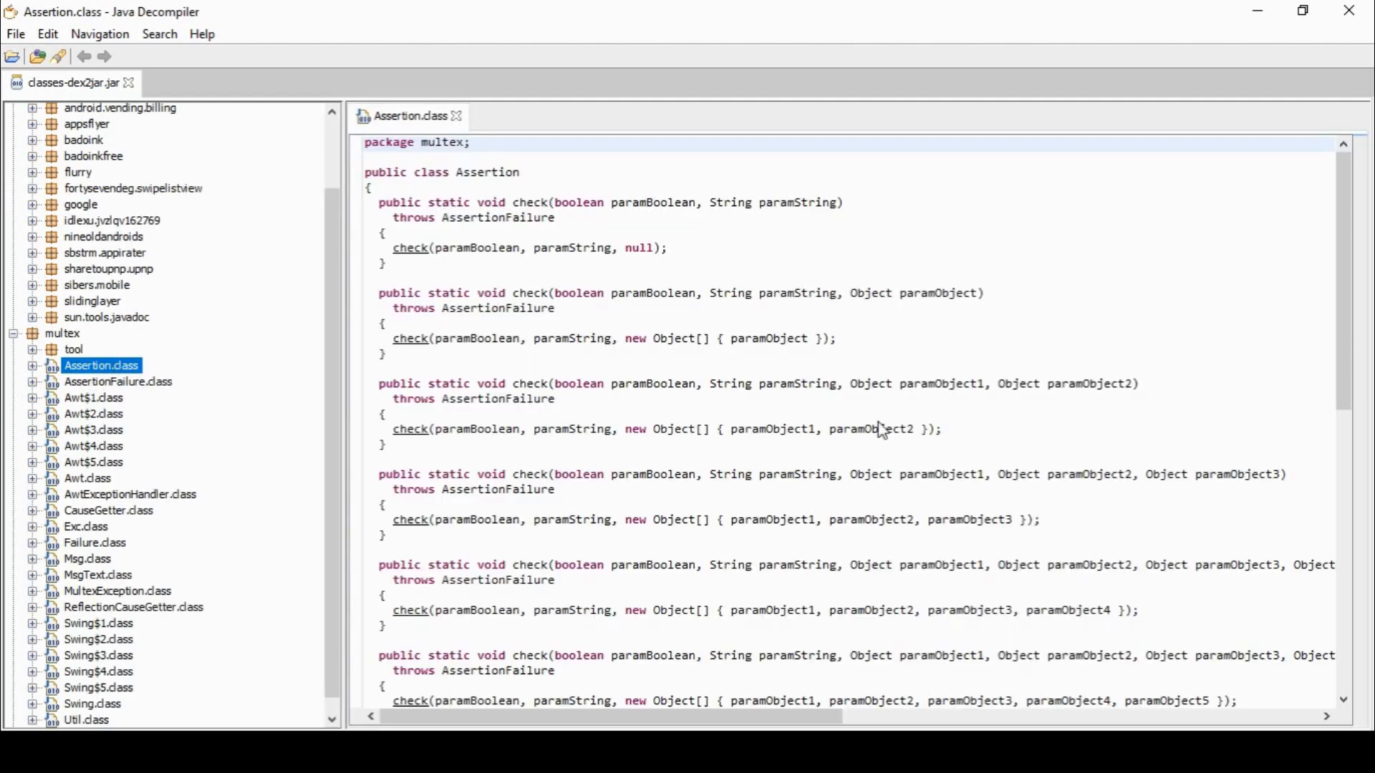
pyautogui.scroll(-3)
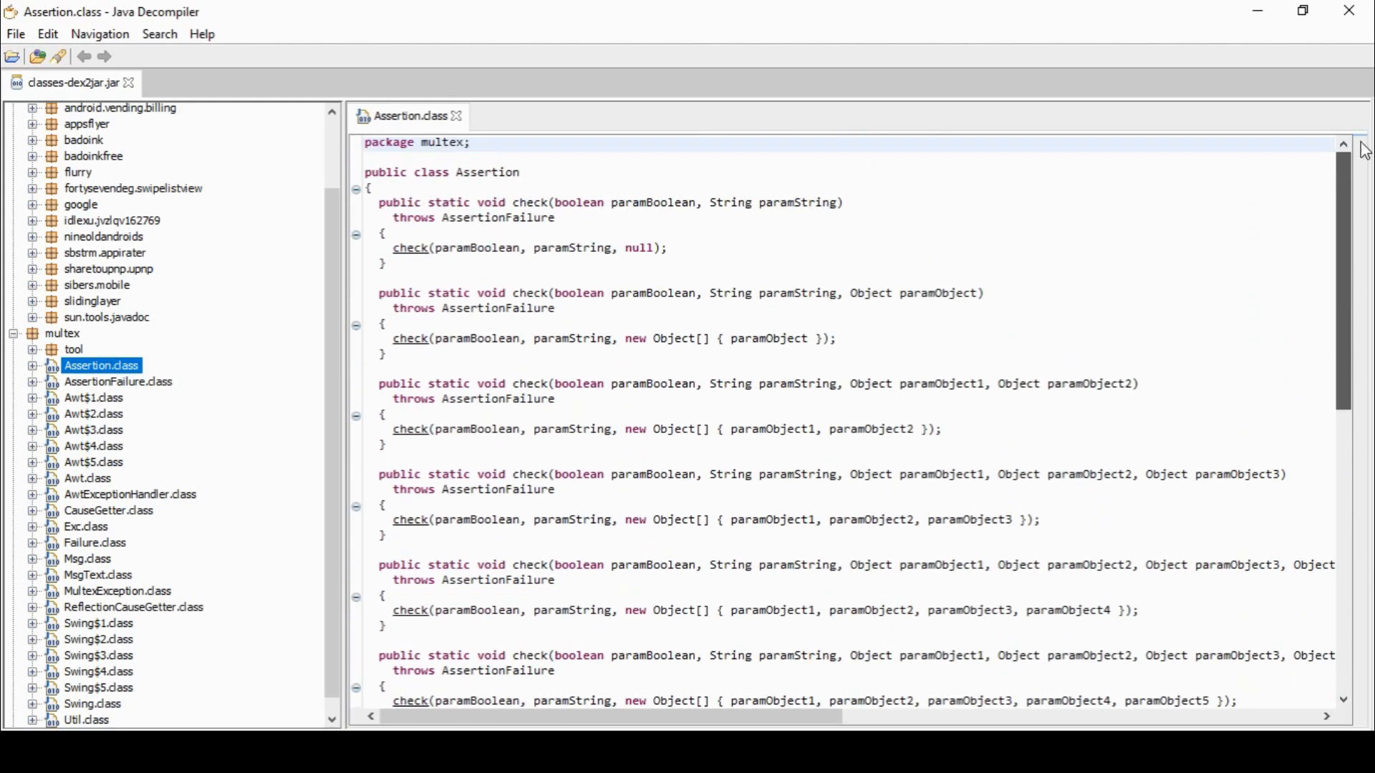
# View the decompiled AssertionFailure and Awt$4 classes in the multex tree
pyautogui.doubleClick(118, 381)
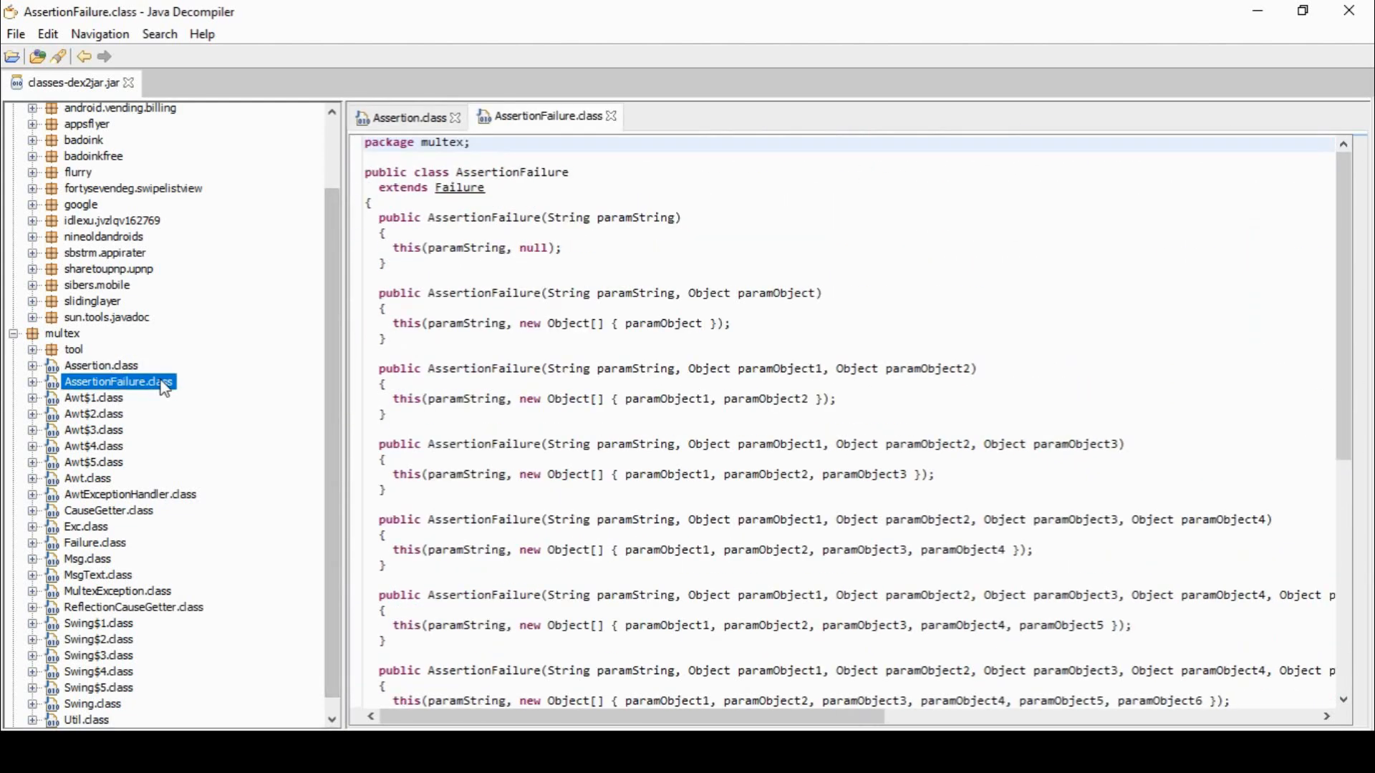
pyautogui.scroll(-3)
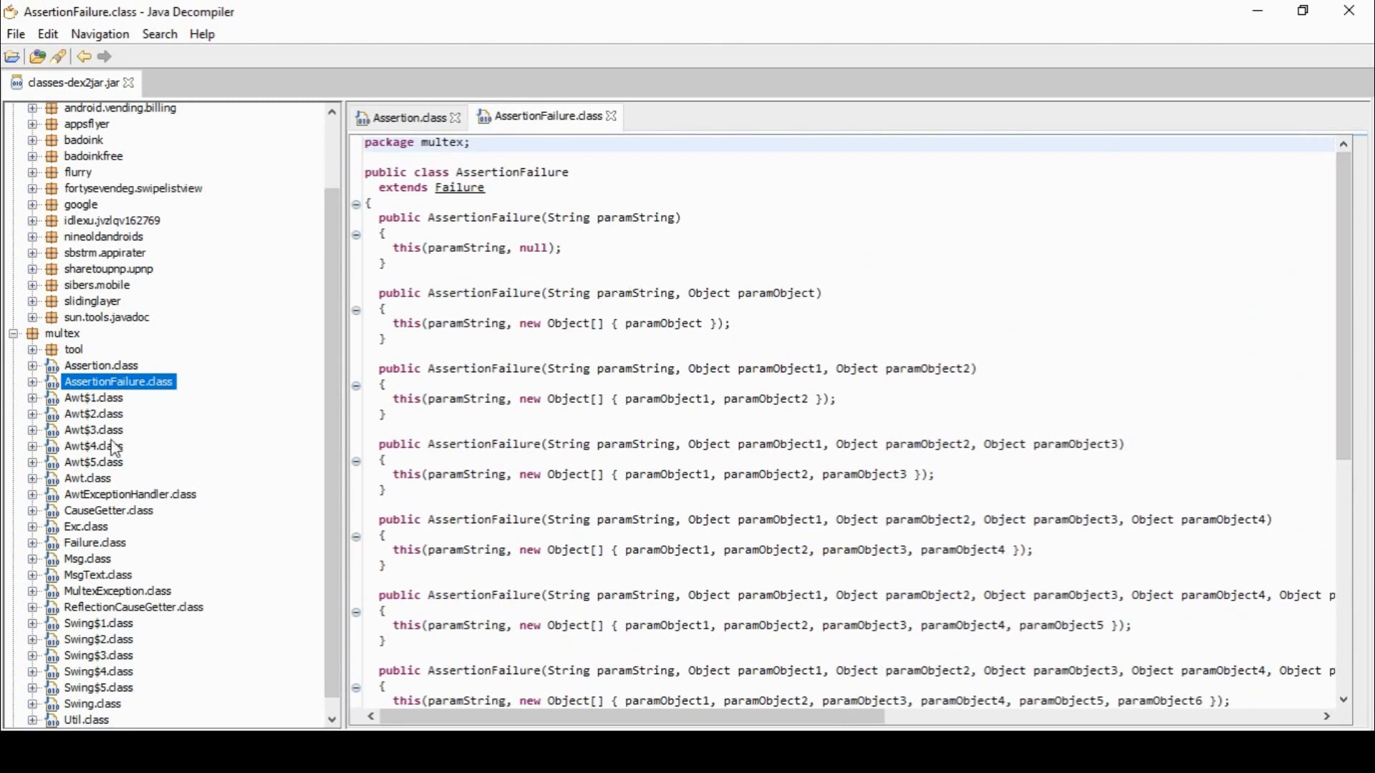
pyautogui.doubleClick(95, 445)
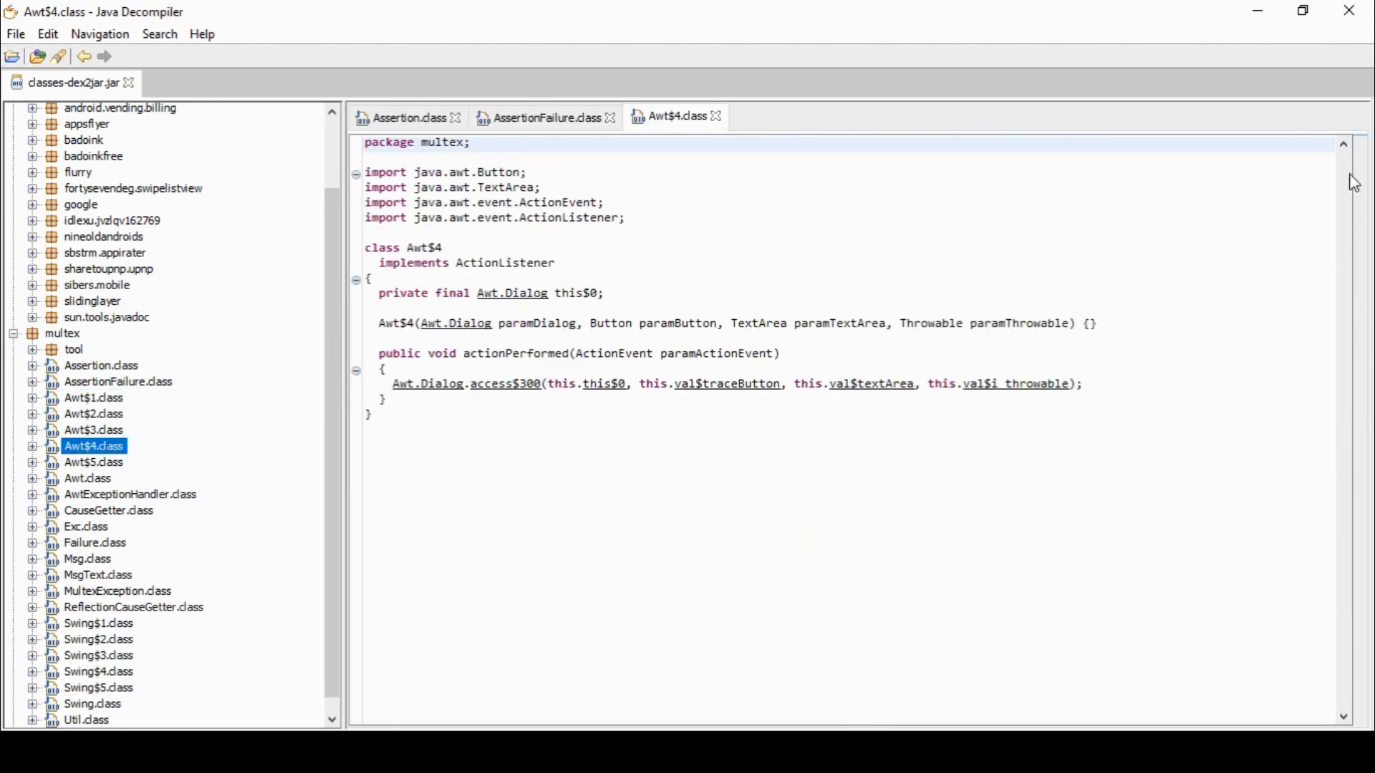
pyautogui.moveTo(1295, 480)
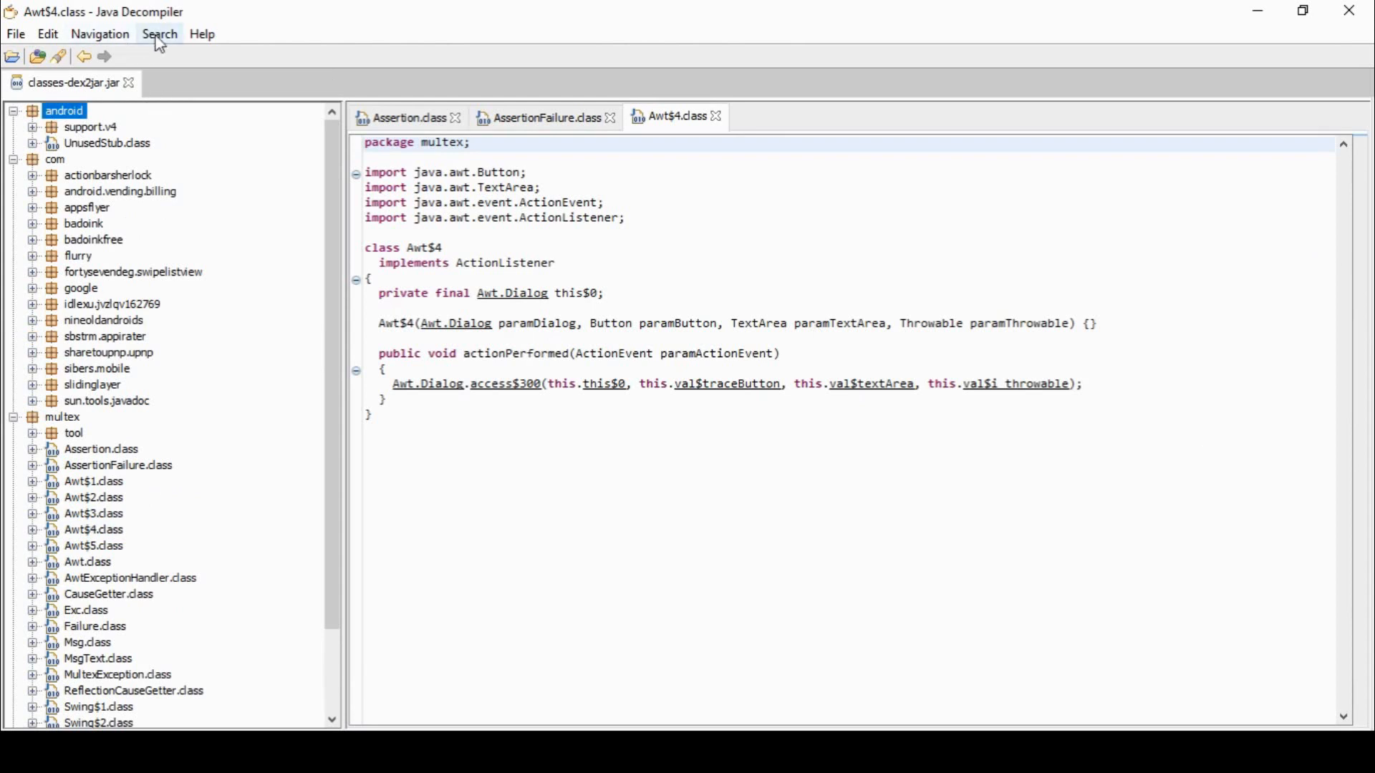
# Search the jar for "airpush" with adjusted match types, surfacing IB.class's airpush_url line
pyautogui.click(159, 33)
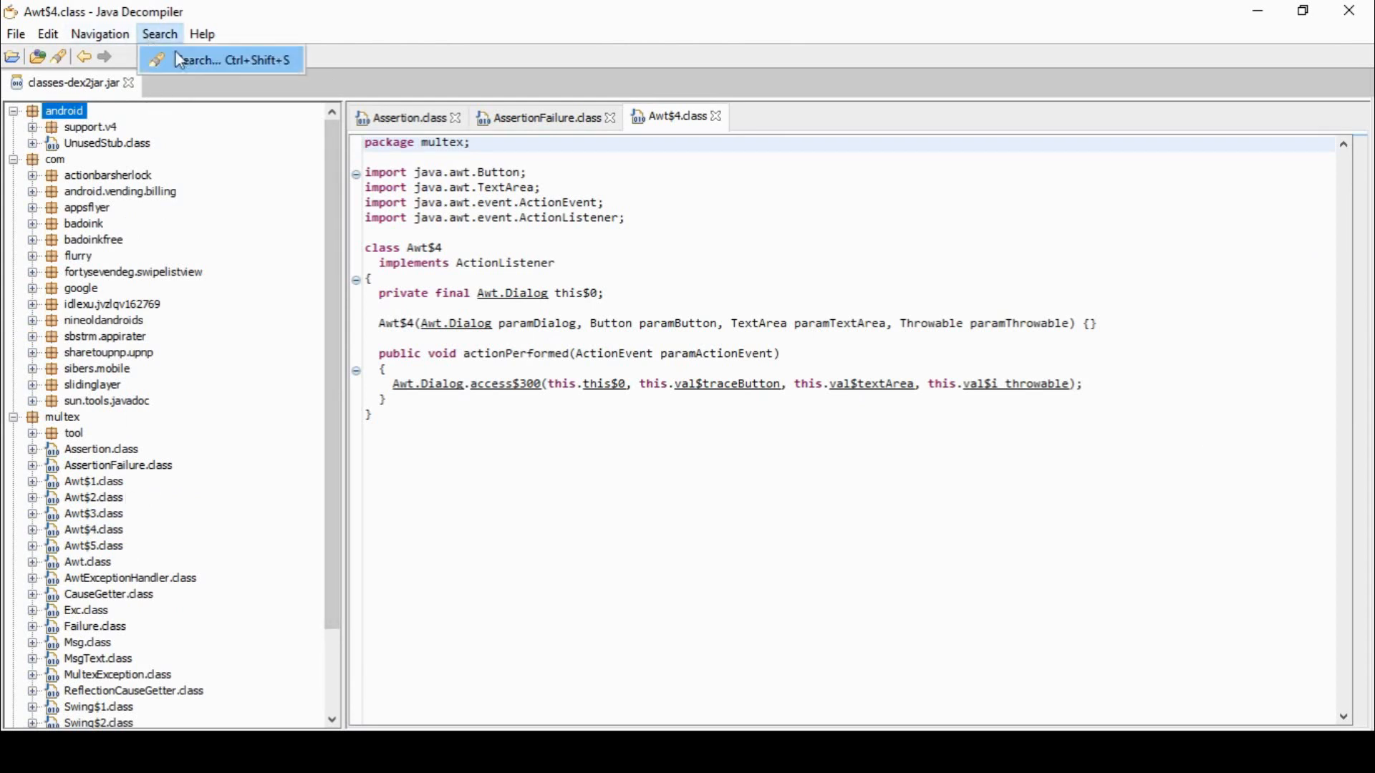
pyautogui.click(220, 59)
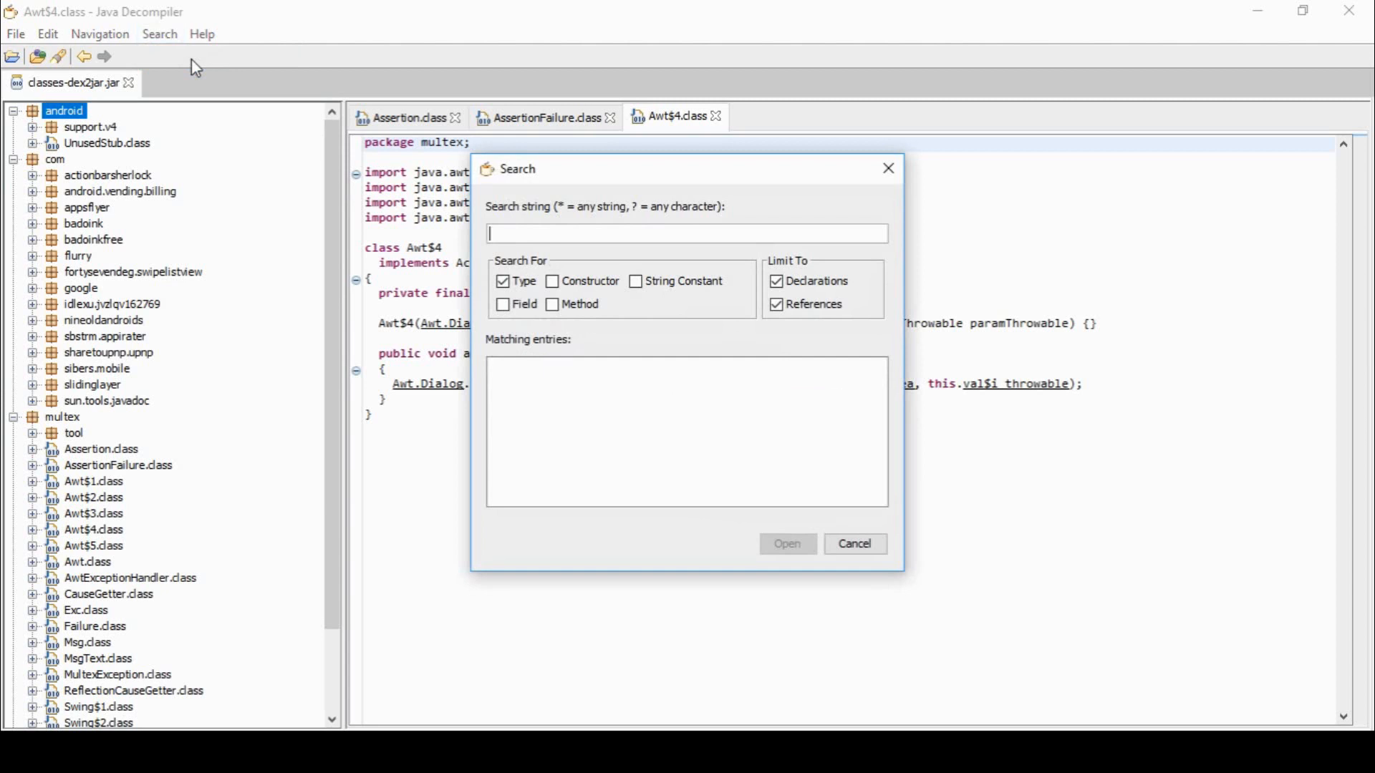
pyautogui.write('airpush')
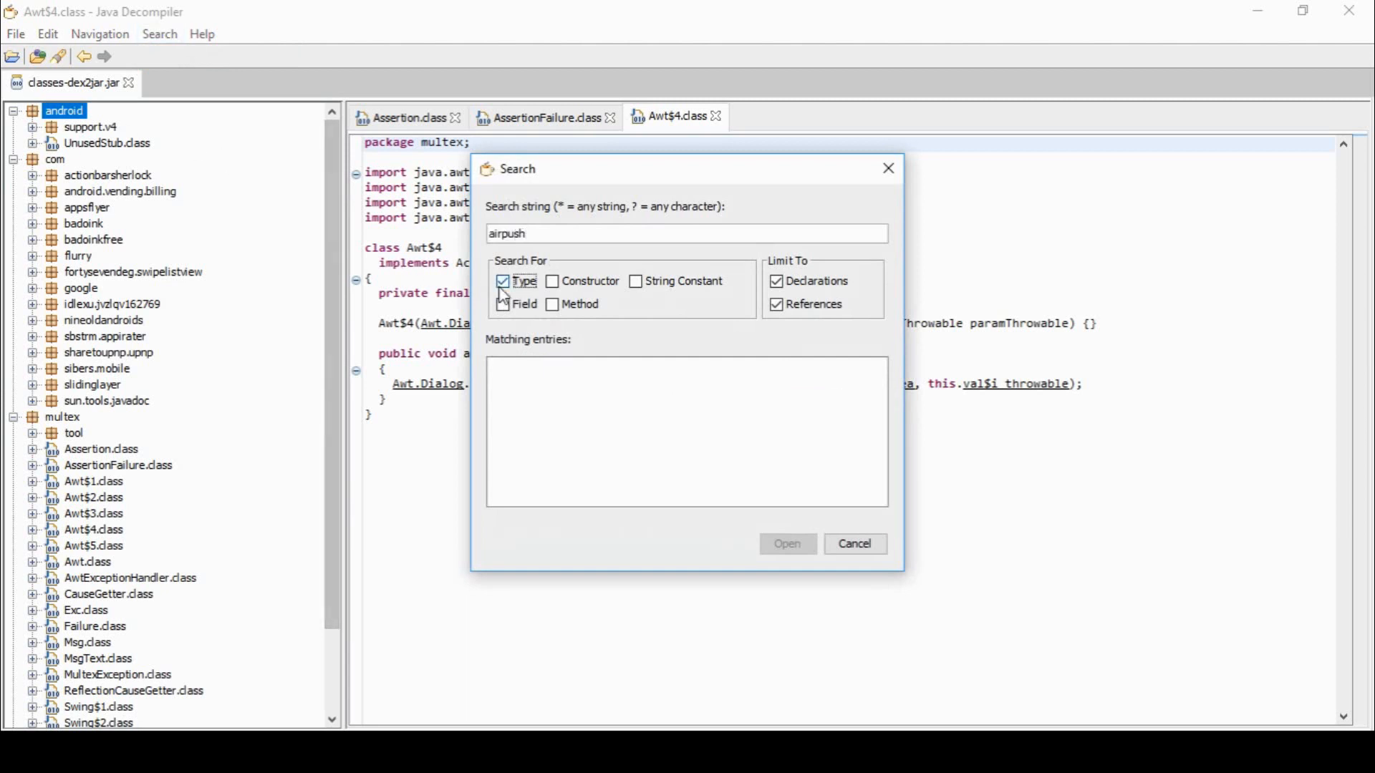
pyautogui.click(636, 280)
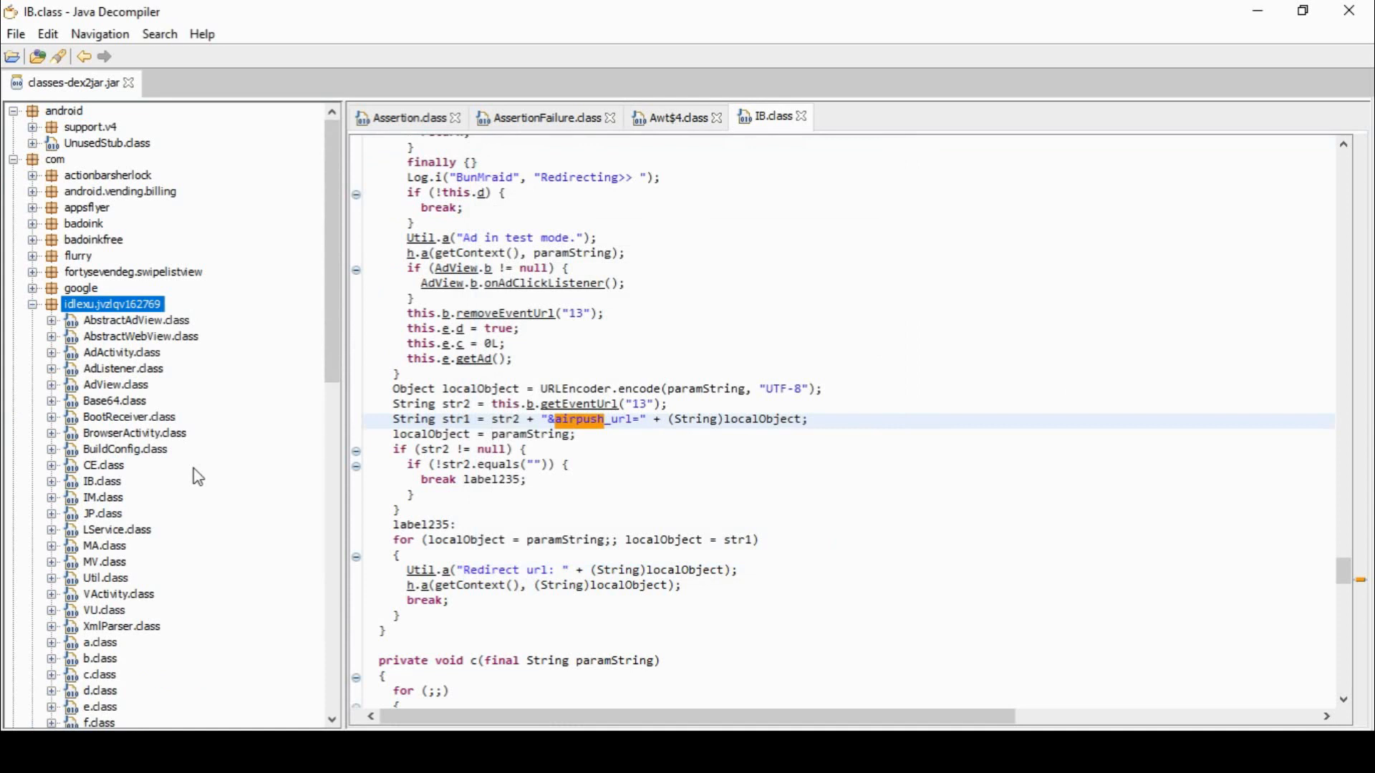
pyautogui.moveTo(153, 471)
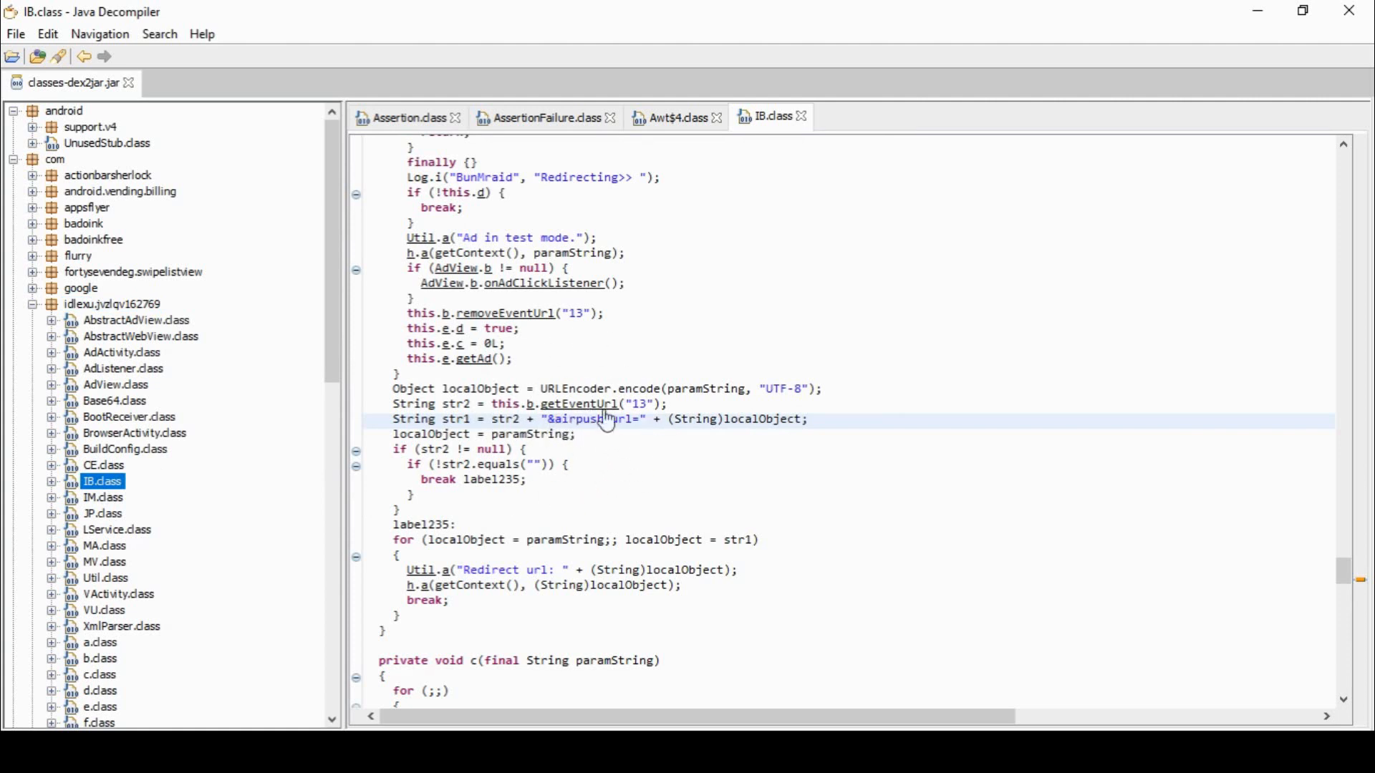
pyautogui.moveTo(542, 462)
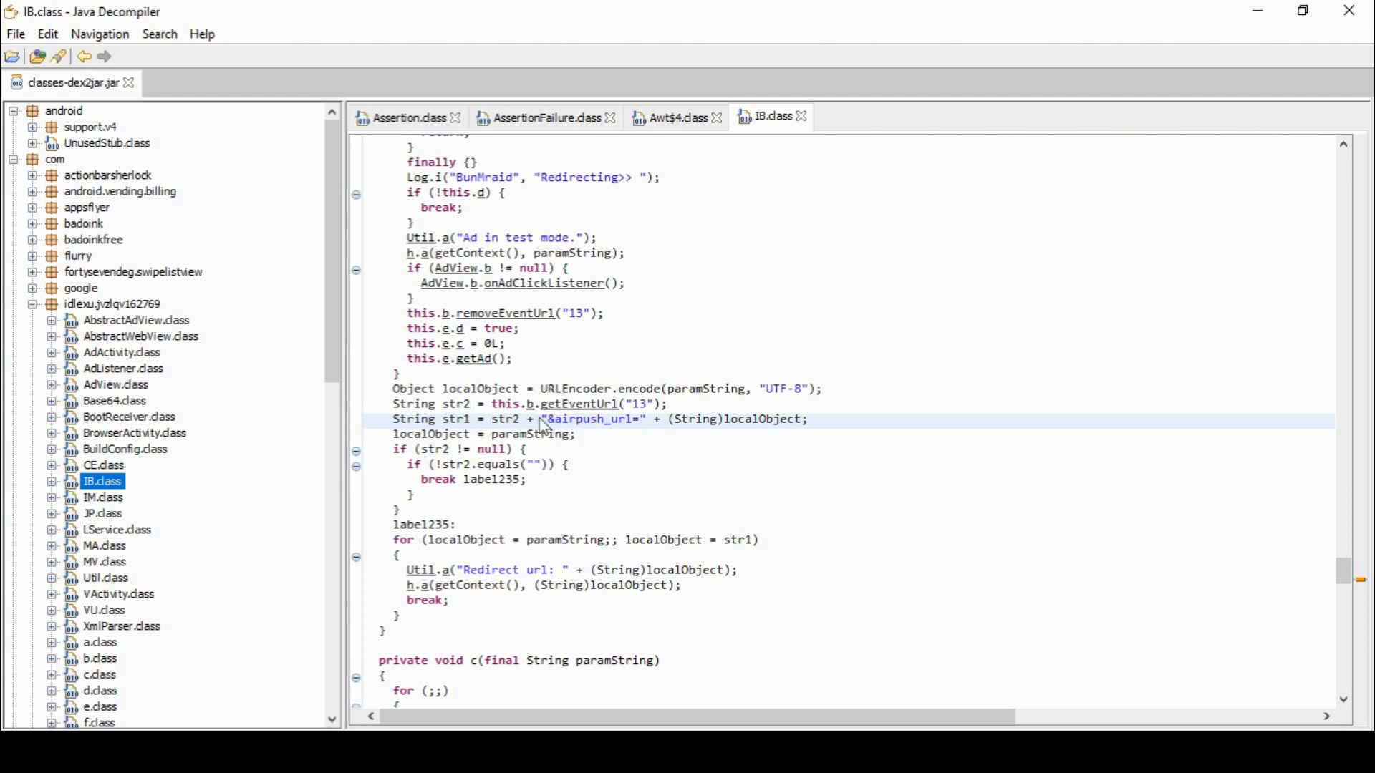
pyautogui.moveTo(607, 349)
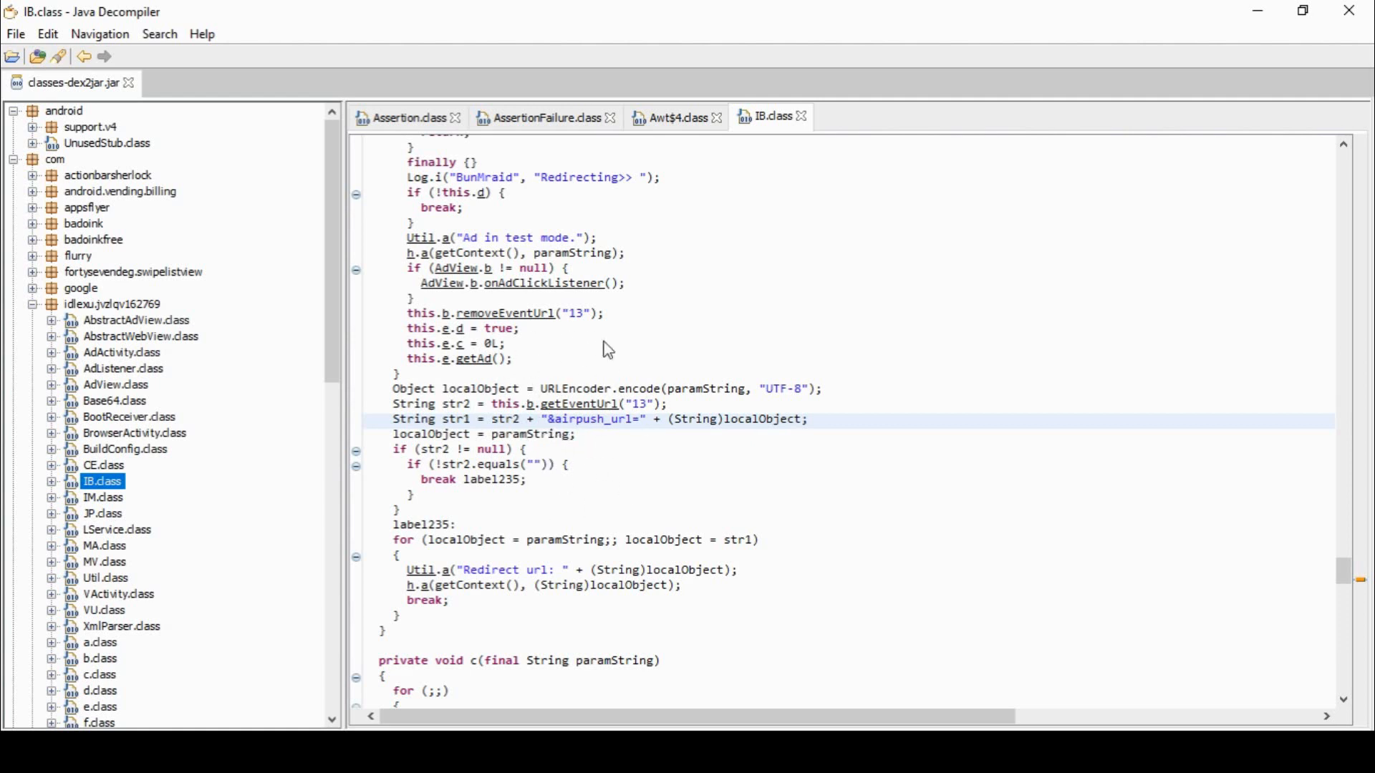
pyautogui.moveTo(560, 431)
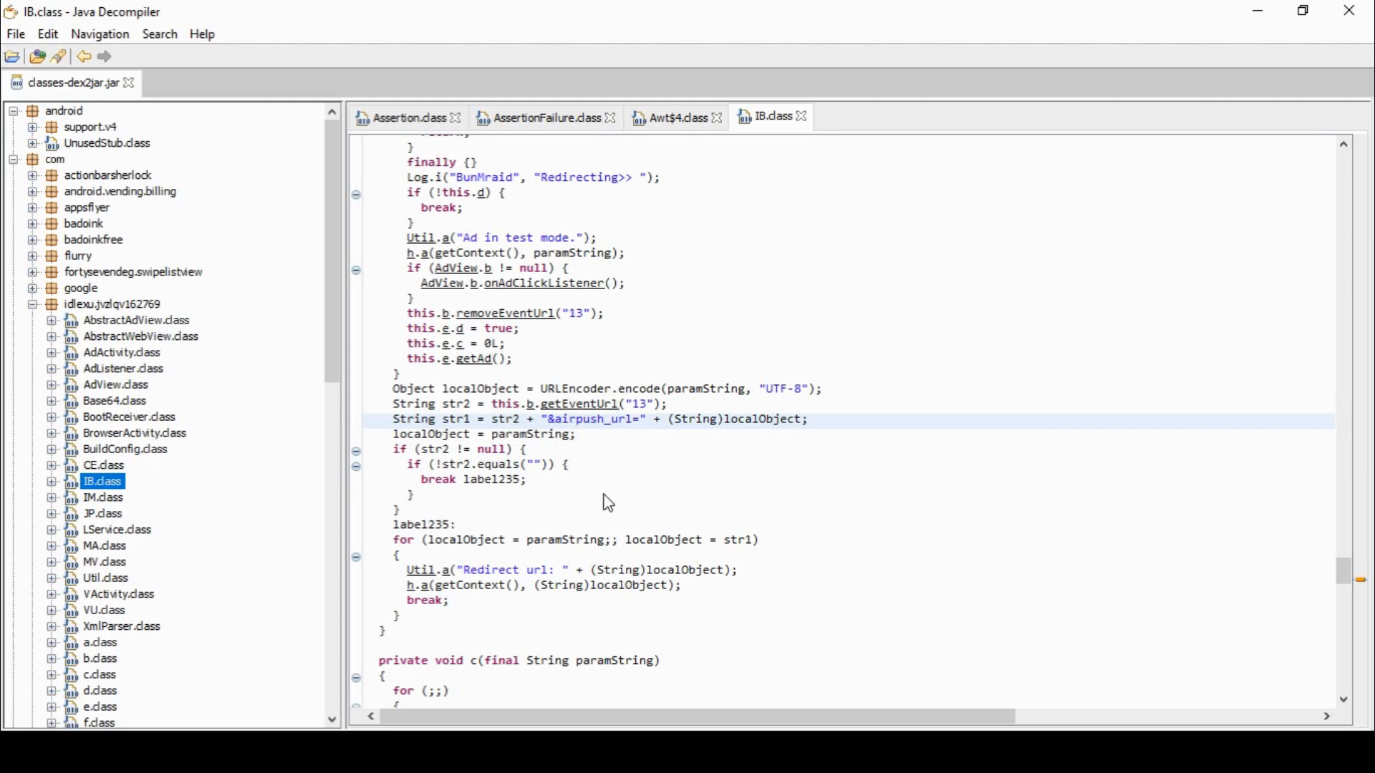
pyautogui.moveTo(495, 471)
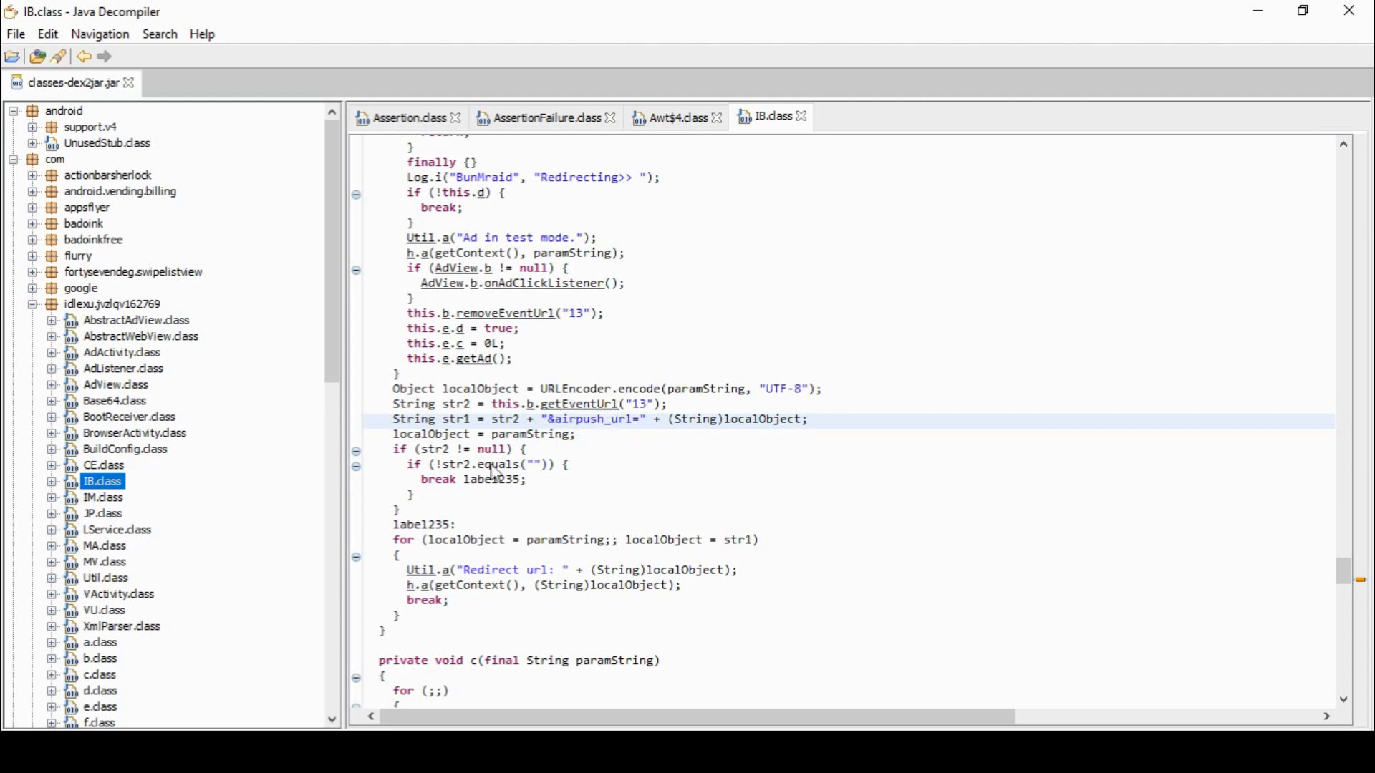
# Jump to the IB class declaration, a final class extending WebView
pyautogui.click(51, 481)
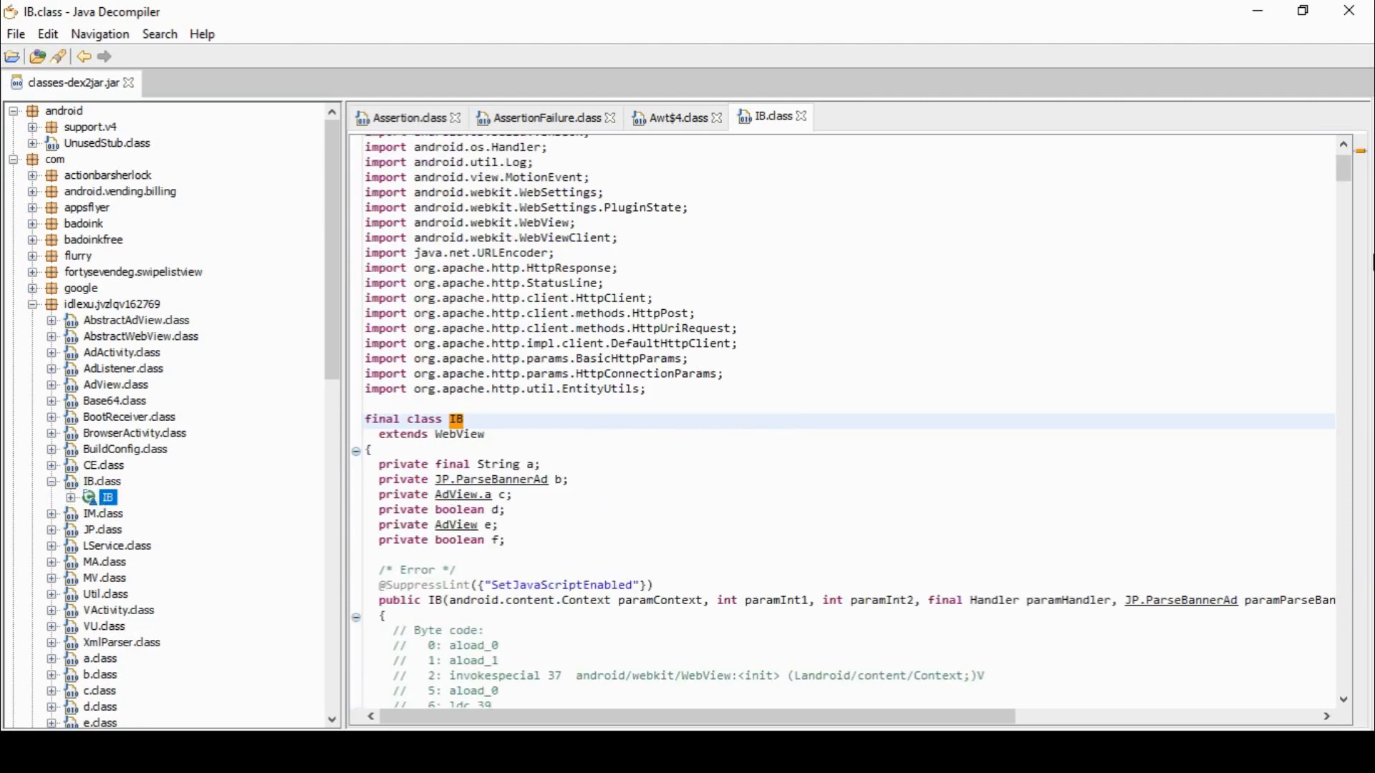
# Scroll IB.class to show its com.idlexu.jvzlqv162769 package line and import list
pyautogui.scroll(-3)
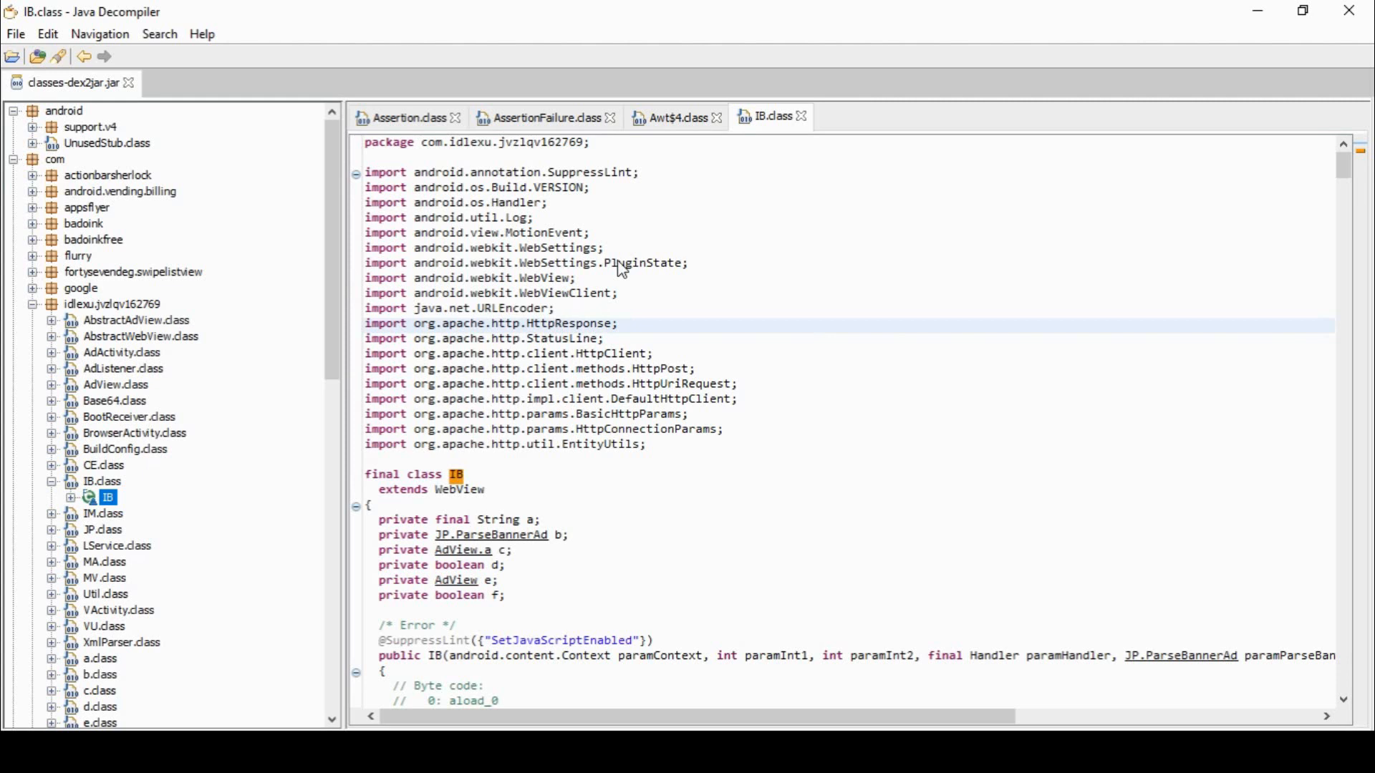
pyautogui.moveTo(222, 306)
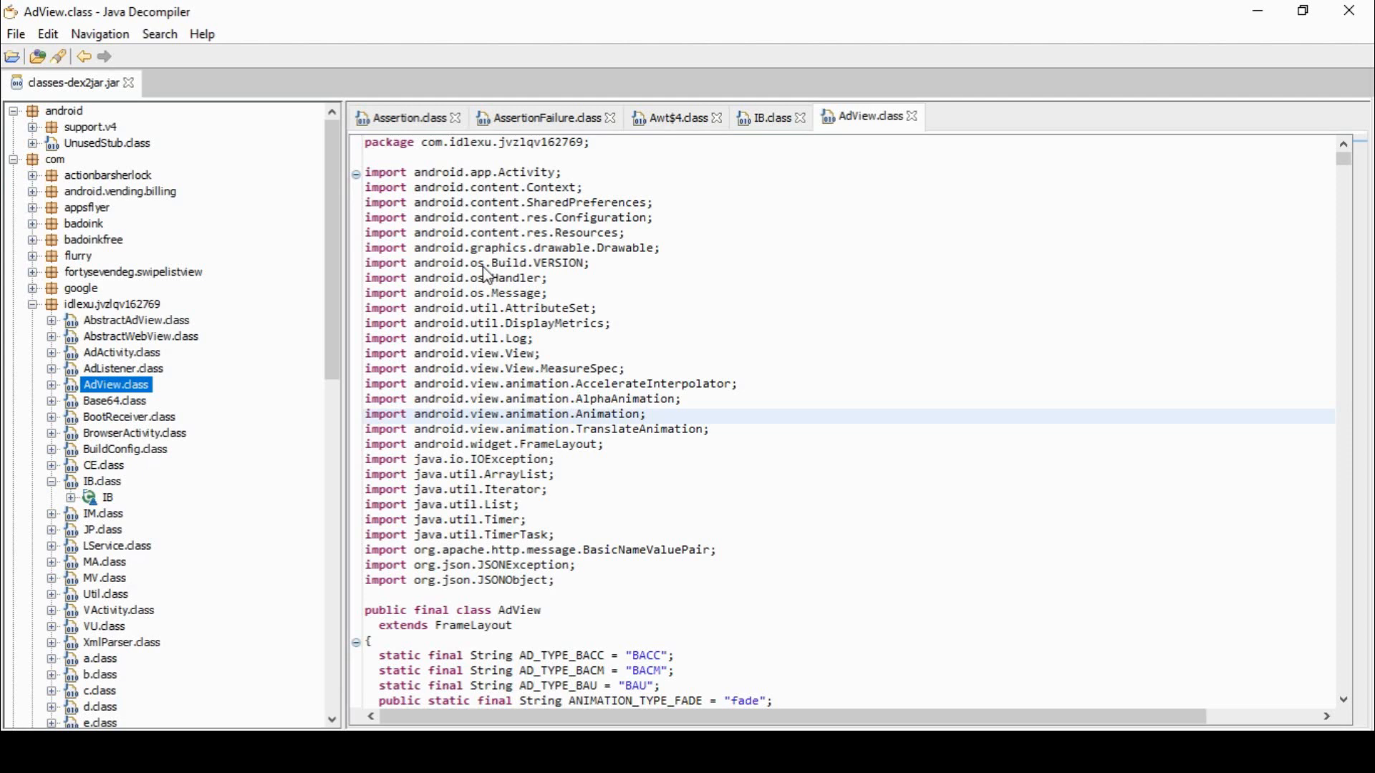
pyautogui.moveTo(255, 342)
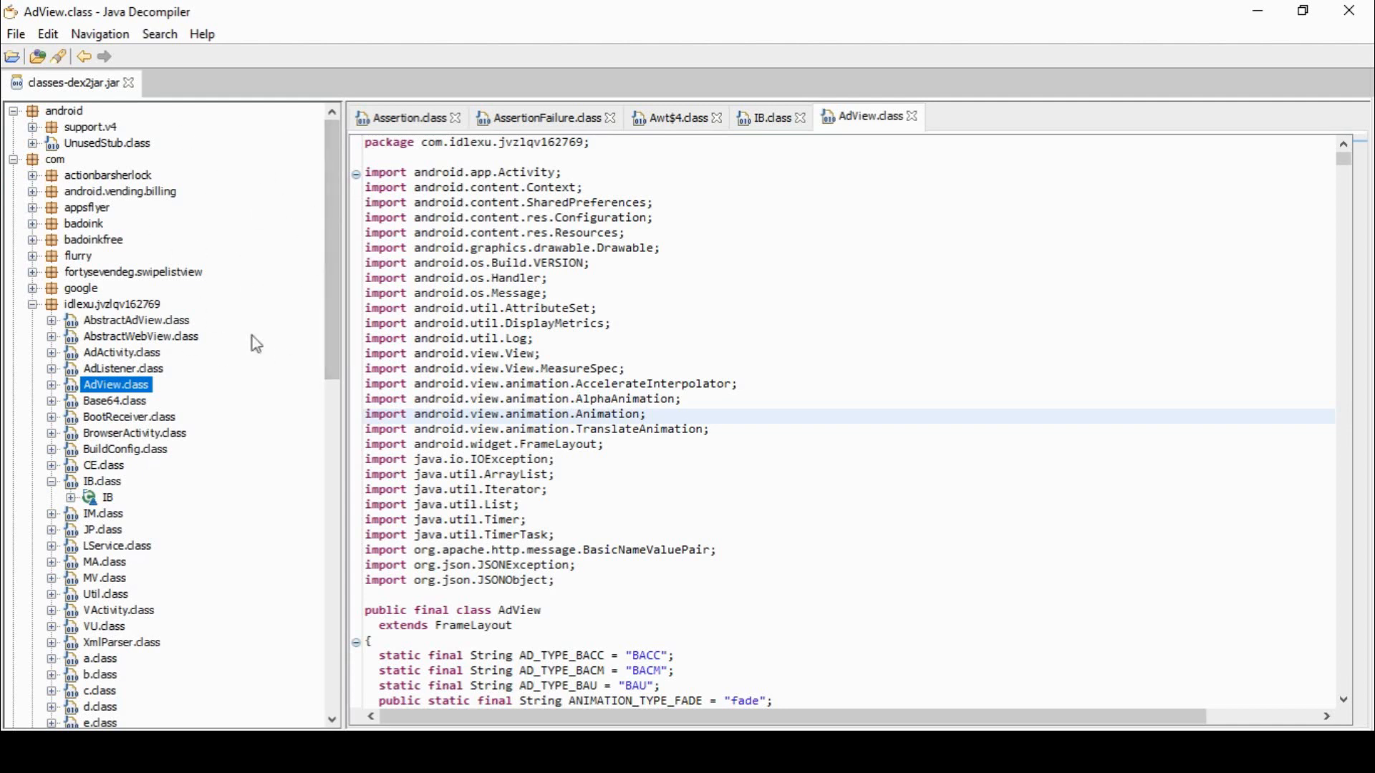